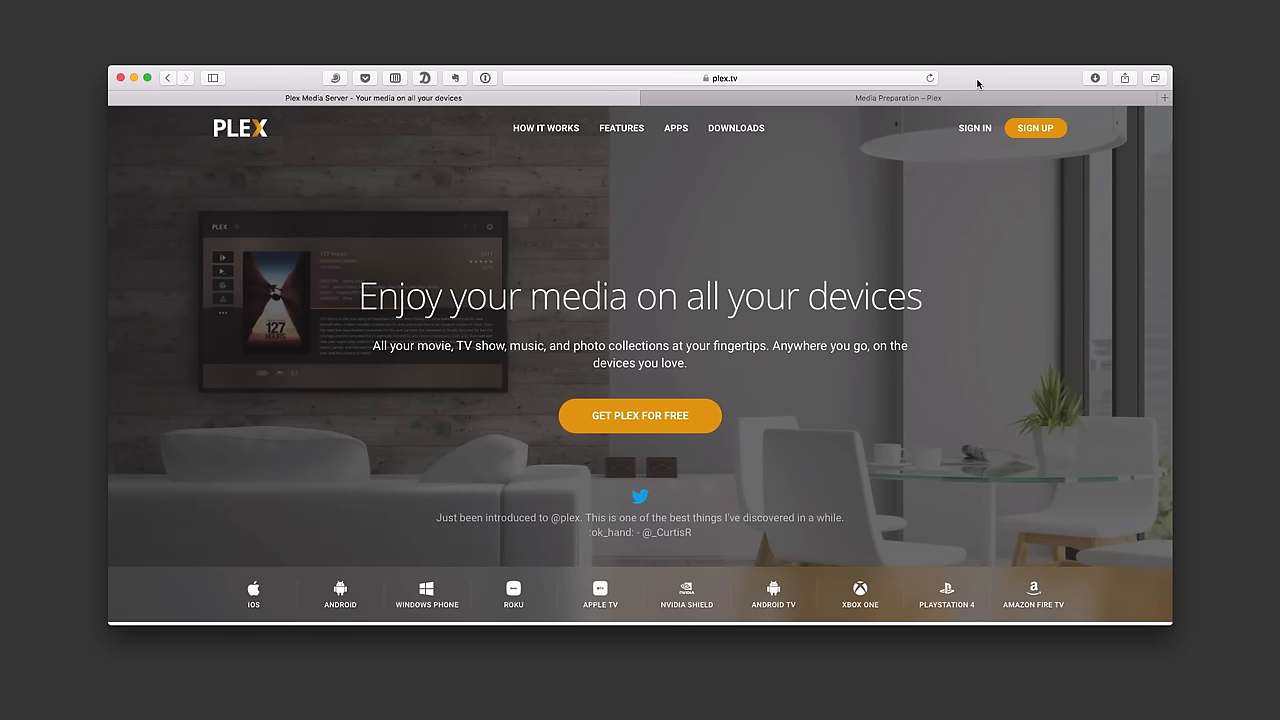
pyautogui.moveTo(844, 439)
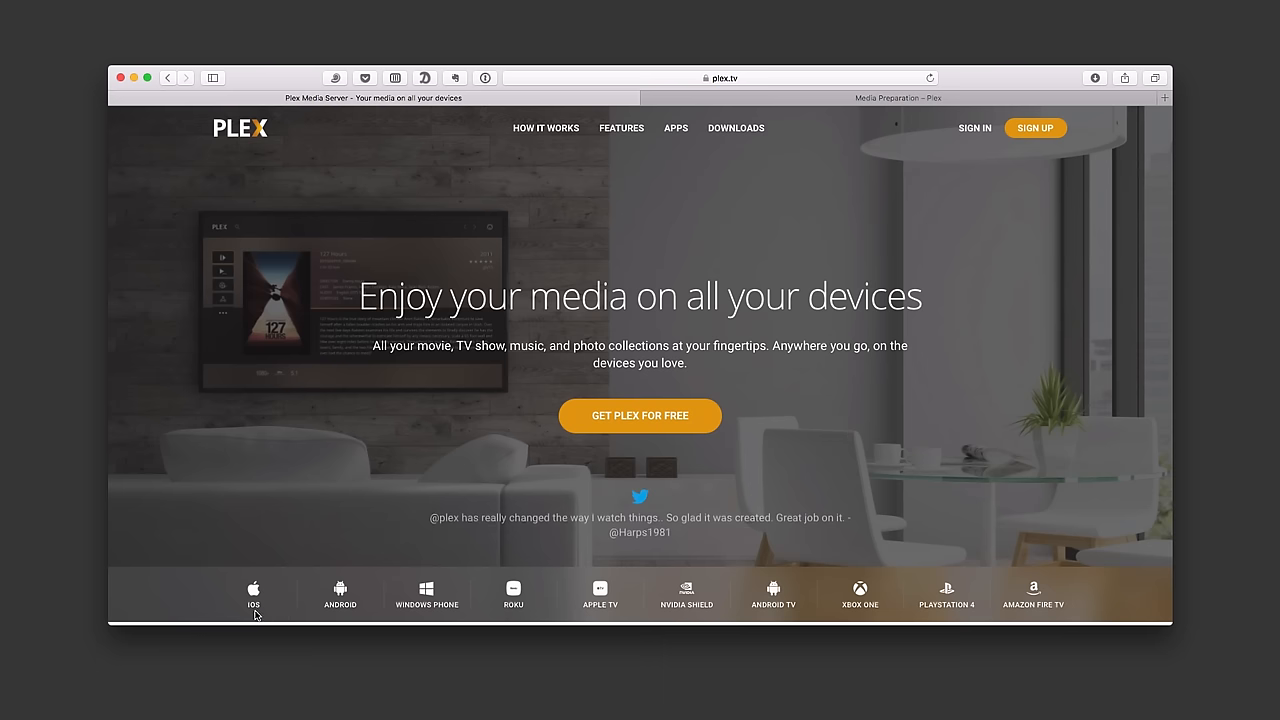
pyautogui.moveTo(535, 622)
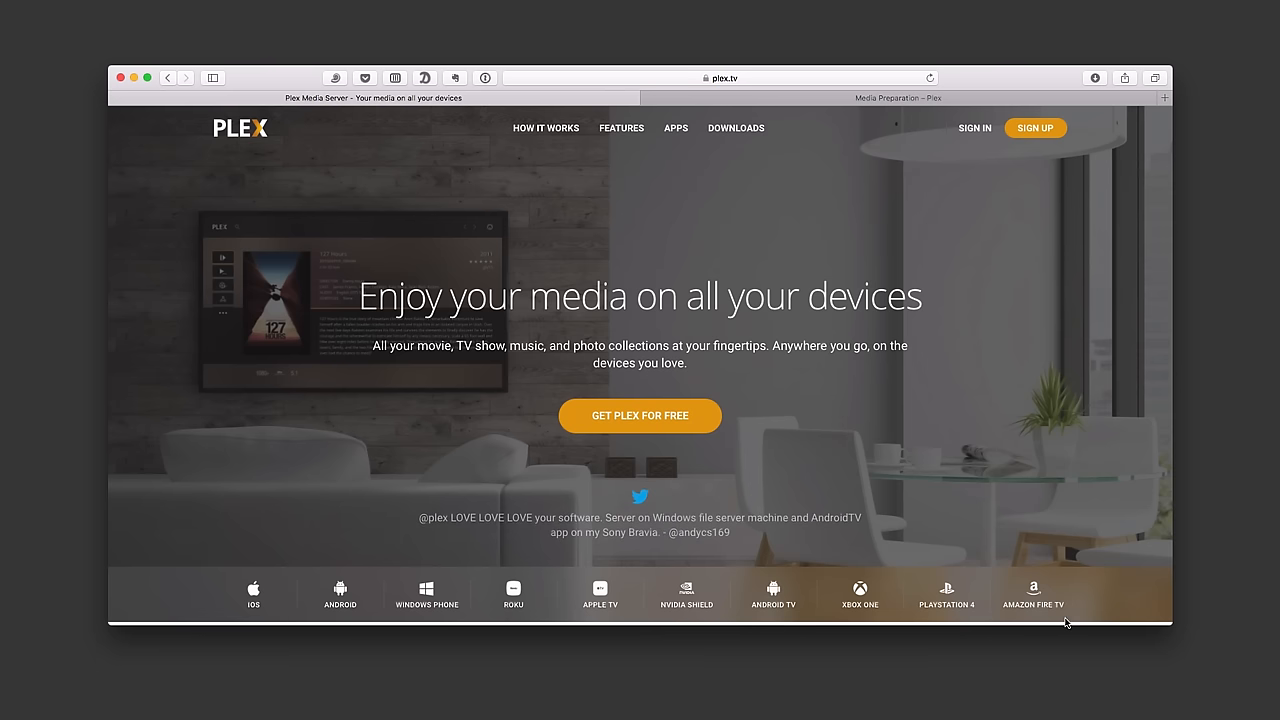
pyautogui.moveTo(952, 605)
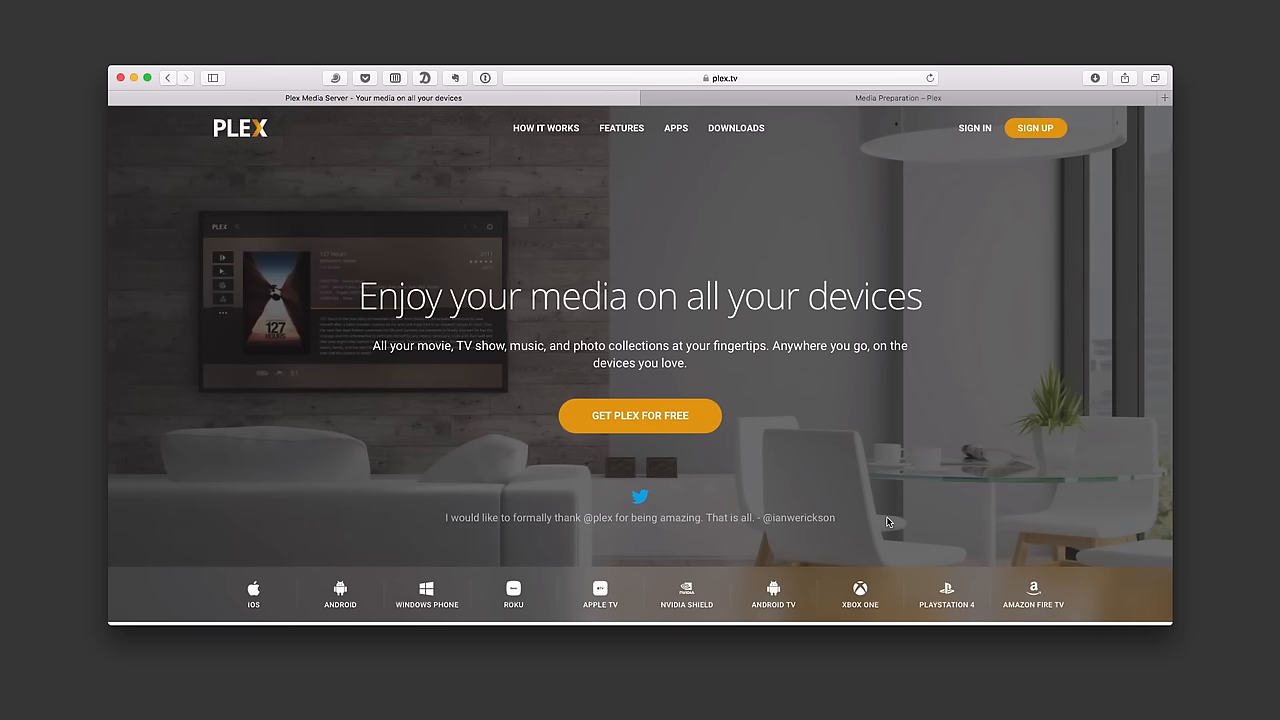
pyautogui.moveTo(894, 520)
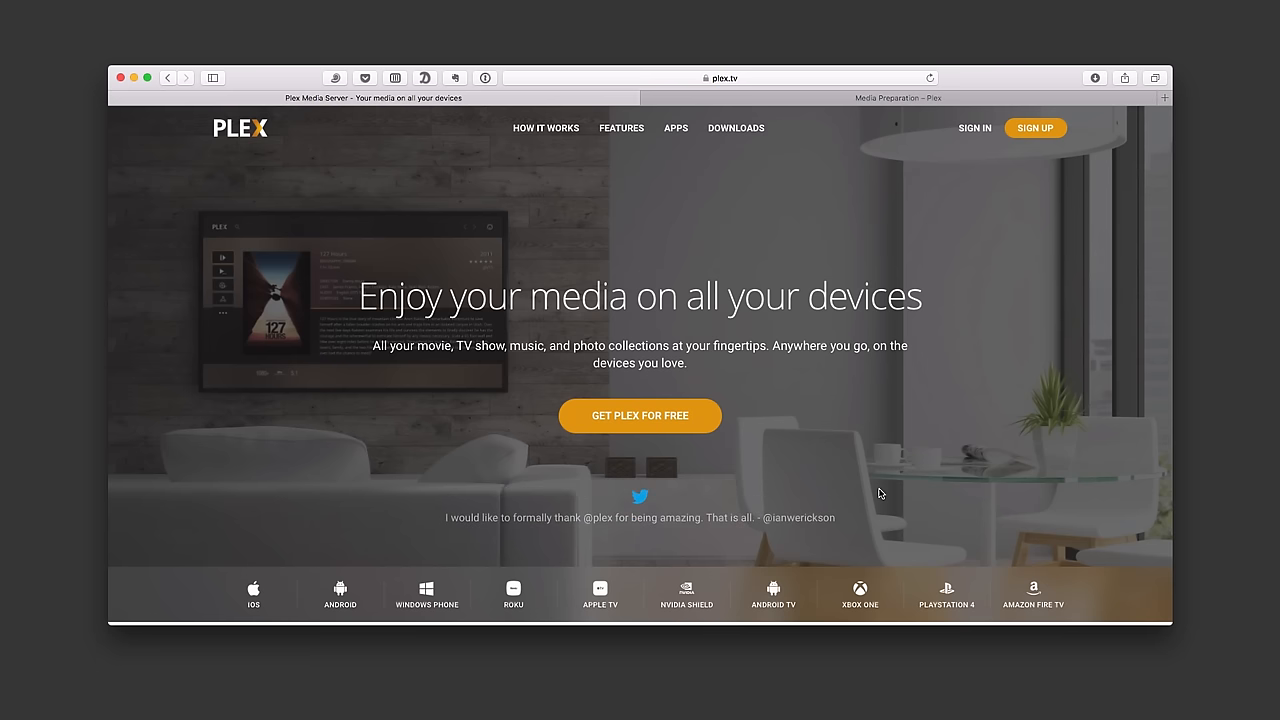
pyautogui.moveTo(887, 488)
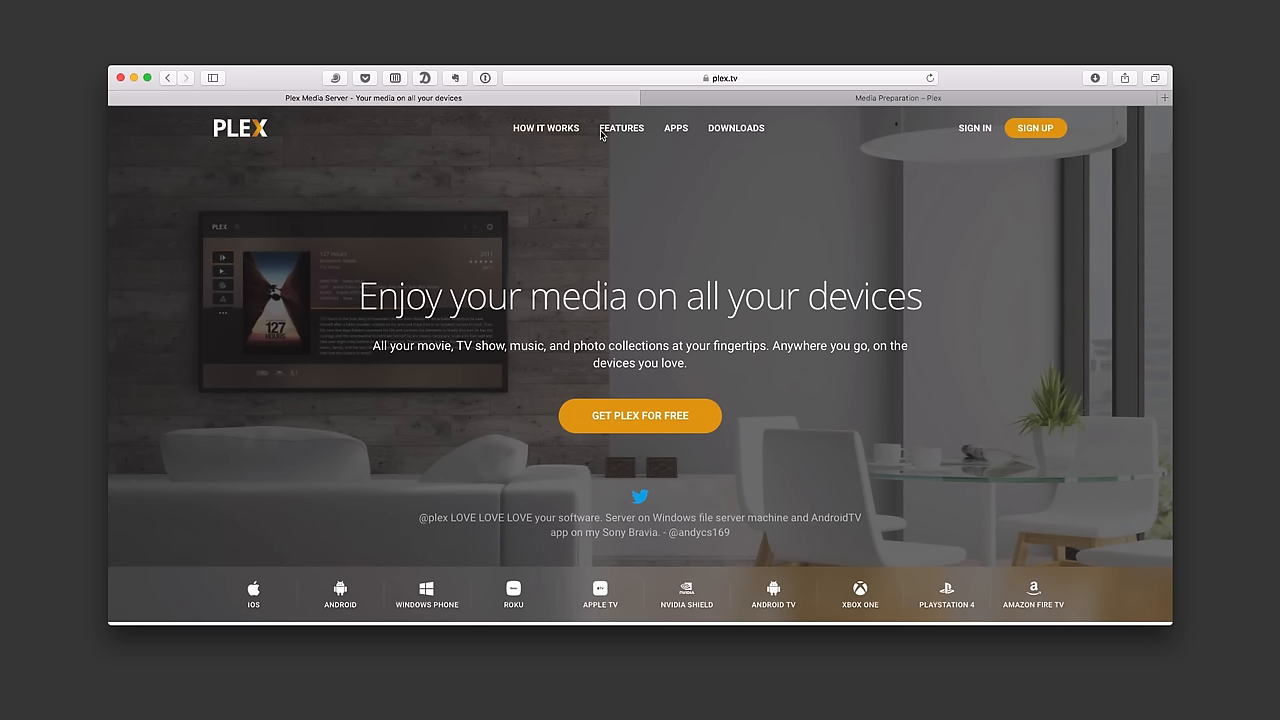
# - Open the Plex Features page and browse its category filters, media-organizing and sharing sections
pyautogui.click(622, 128)
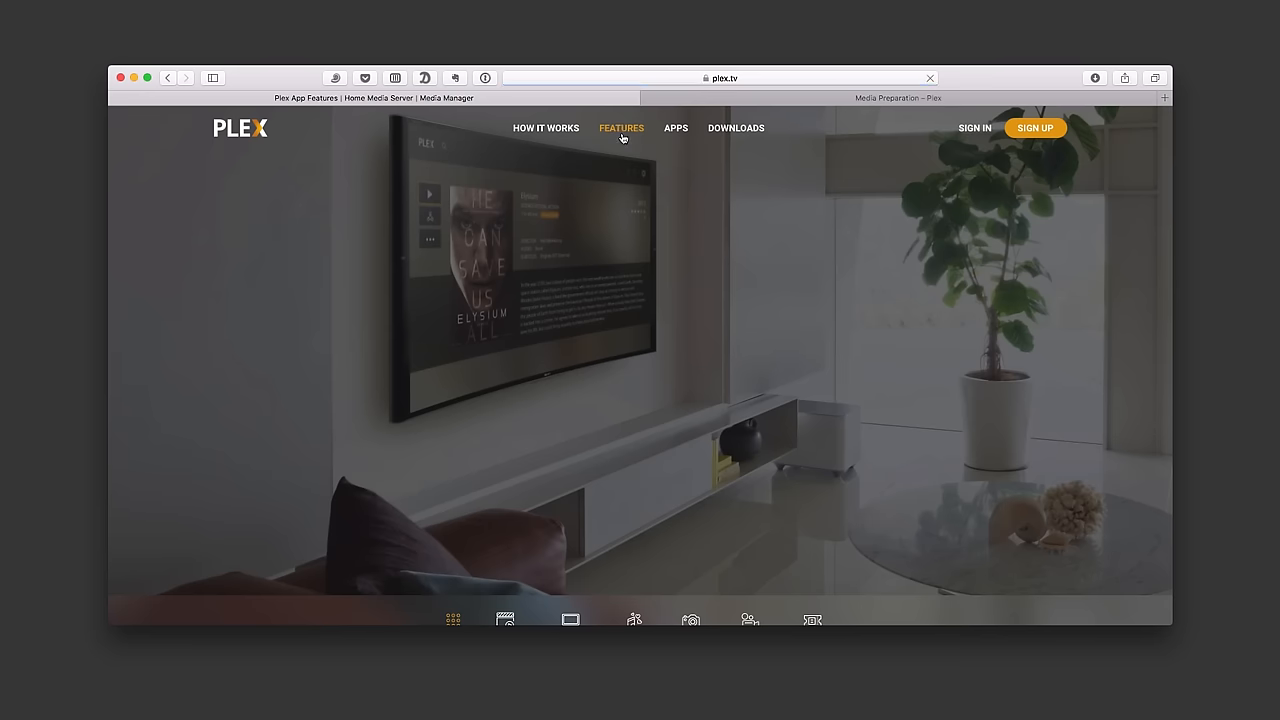
pyautogui.click(621, 128)
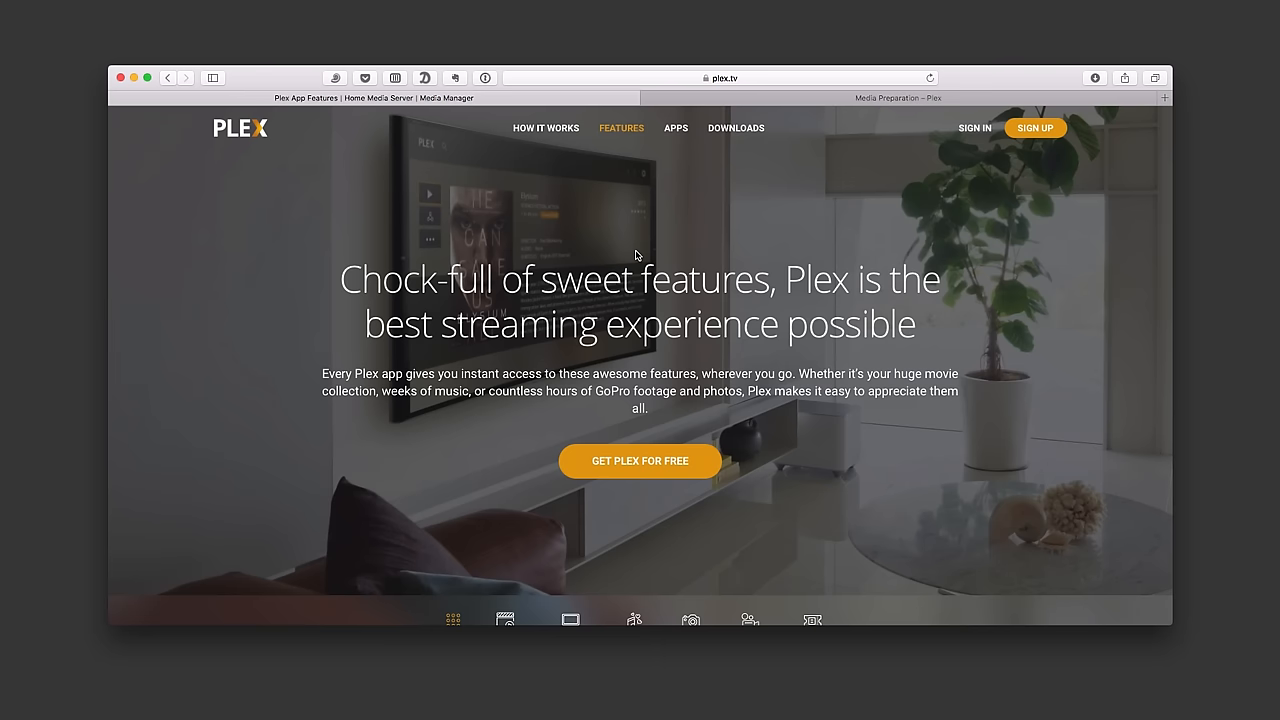
pyautogui.moveTo(718, 259)
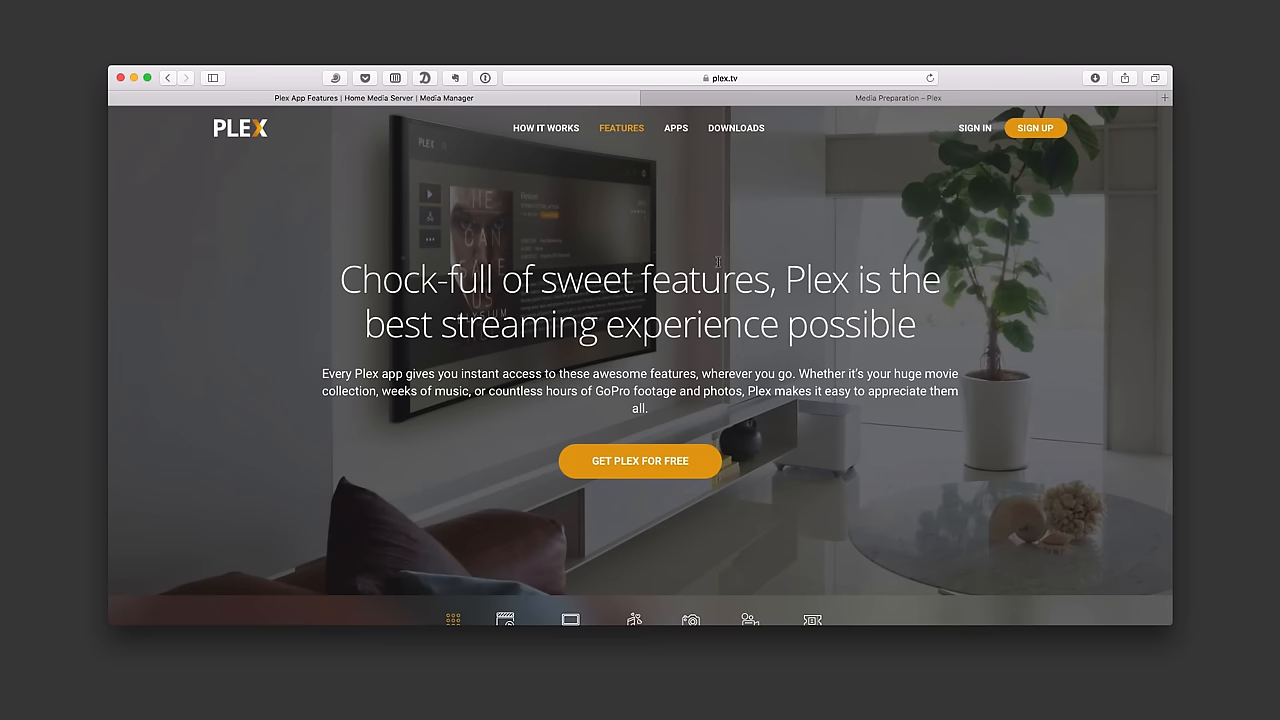
pyautogui.scroll(-3)
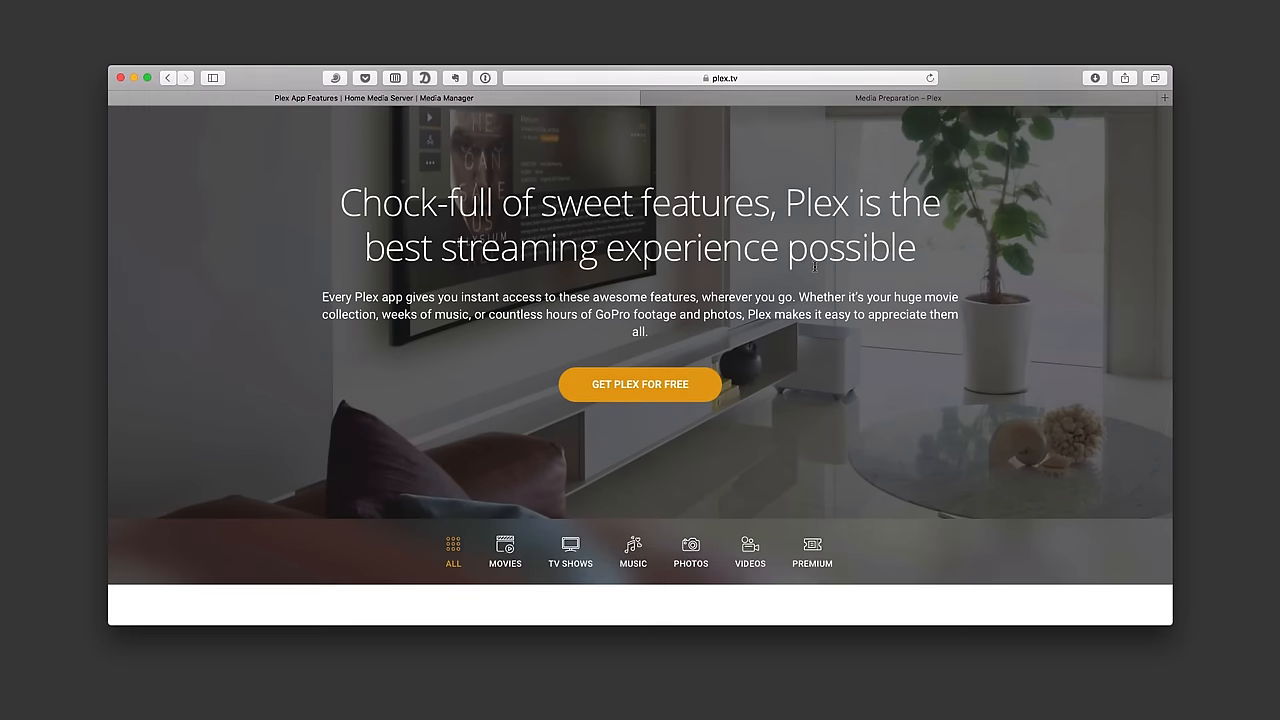
pyautogui.scroll(-3)
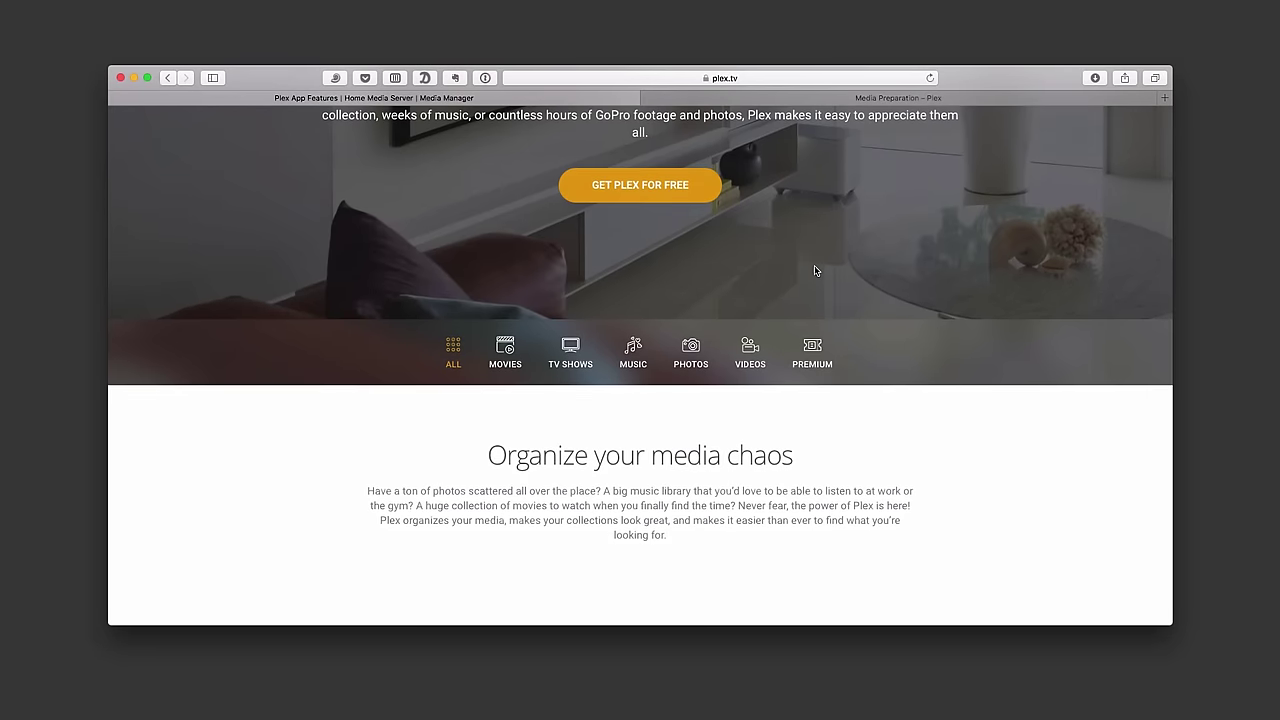
pyautogui.scroll(-3)
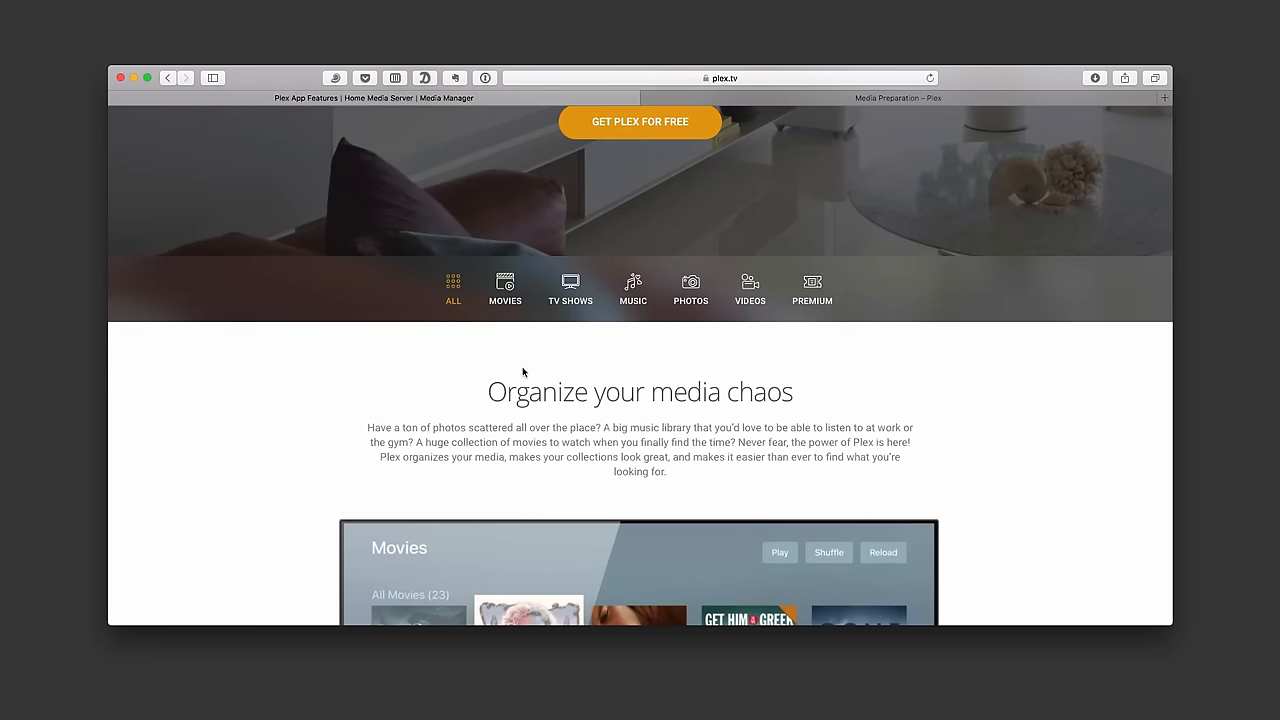
pyautogui.moveTo(632, 289)
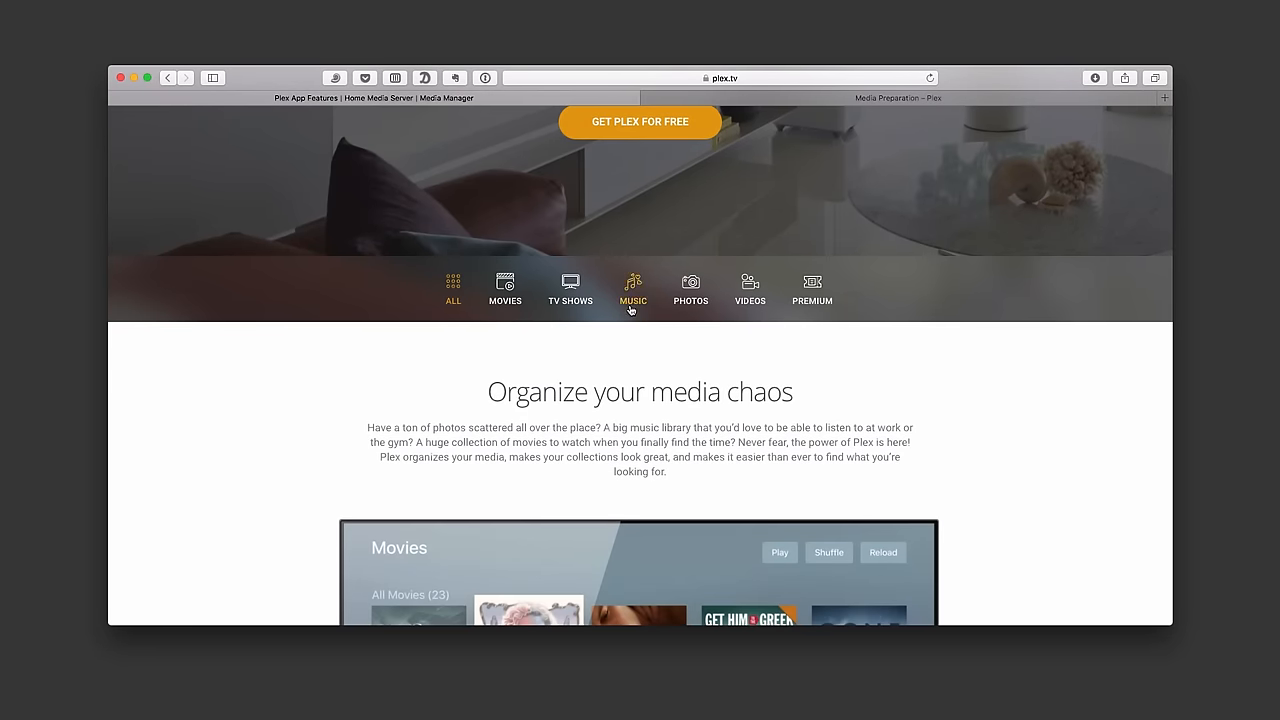
pyautogui.moveTo(751, 313)
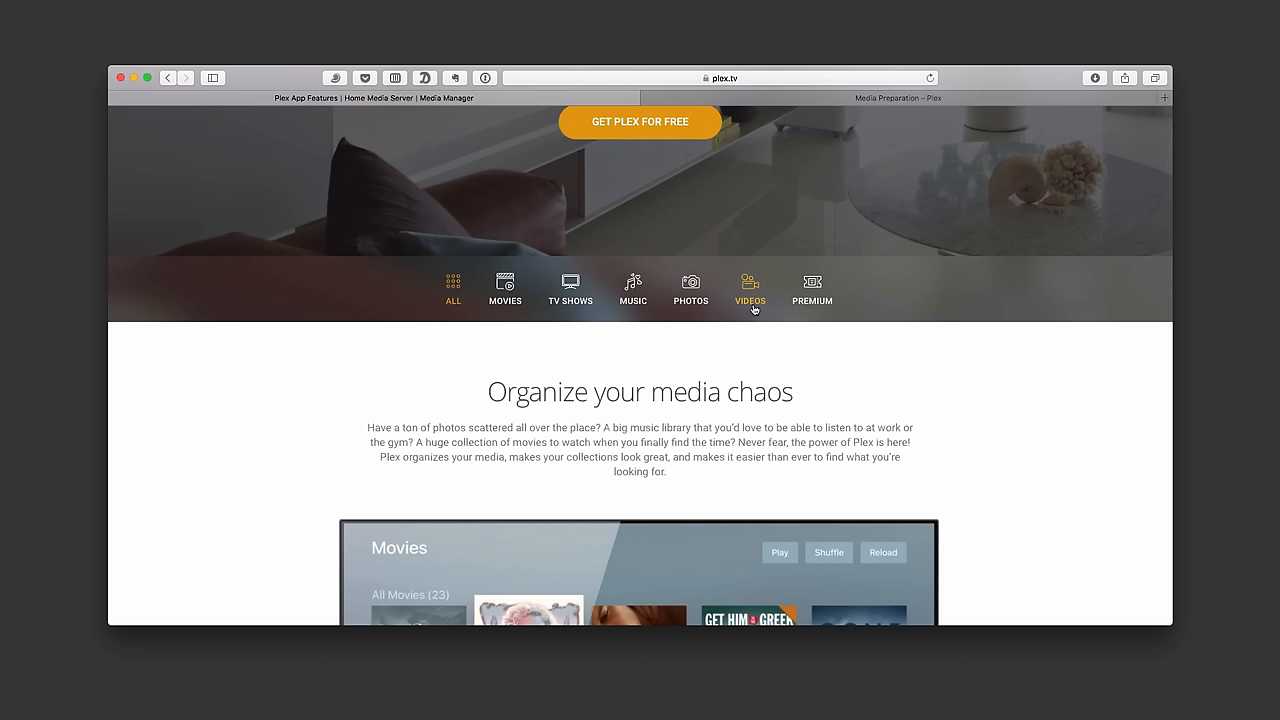
pyautogui.moveTo(811, 307)
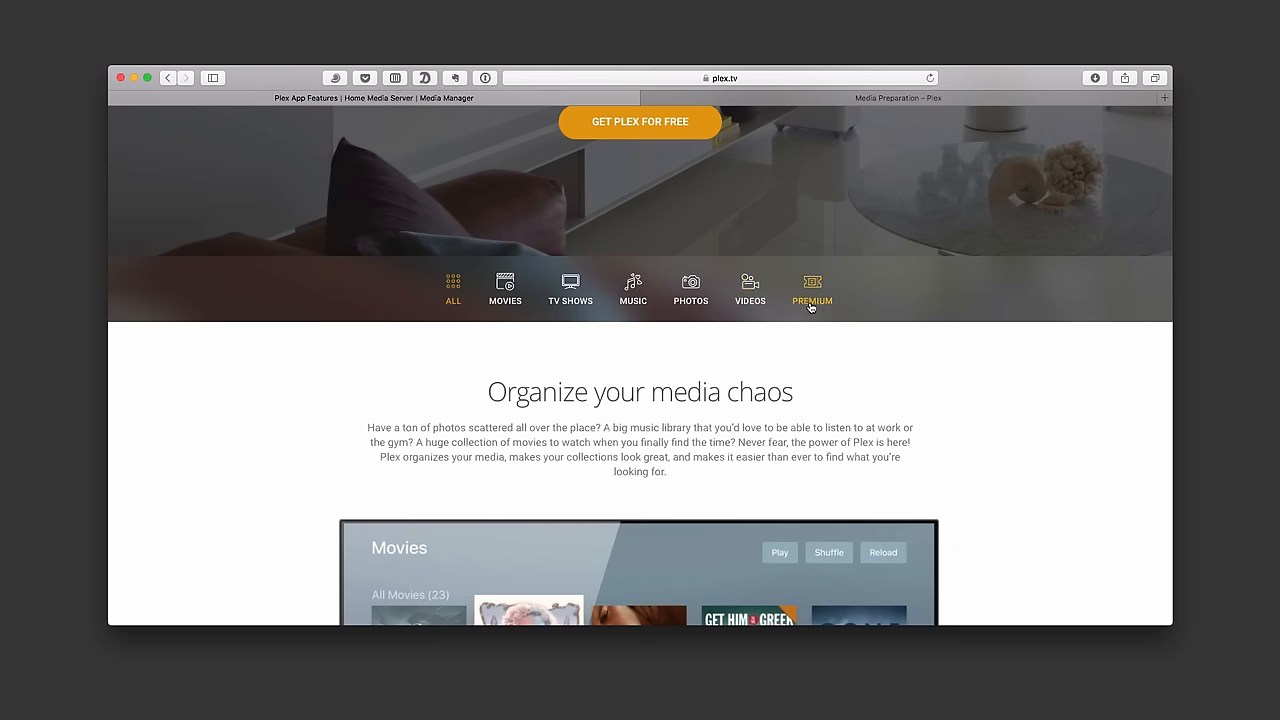
pyautogui.moveTo(812, 374)
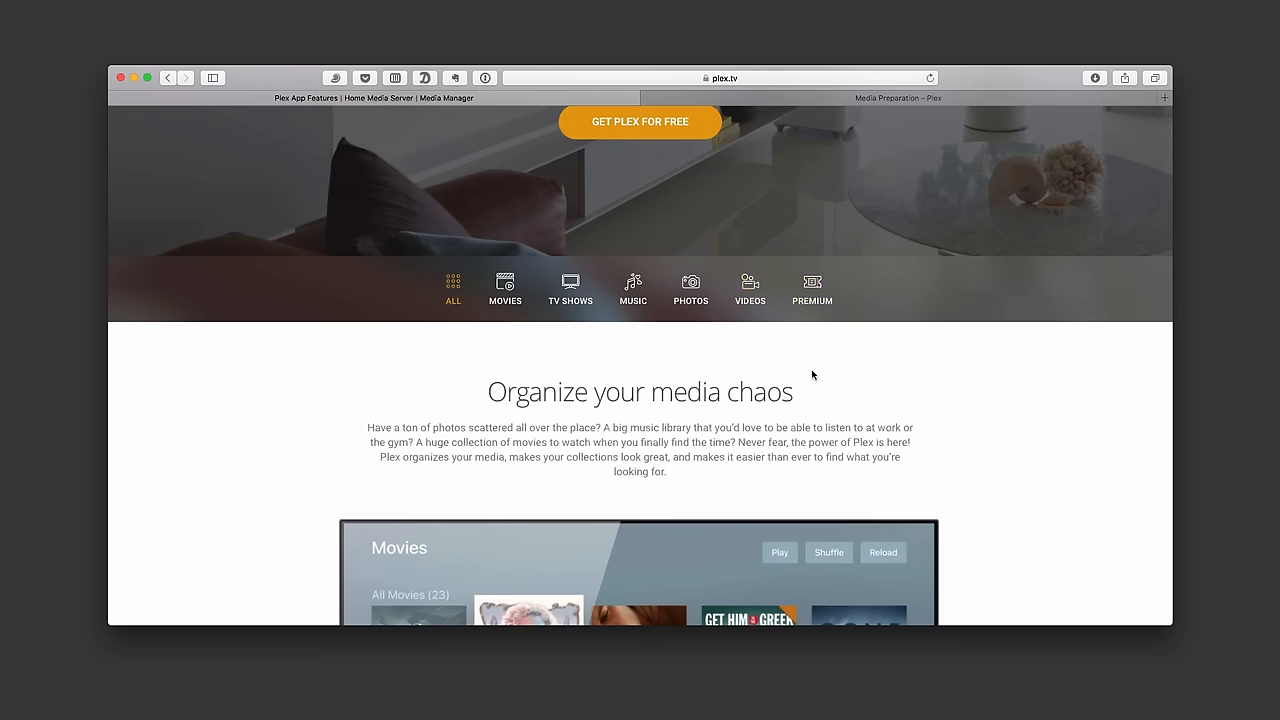
pyautogui.scroll(-3)
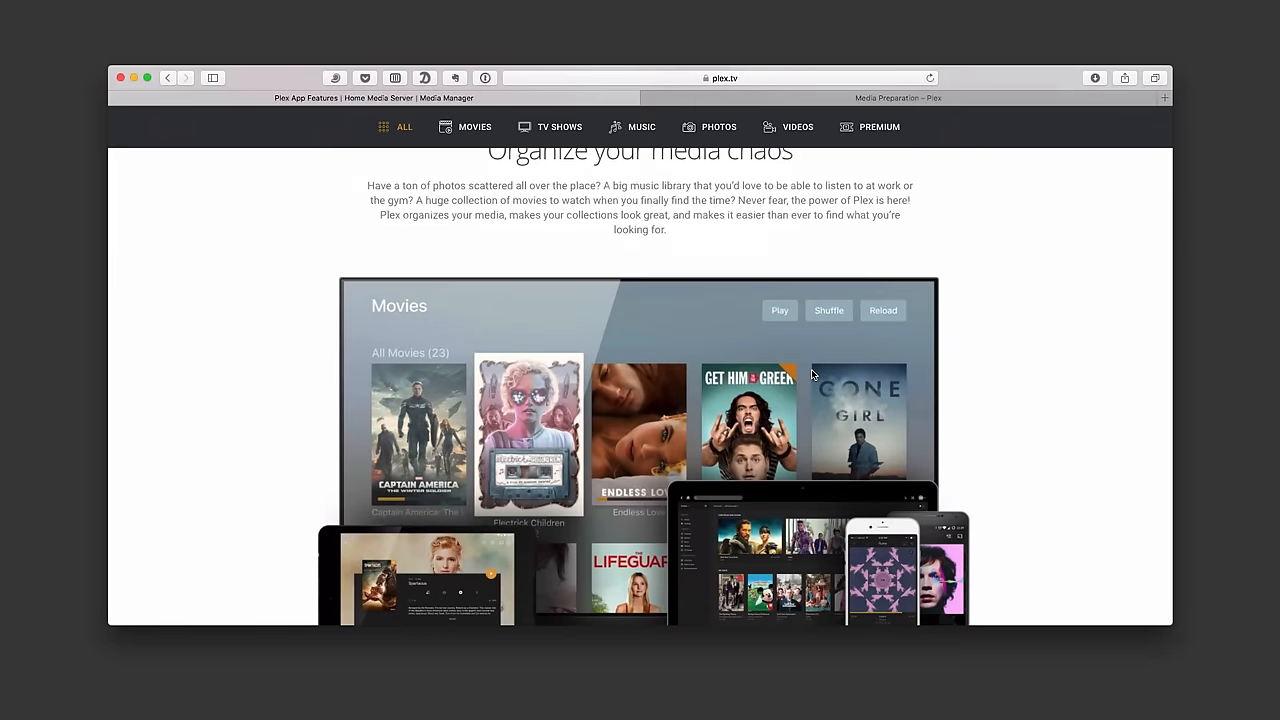
pyautogui.scroll(-3)
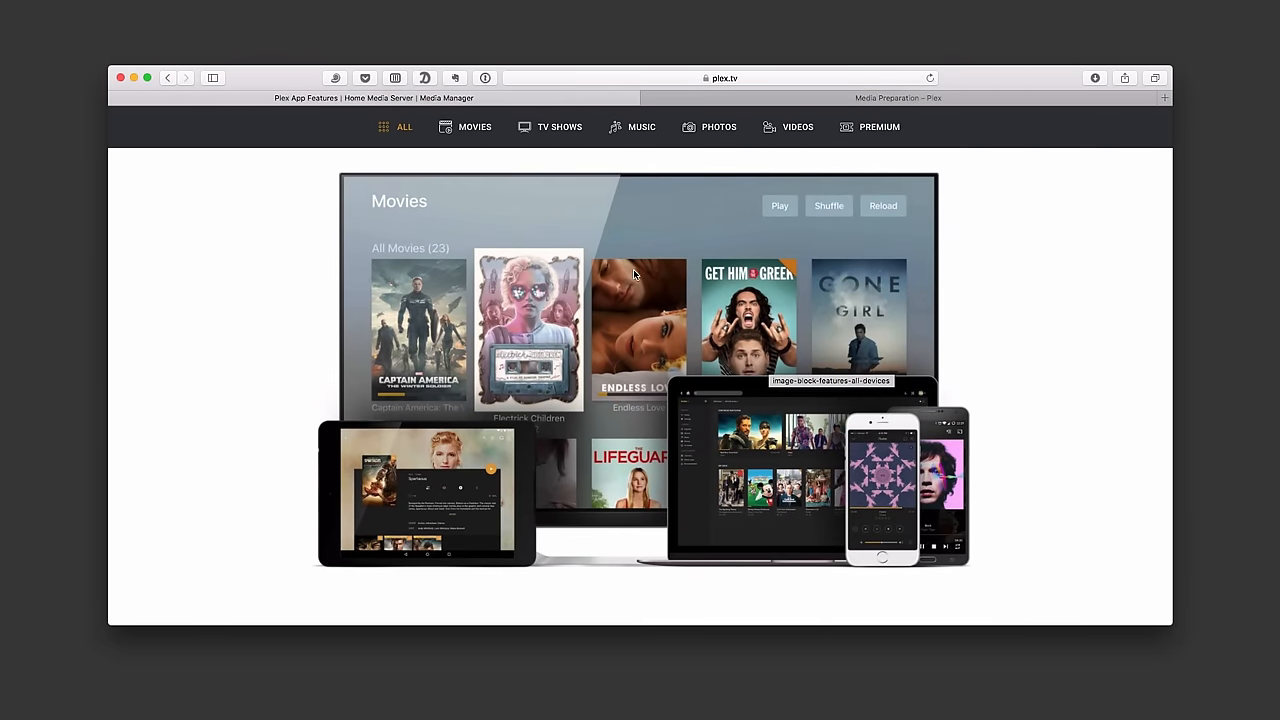
pyautogui.moveTo(404, 452)
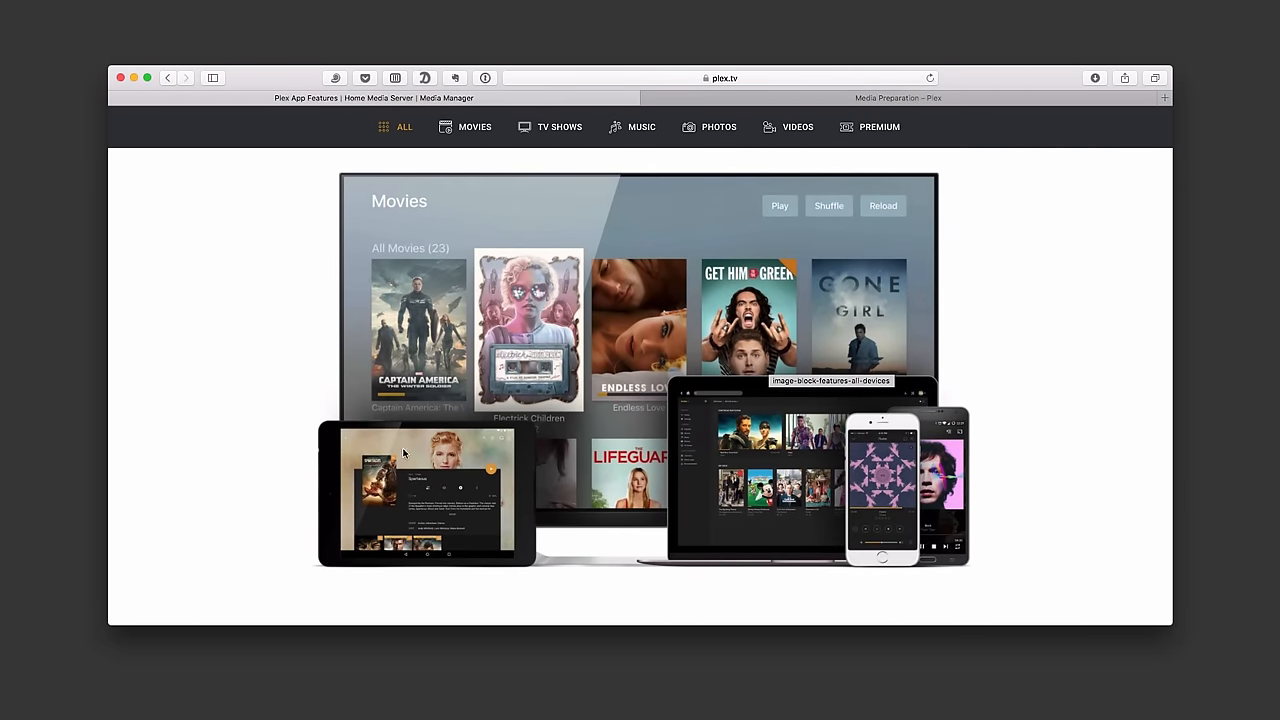
pyautogui.scroll(-3)
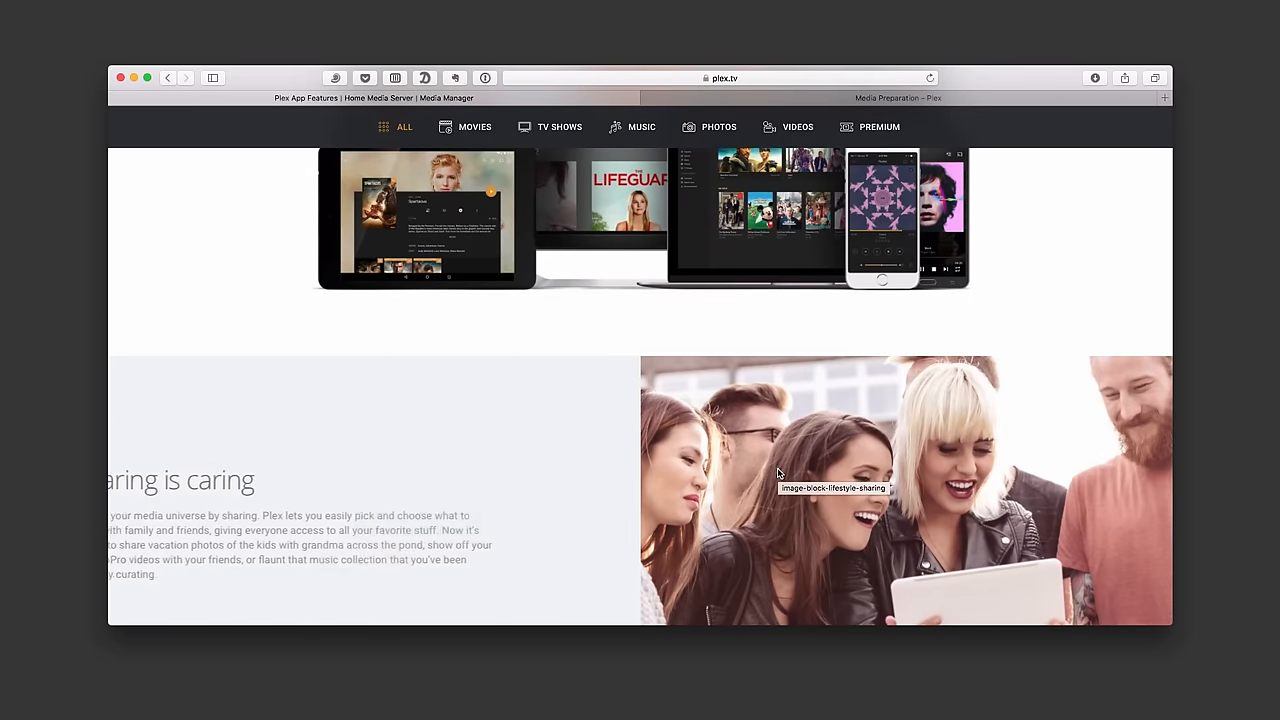
pyautogui.scroll(-3)
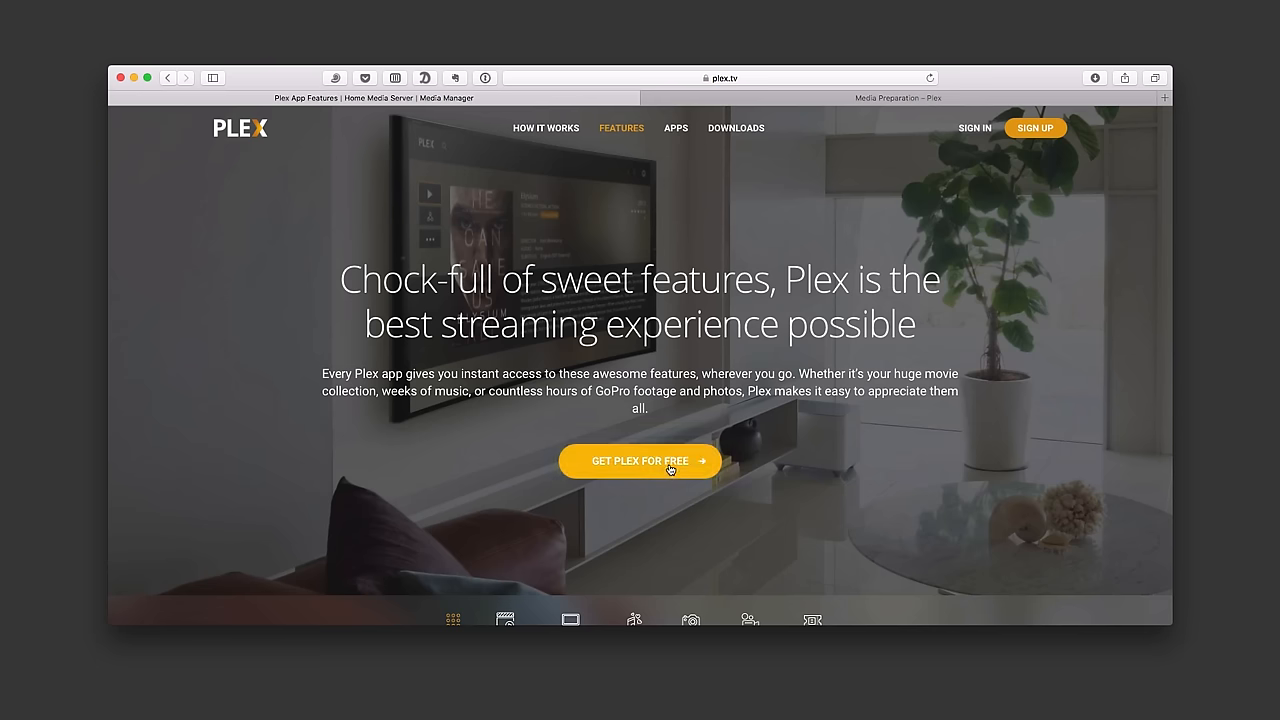
pyautogui.moveTo(675, 482)
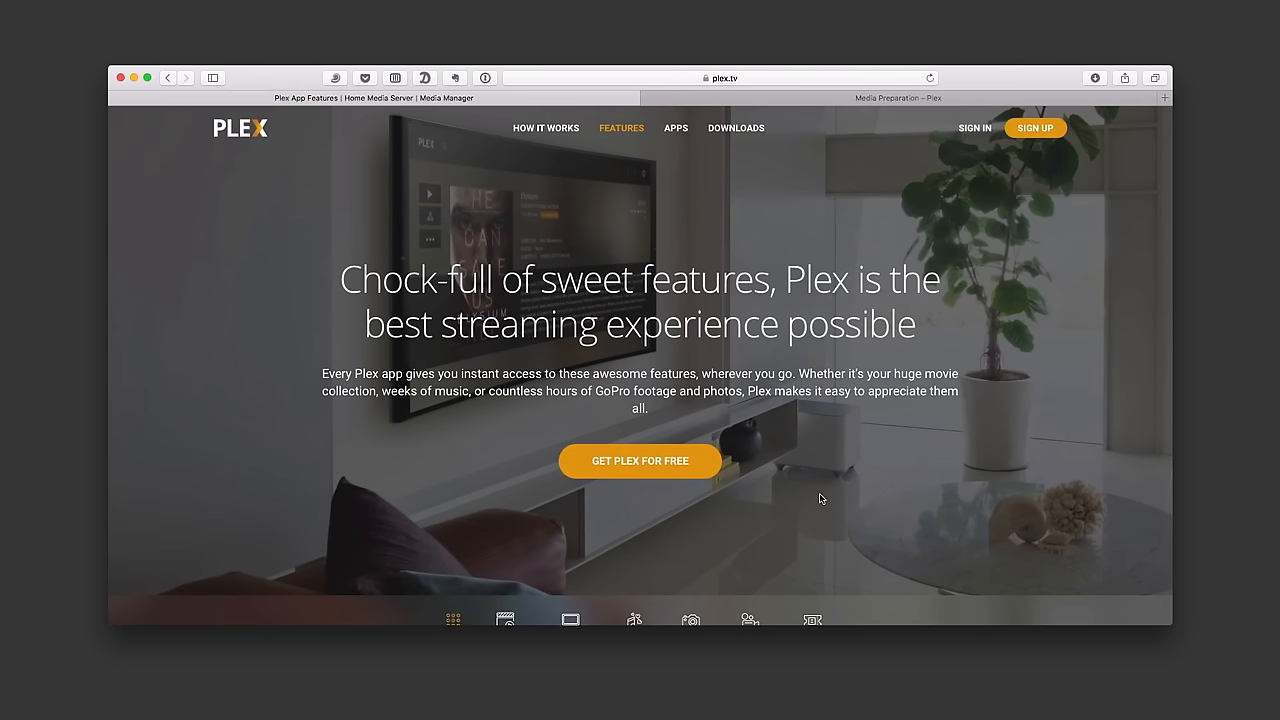
pyautogui.moveTo(504, 224)
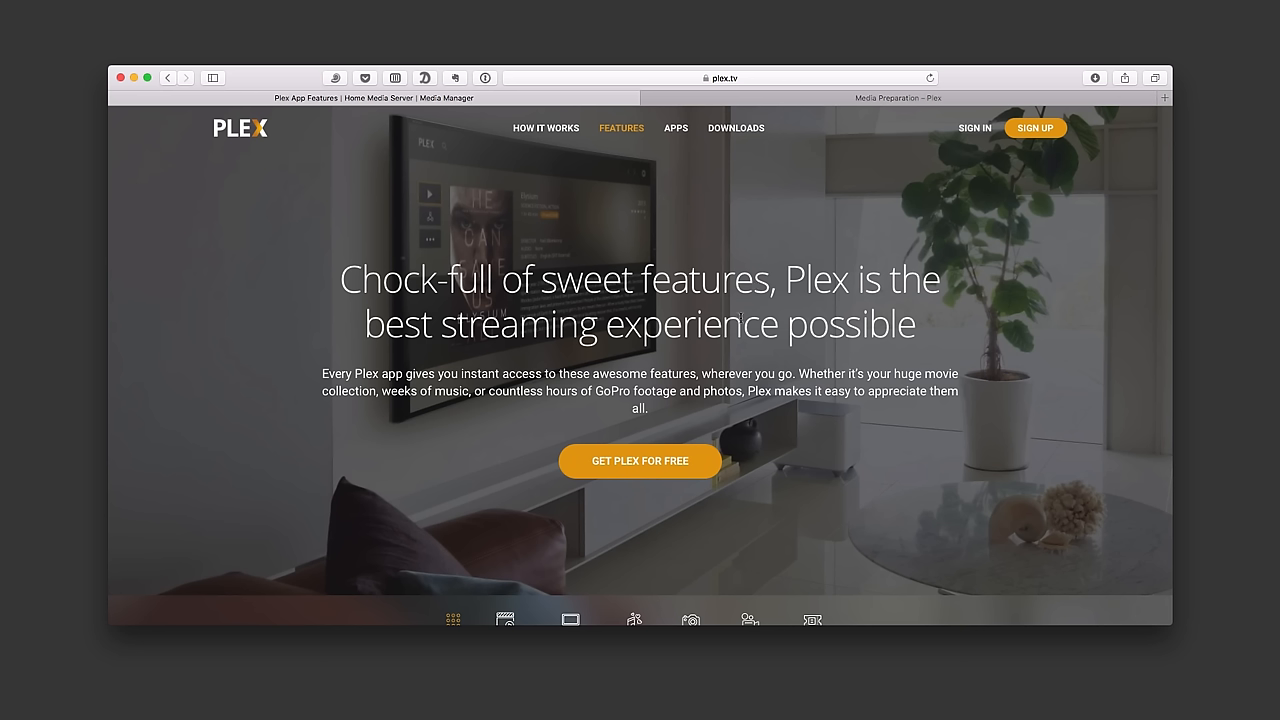
pyautogui.moveTo(669, 344)
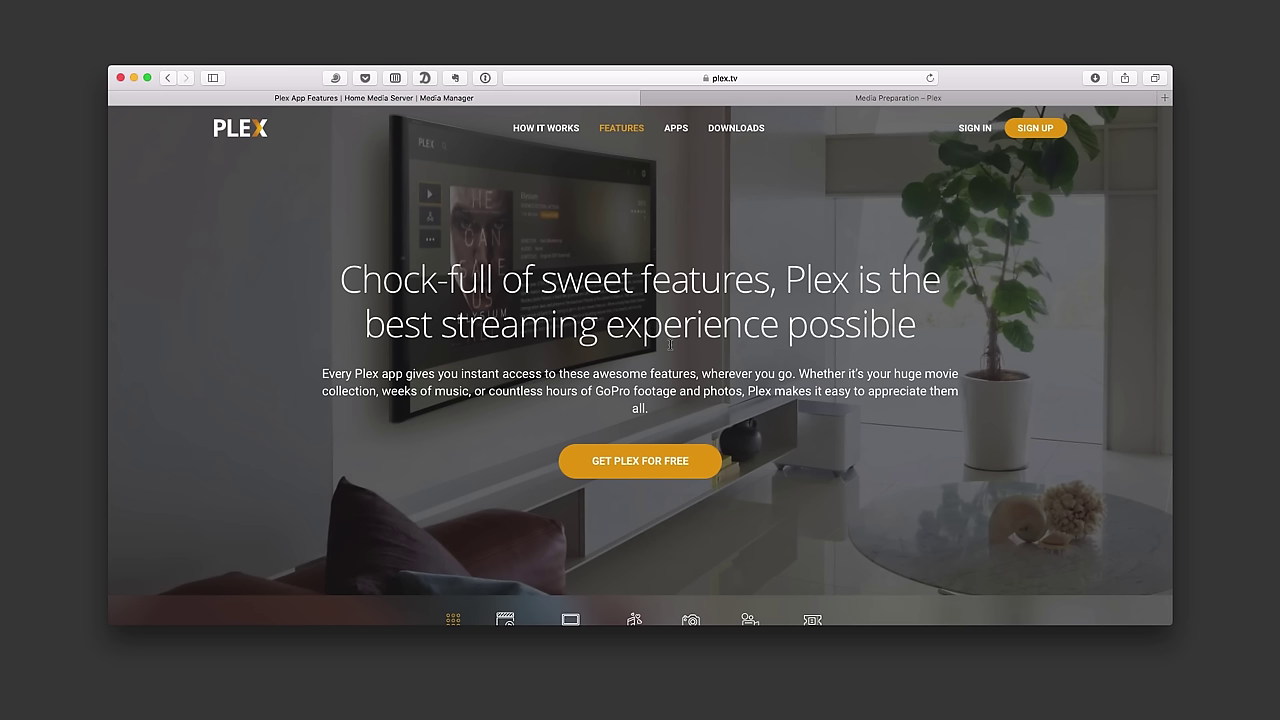
pyautogui.moveTo(825, 198)
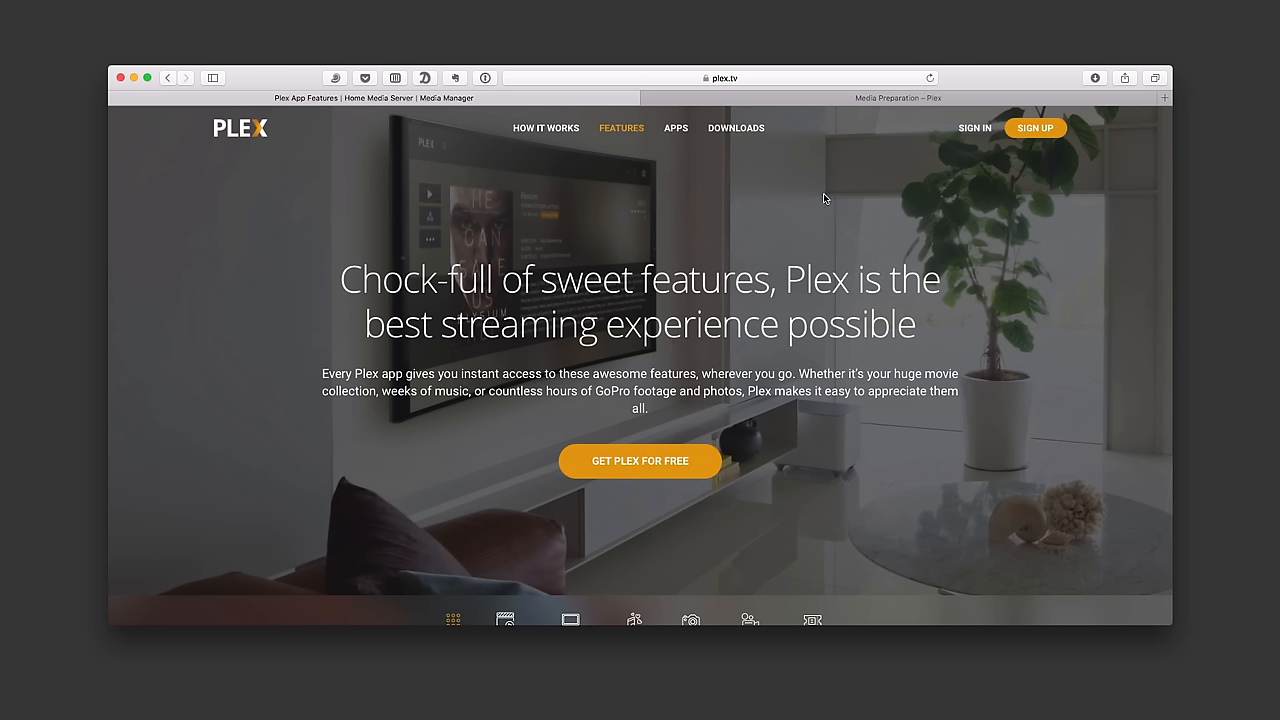
# - Bring up the Plex Support Media Preparation guide in a second tab and scroll down it
pyautogui.click(910, 97)
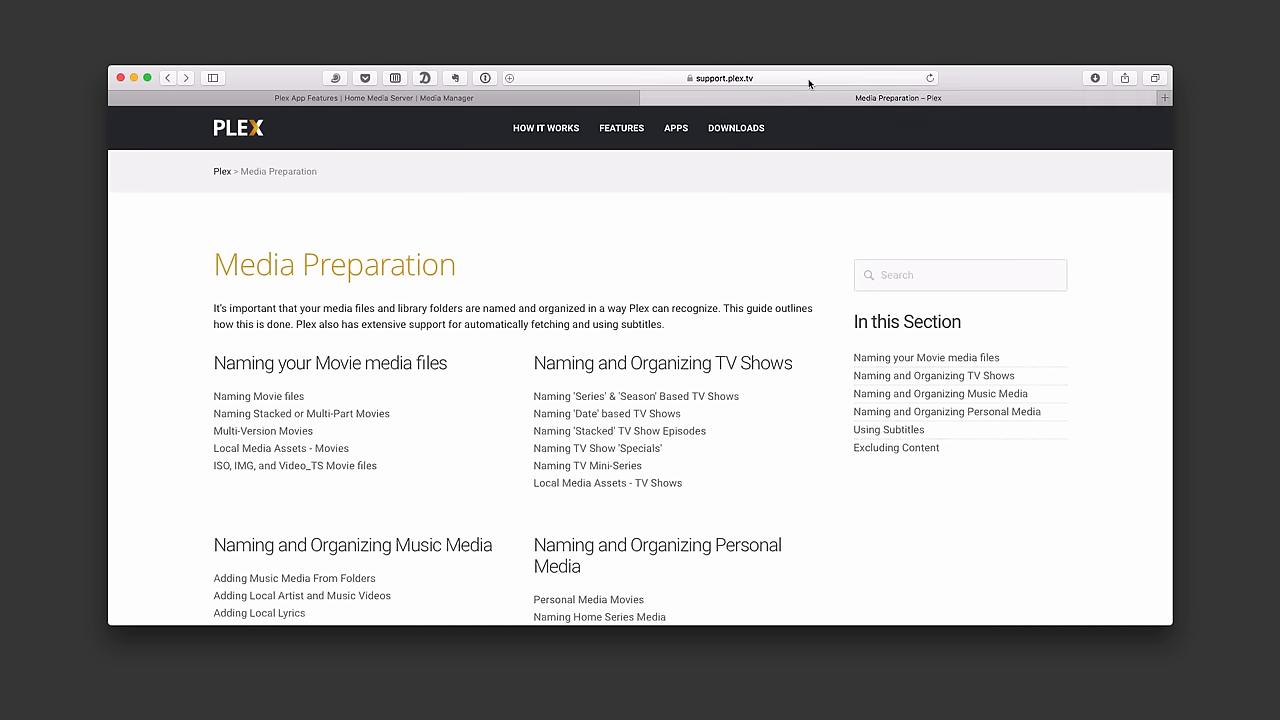
pyautogui.click(722, 78)
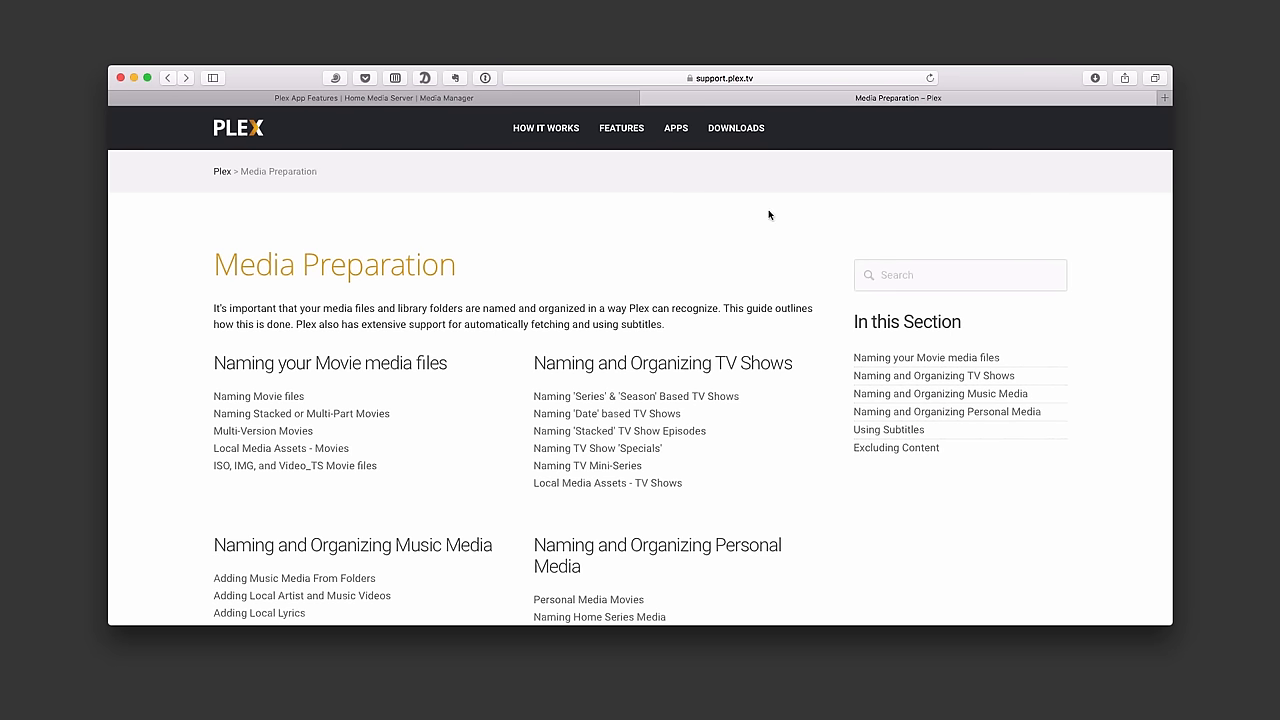
pyautogui.moveTo(479, 303)
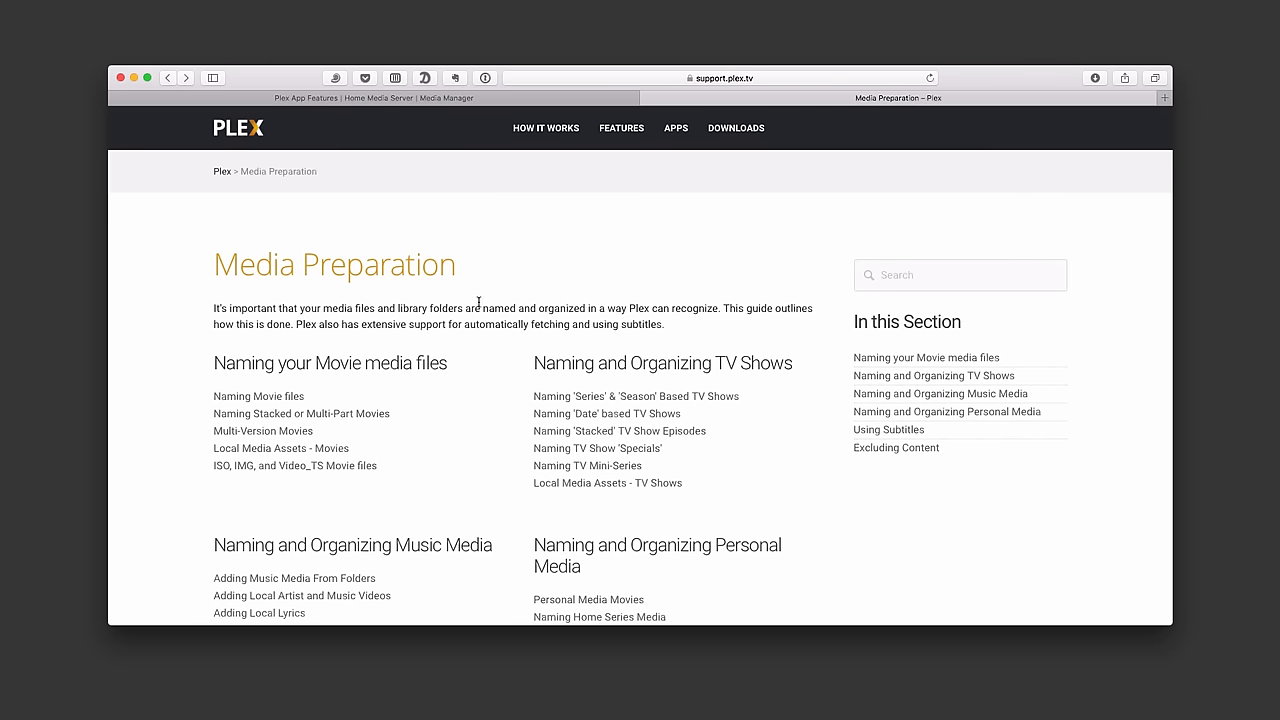
pyautogui.scroll(-3)
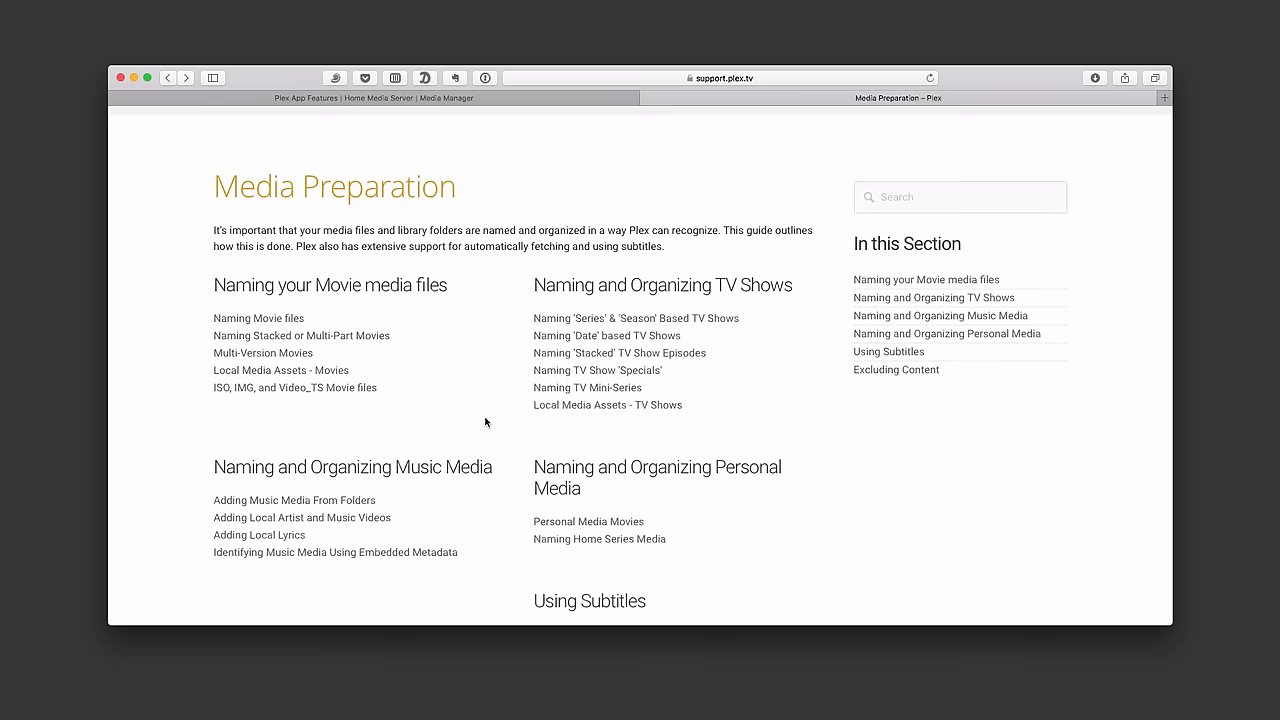
pyautogui.moveTo(370, 292)
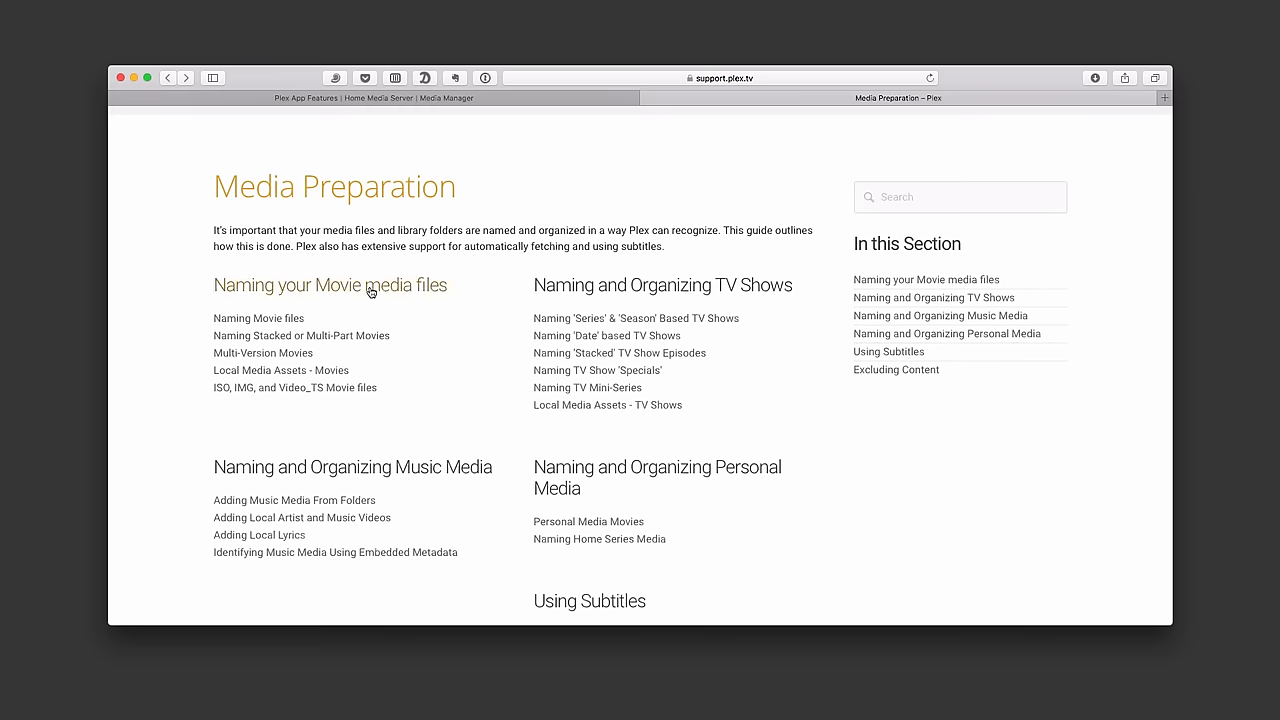
pyautogui.moveTo(323, 294)
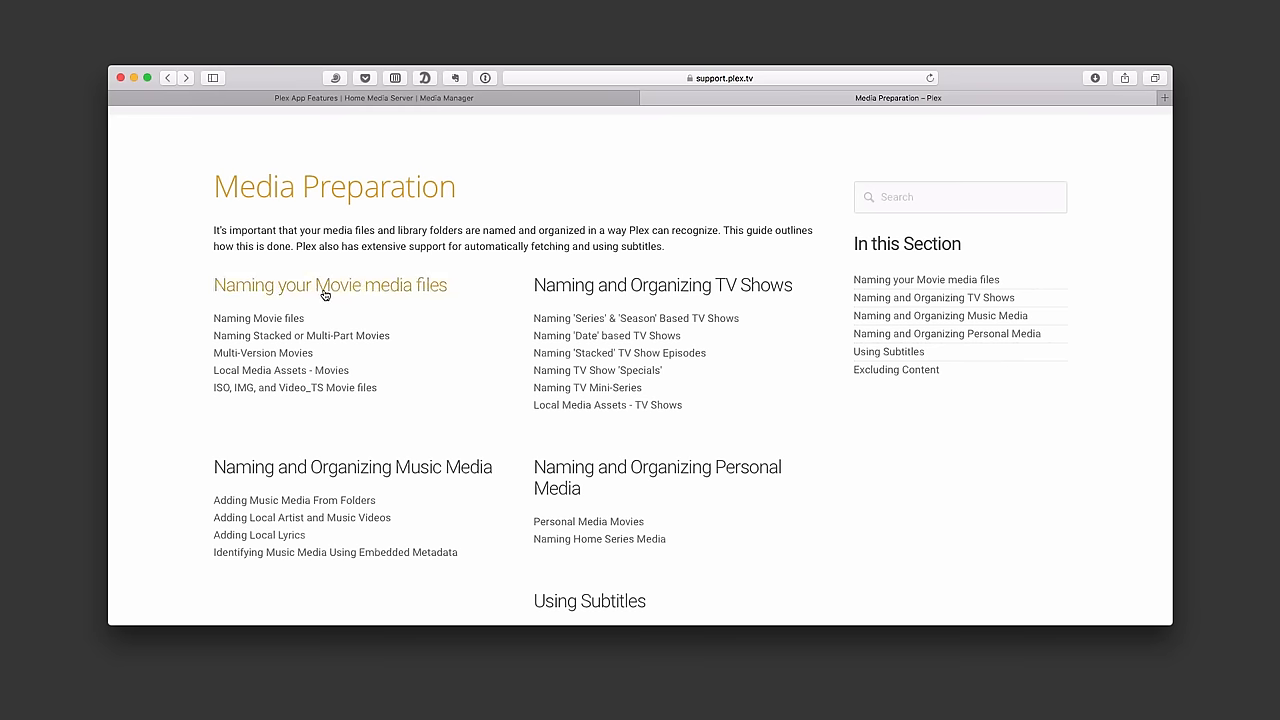
# - Read the Naming Movie files article, then return and open the 'Series' & 'Season' TV article
pyautogui.click(330, 285)
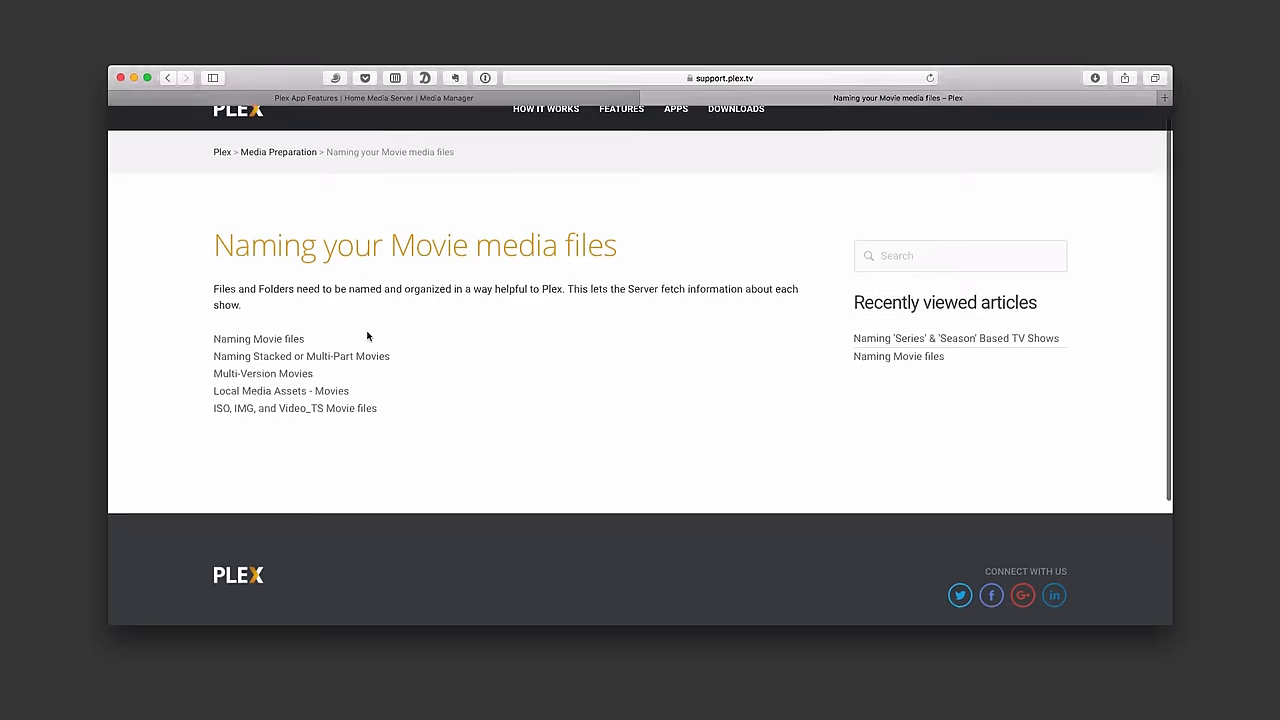
pyautogui.click(258, 338)
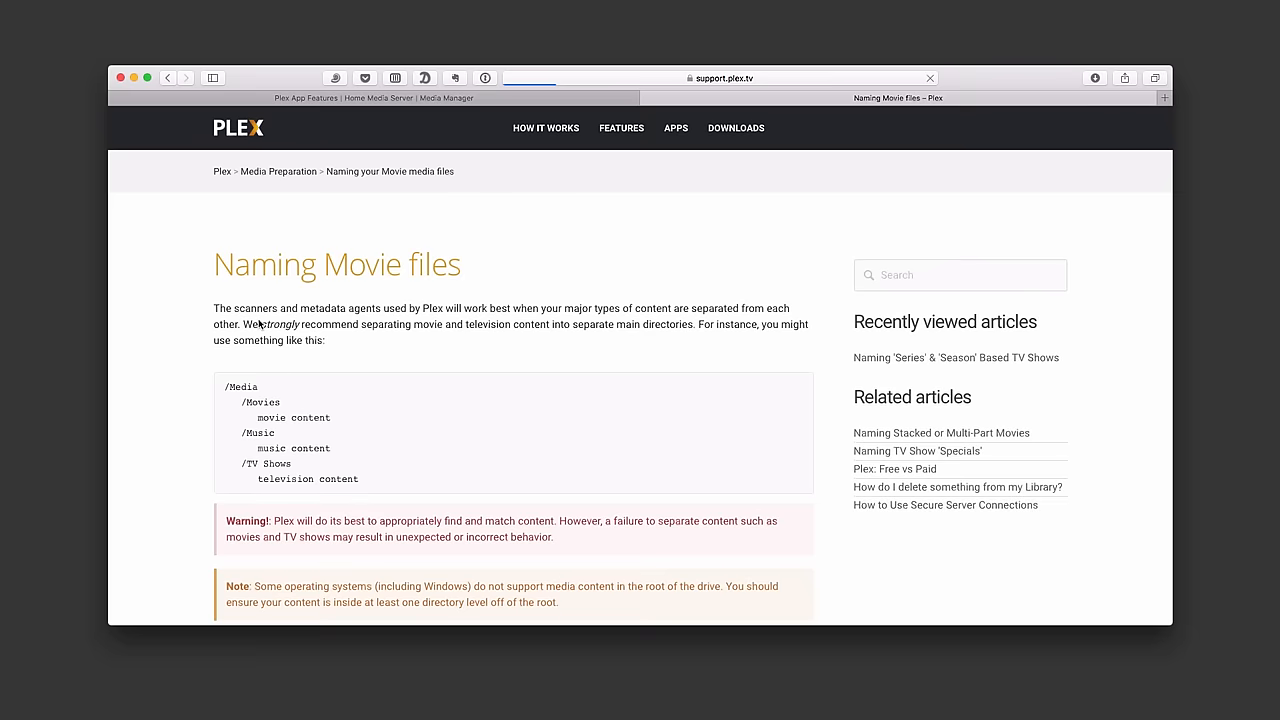
pyautogui.scroll(-3)
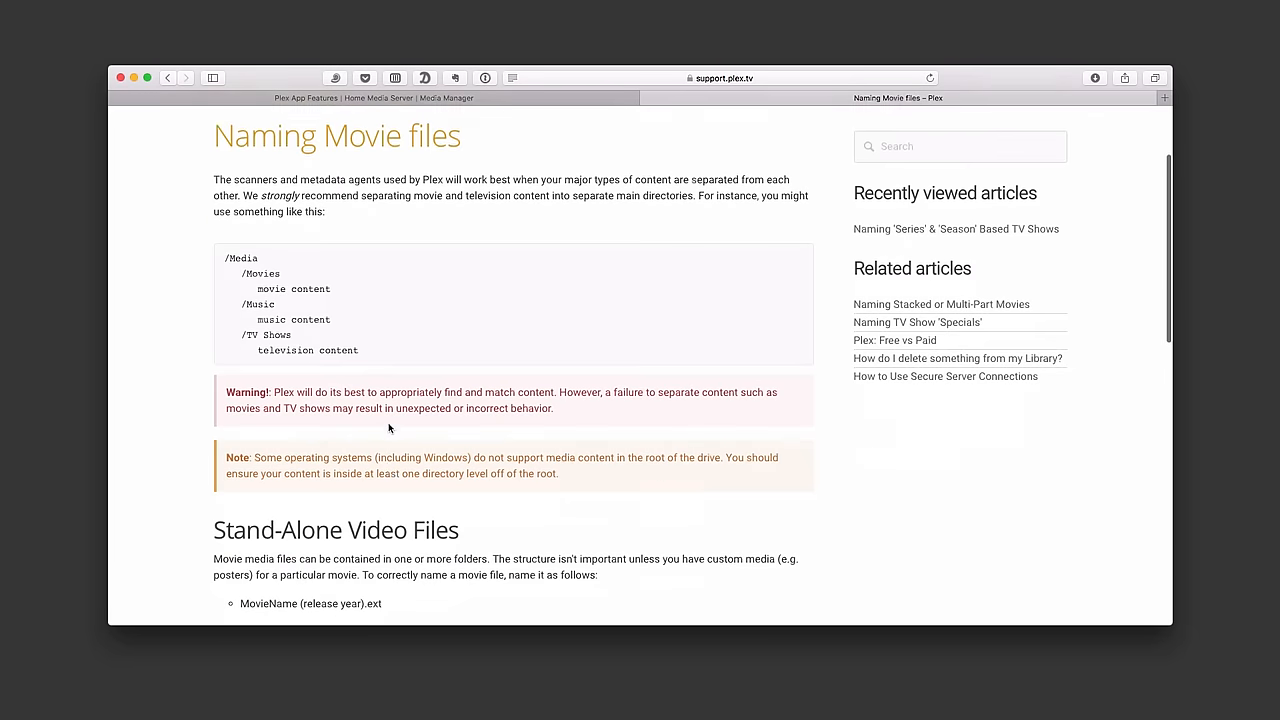
pyautogui.scroll(-3)
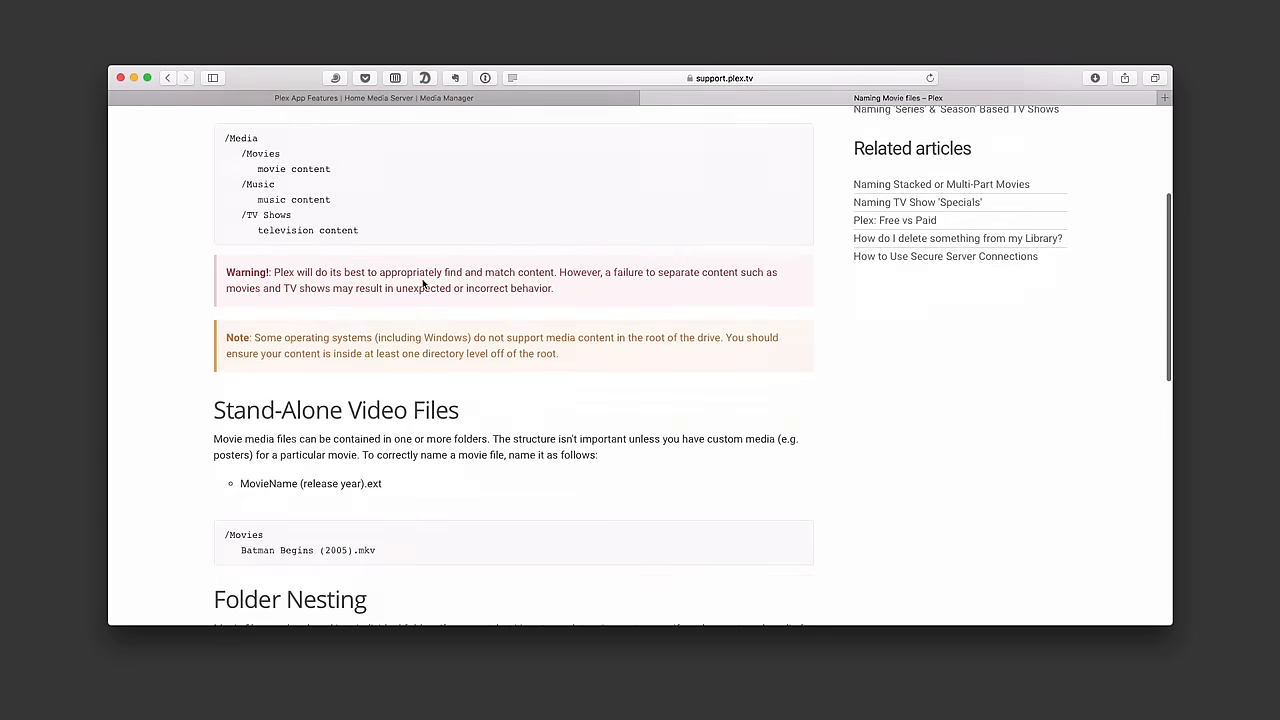
pyautogui.scroll(-3)
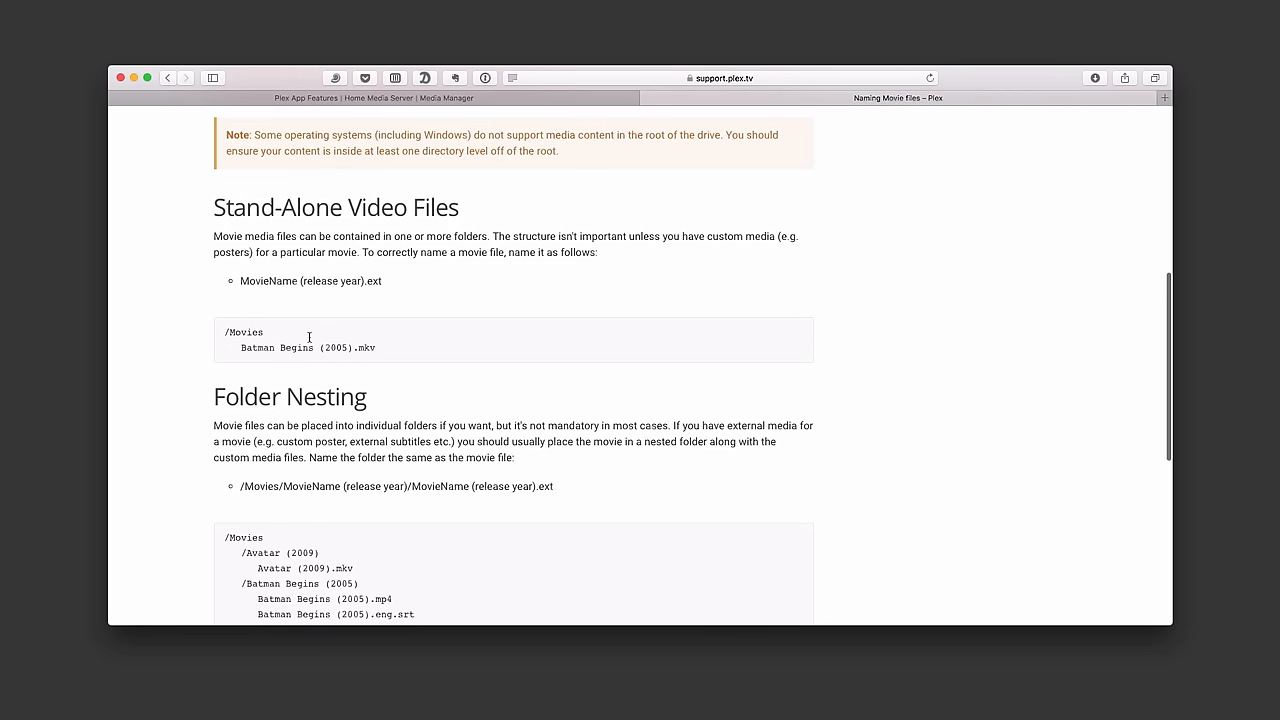
pyautogui.moveTo(257, 351)
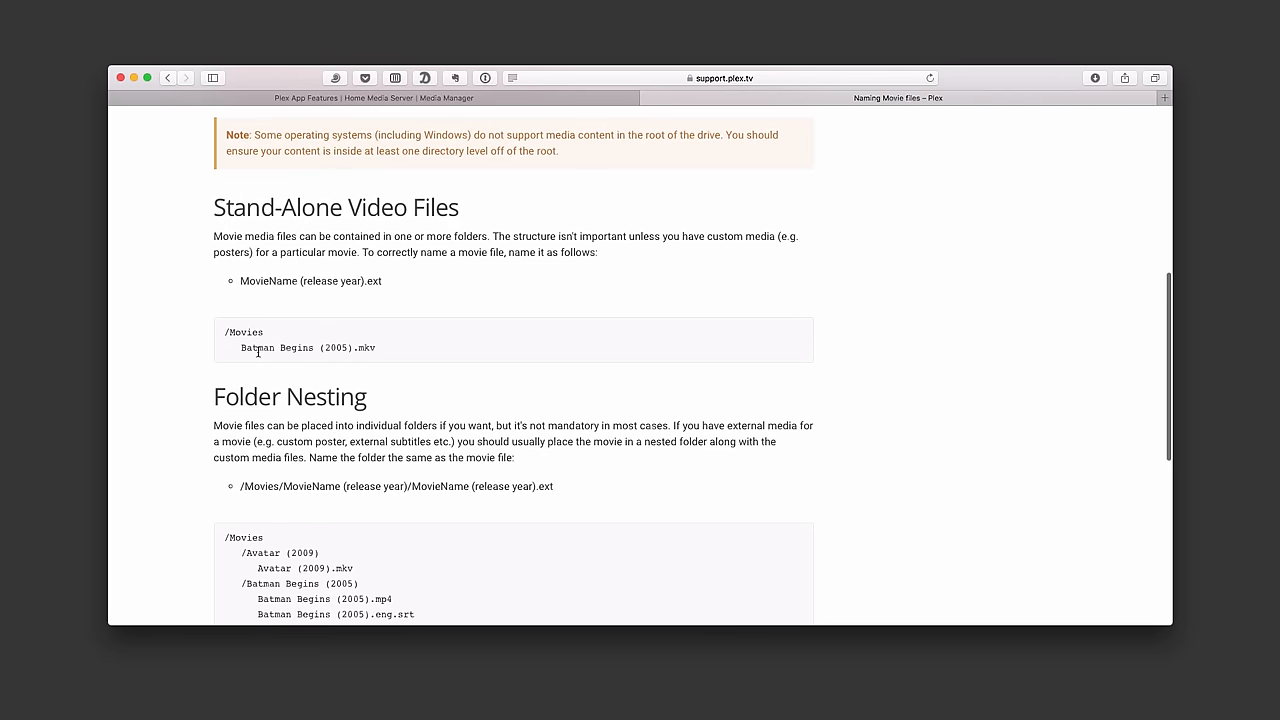
pyautogui.moveTo(343, 351)
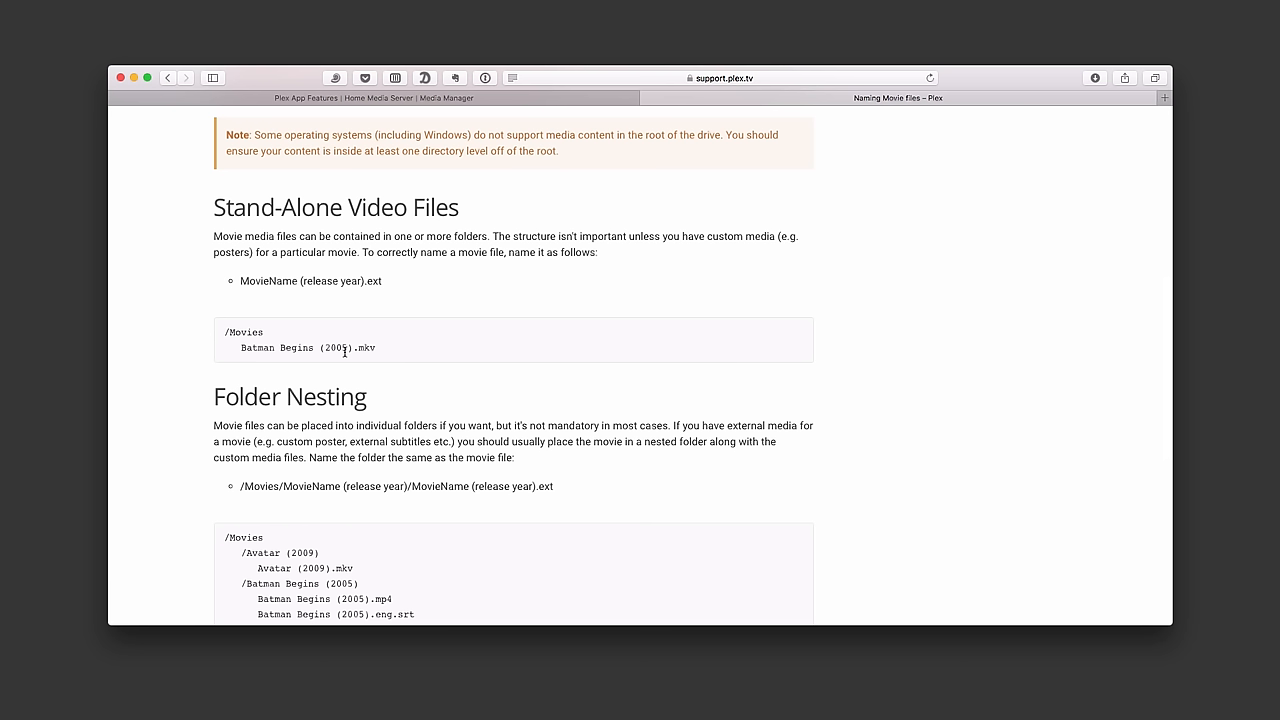
pyautogui.moveTo(325, 363)
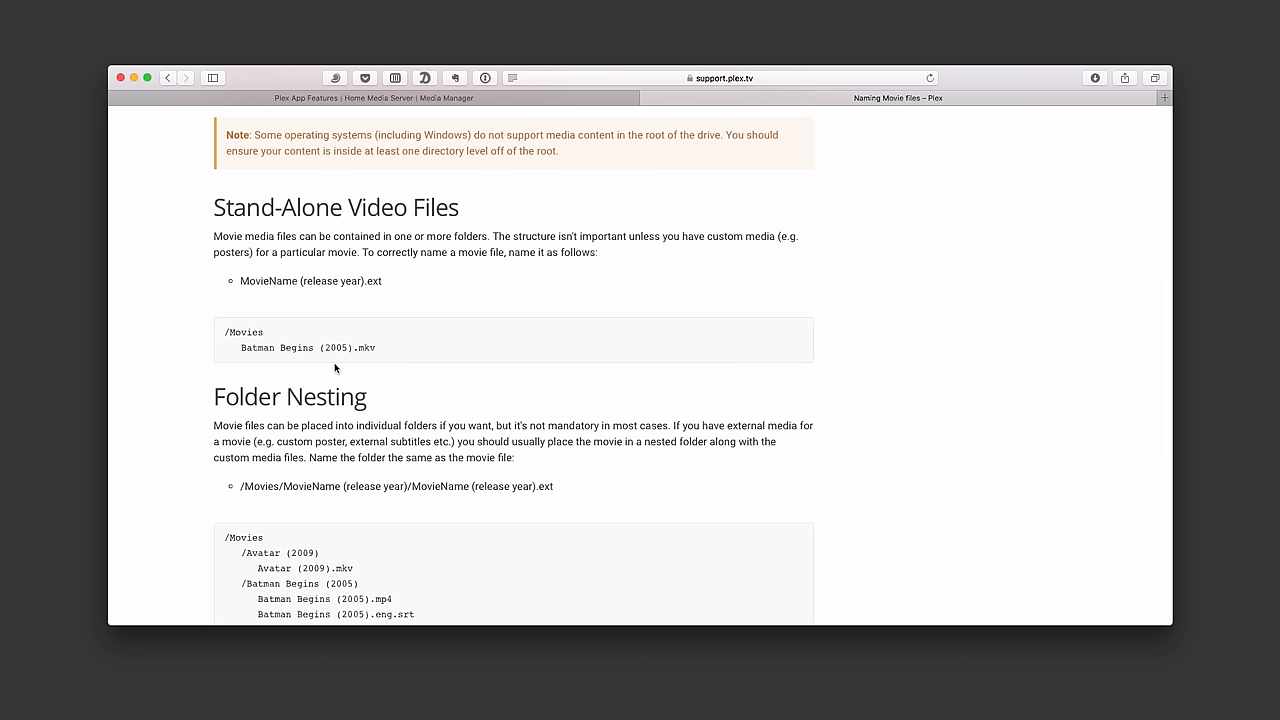
pyautogui.scroll(-3)
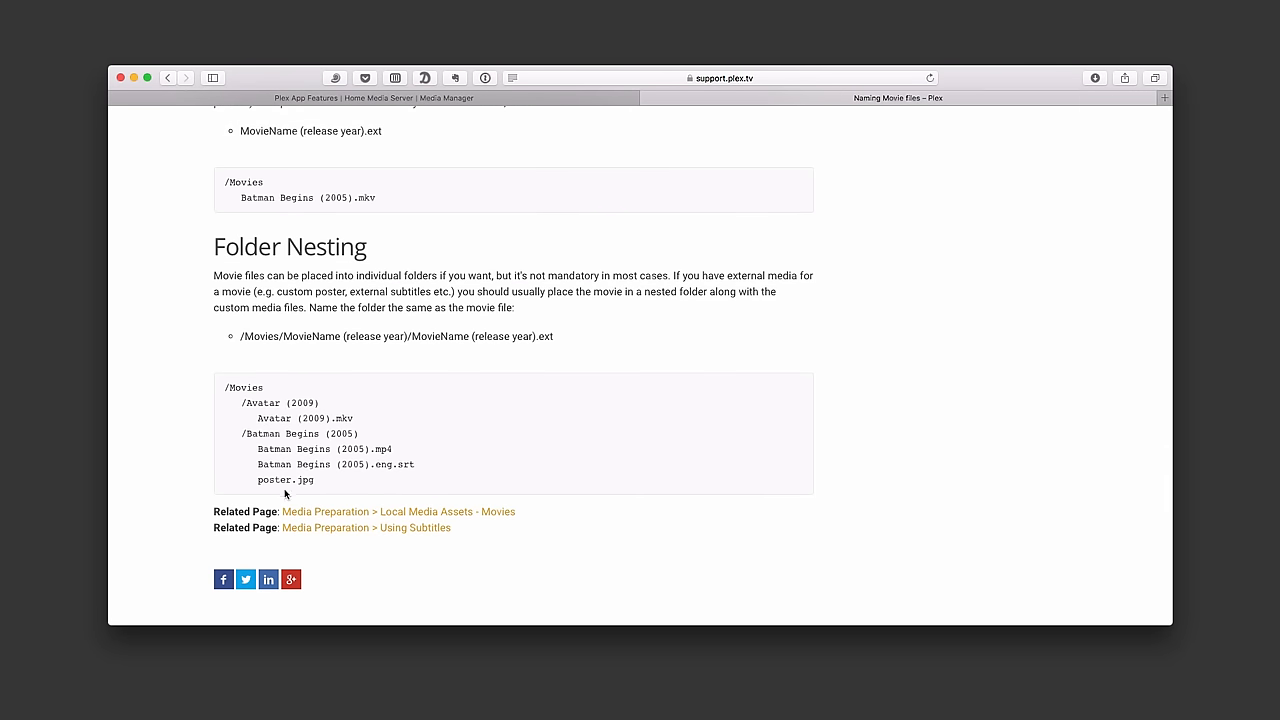
pyautogui.moveTo(280, 463)
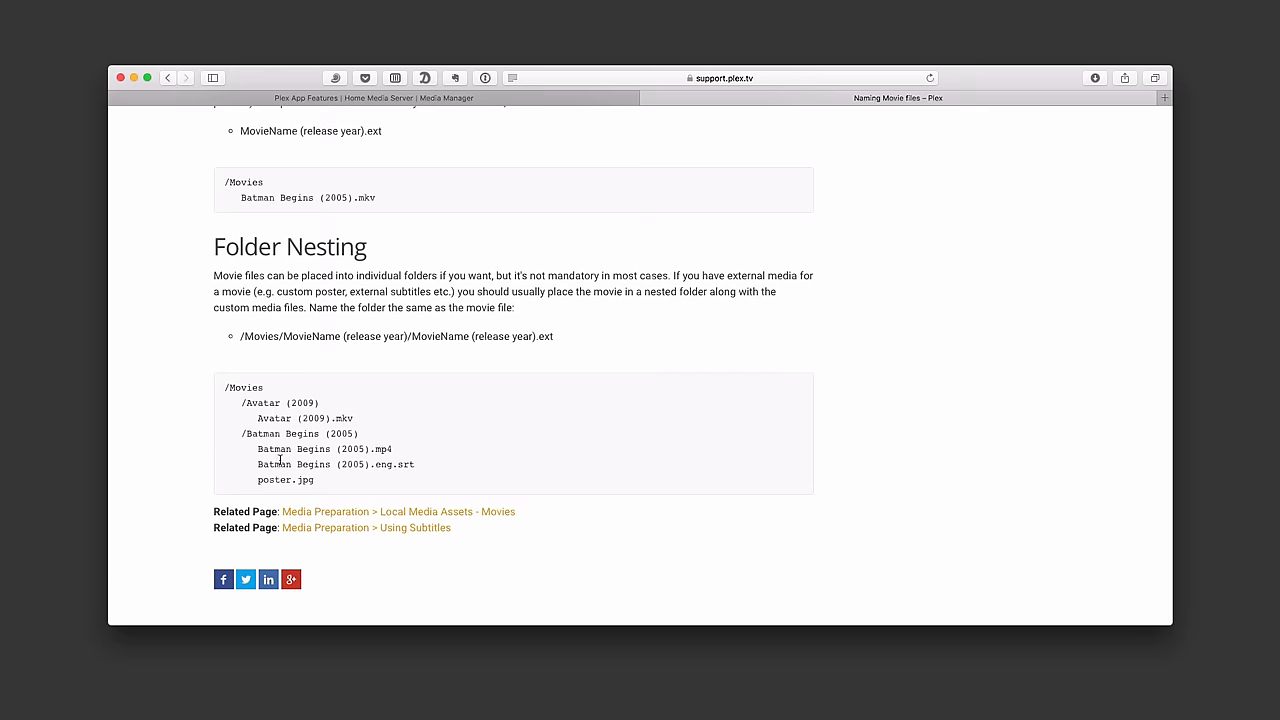
pyautogui.scroll(3)
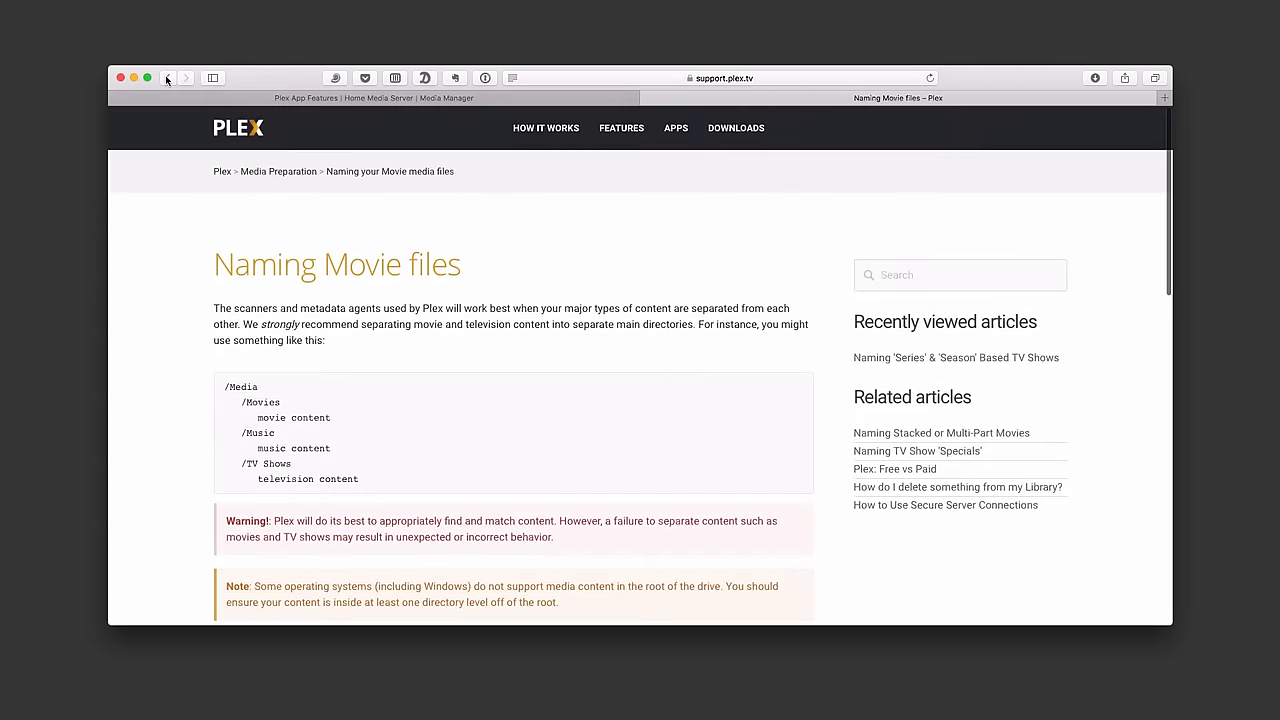
pyautogui.click(168, 78)
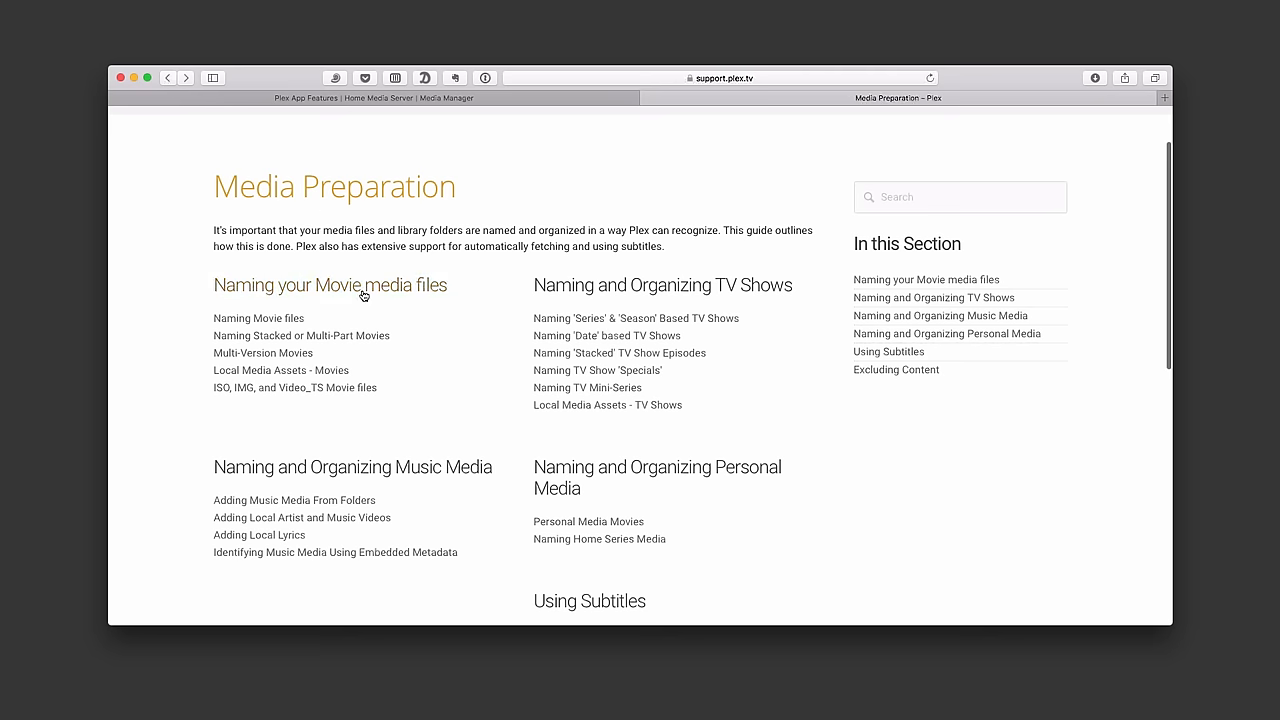
pyautogui.moveTo(689, 295)
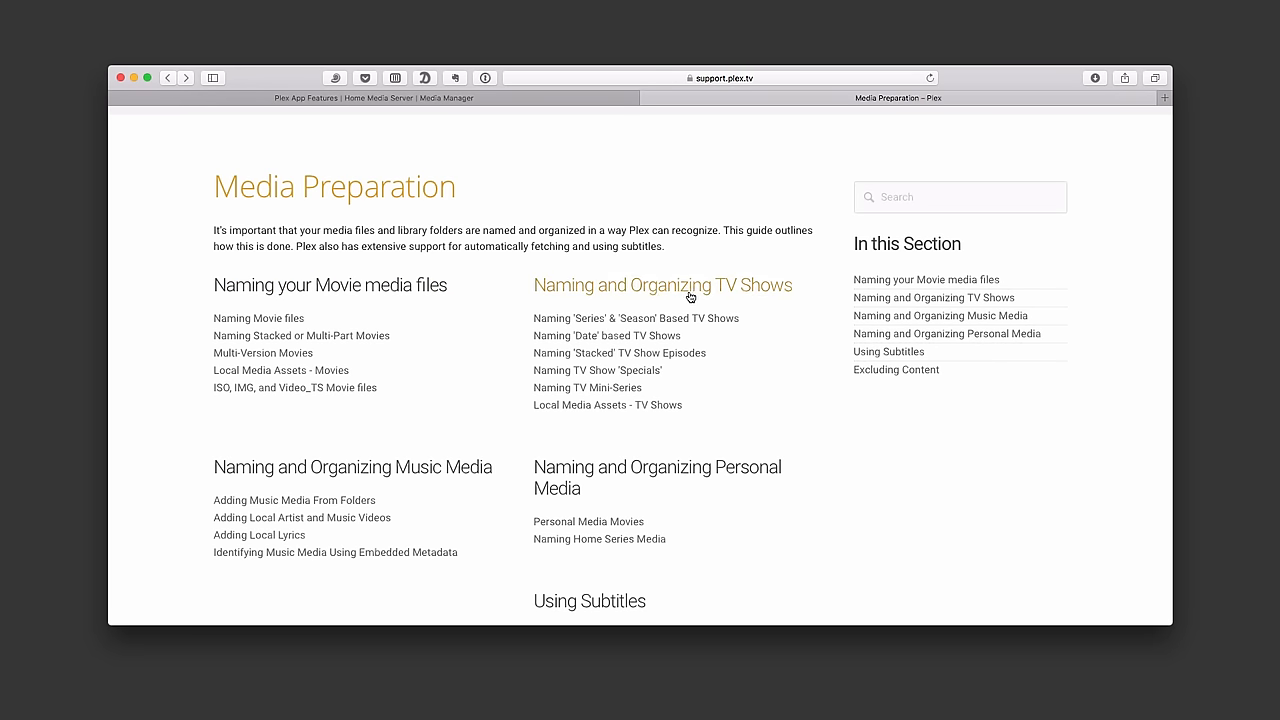
pyautogui.click(637, 318)
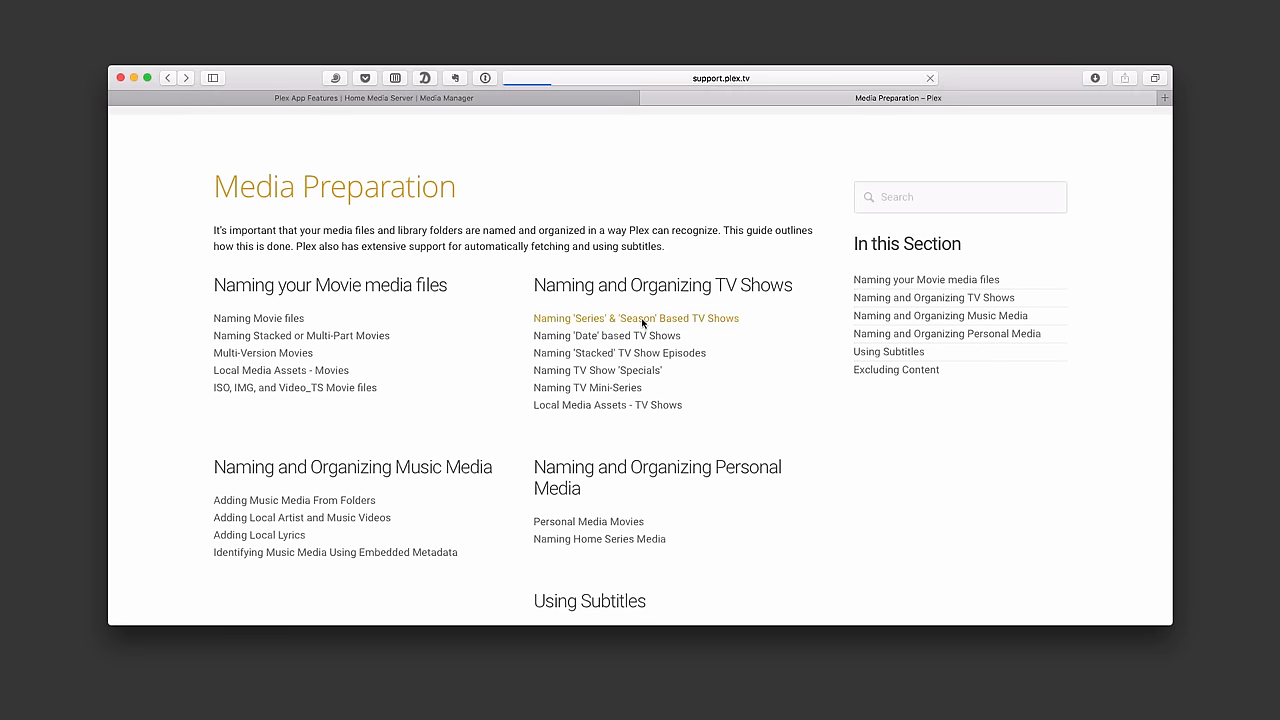
# - Read the TV show naming article through its multi-episode examples and return to its introduction
pyautogui.click(636, 318)
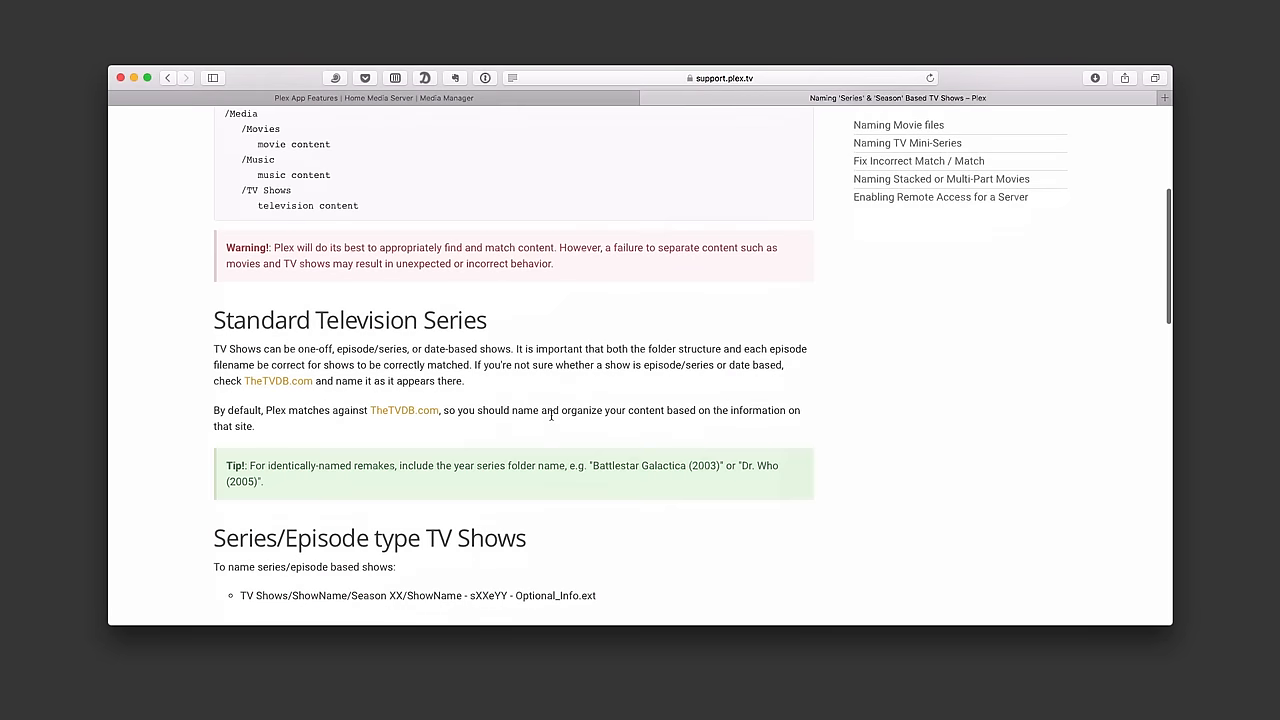
pyautogui.scroll(-3)
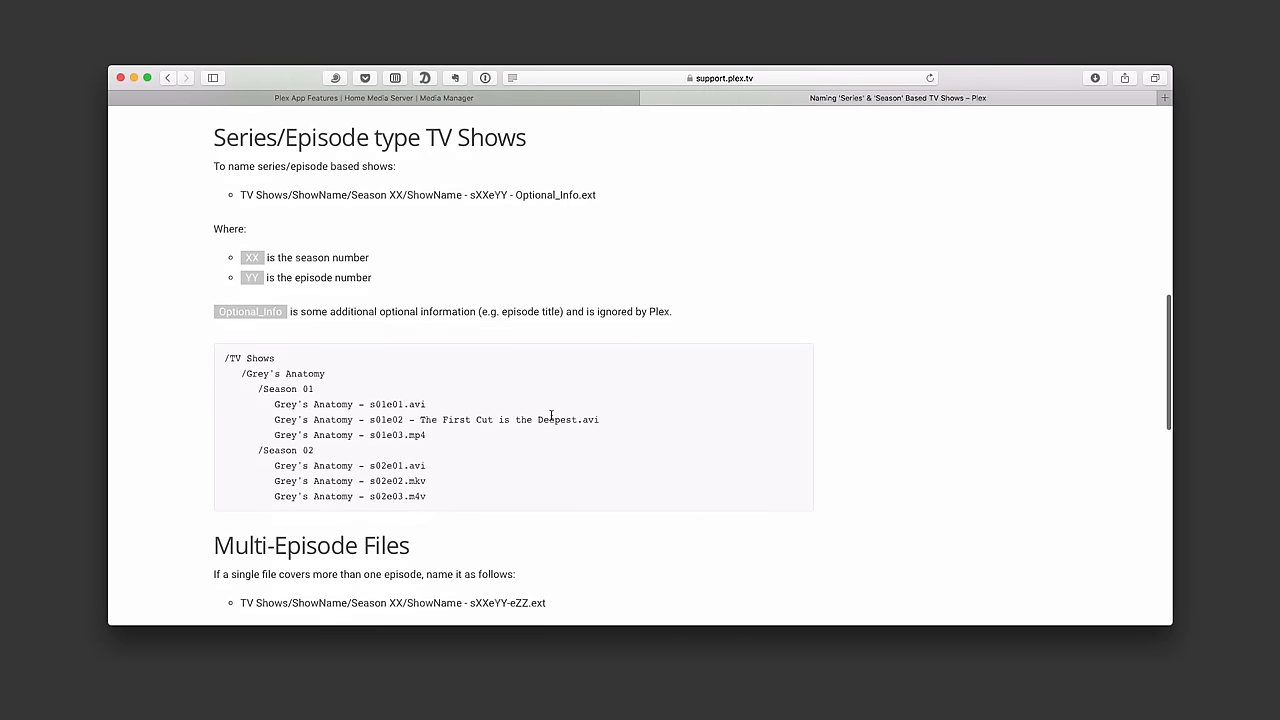
pyautogui.moveTo(397, 417)
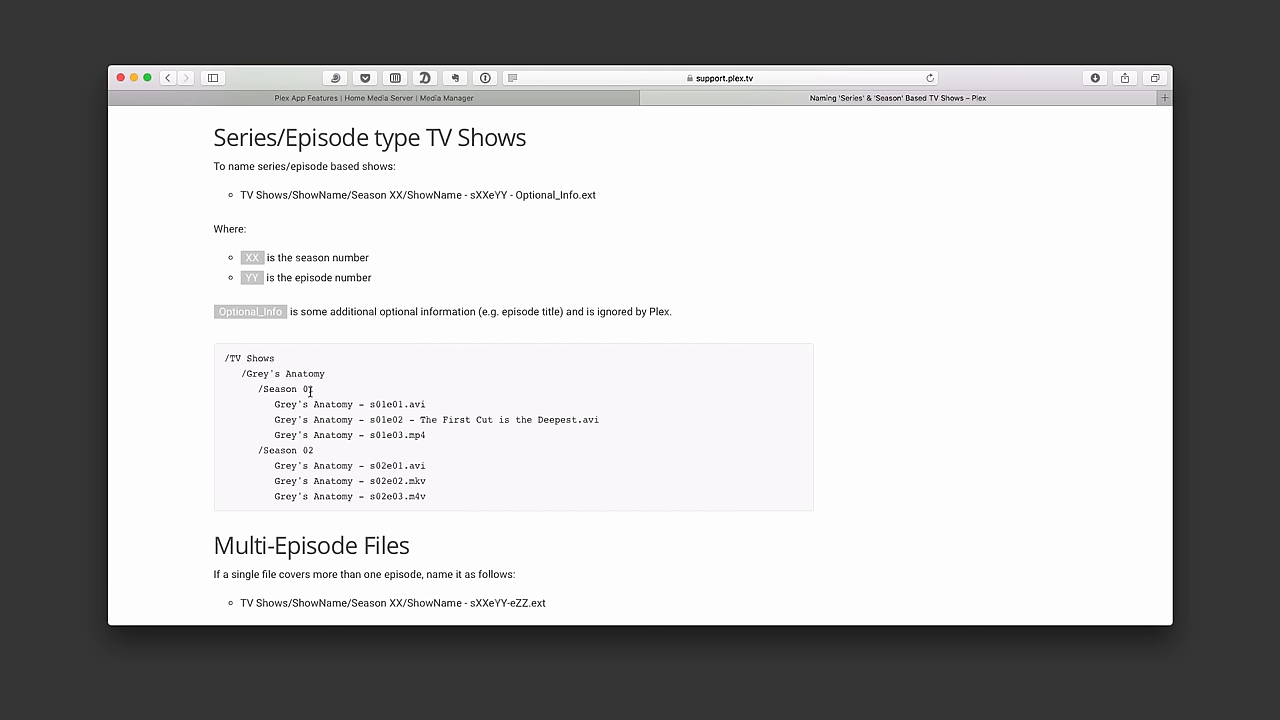
pyautogui.moveTo(375, 398)
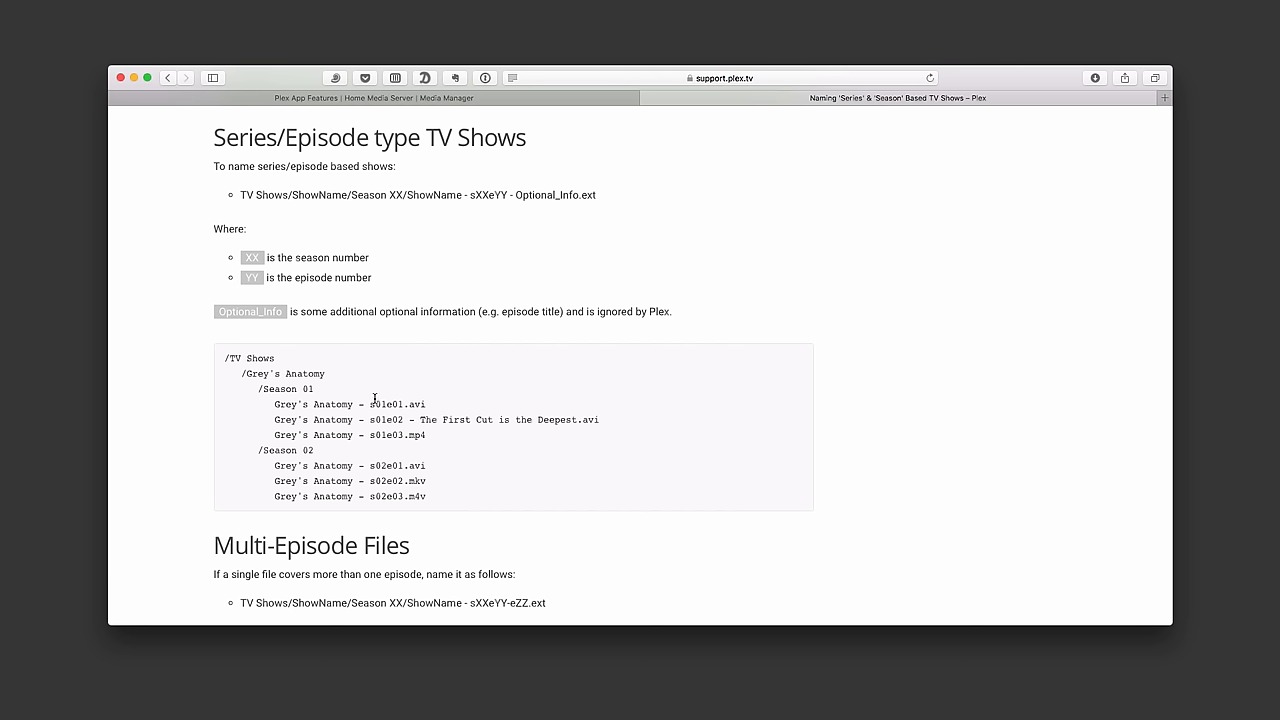
pyautogui.moveTo(396, 419)
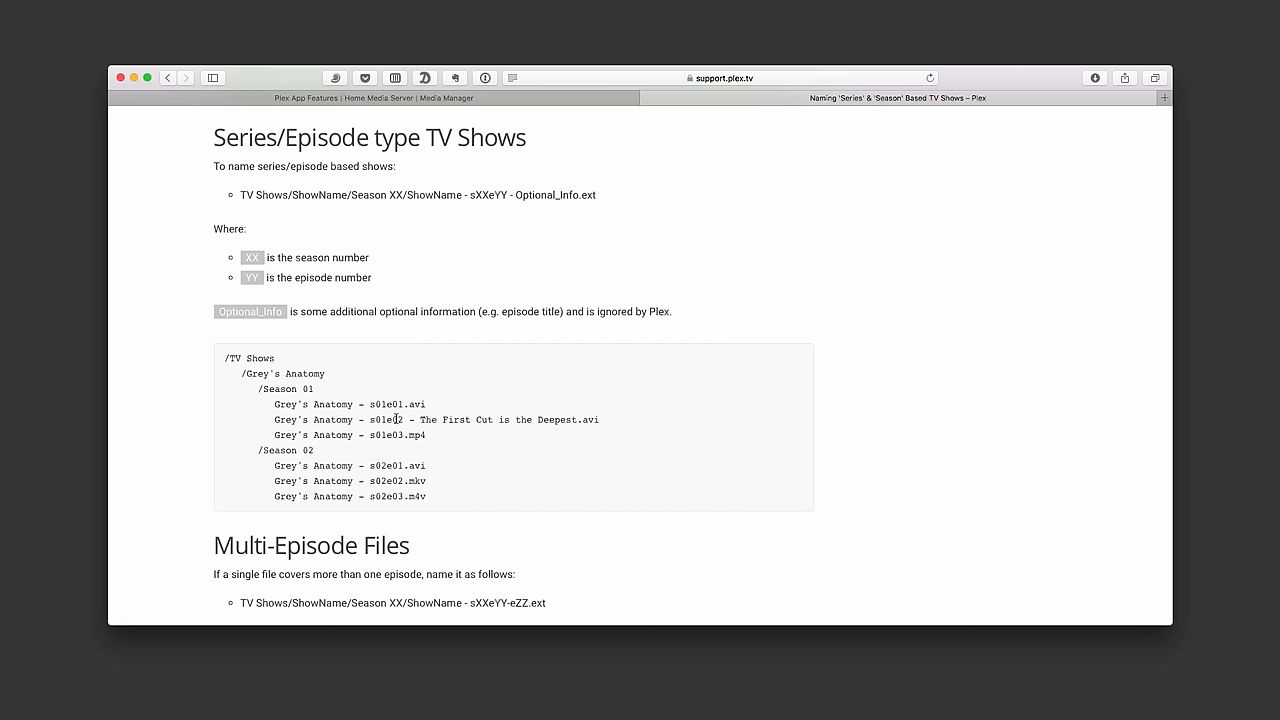
pyautogui.moveTo(392, 435)
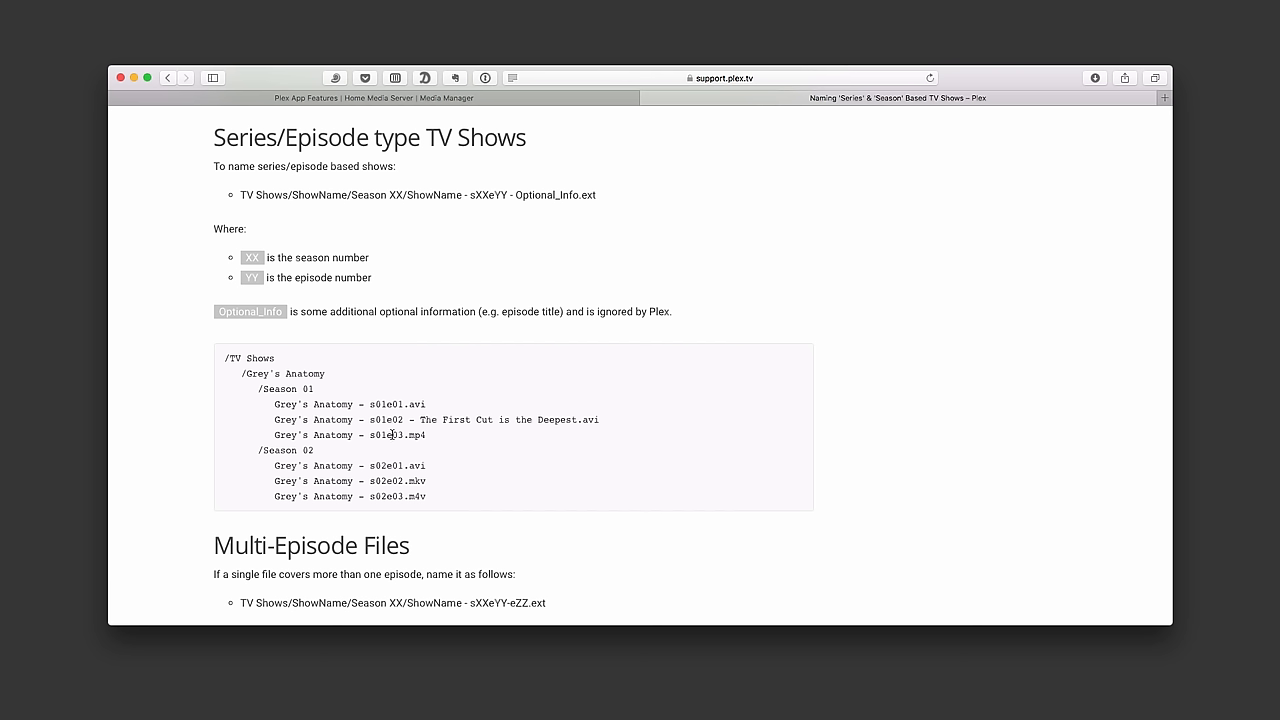
pyautogui.moveTo(375, 413)
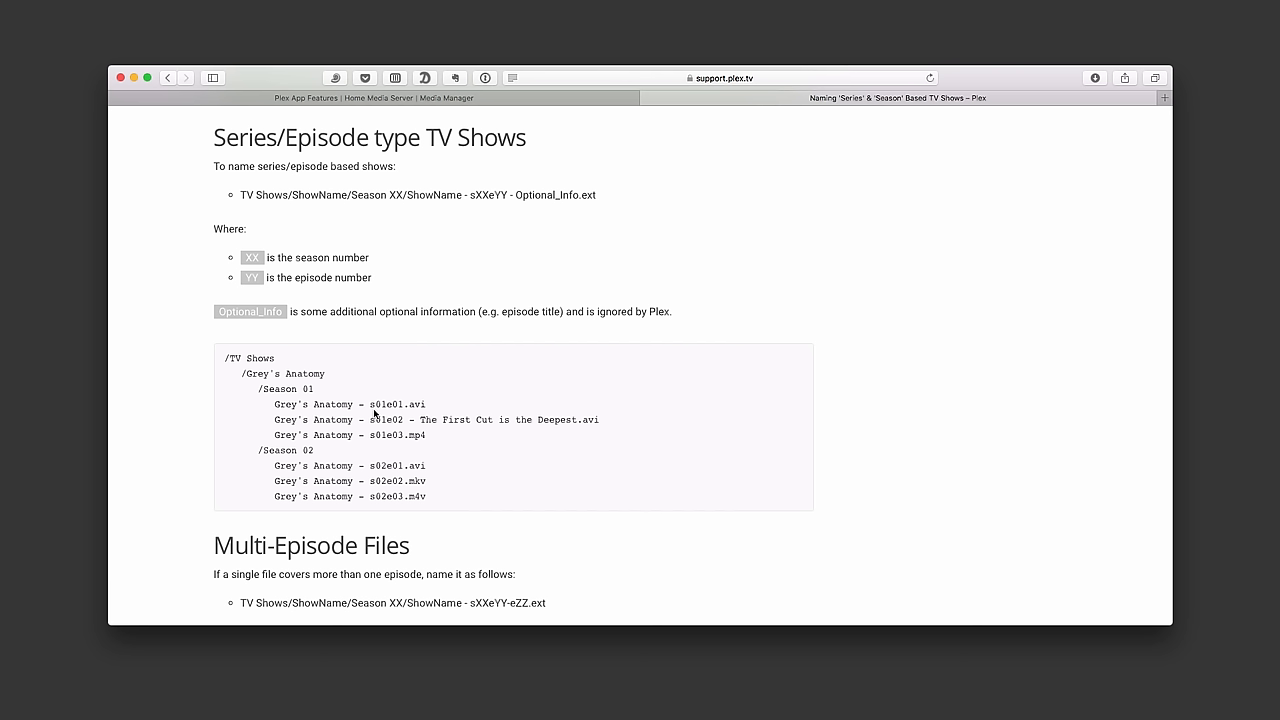
pyautogui.moveTo(397, 435)
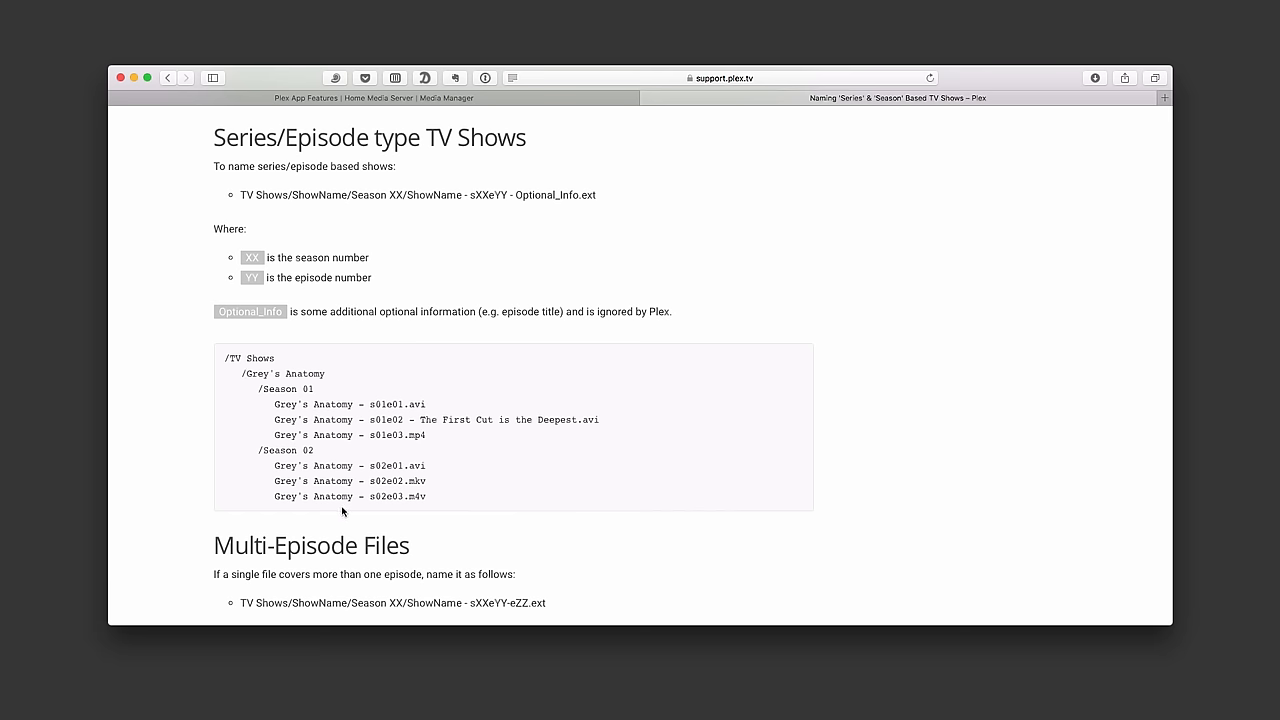
pyautogui.moveTo(392, 532)
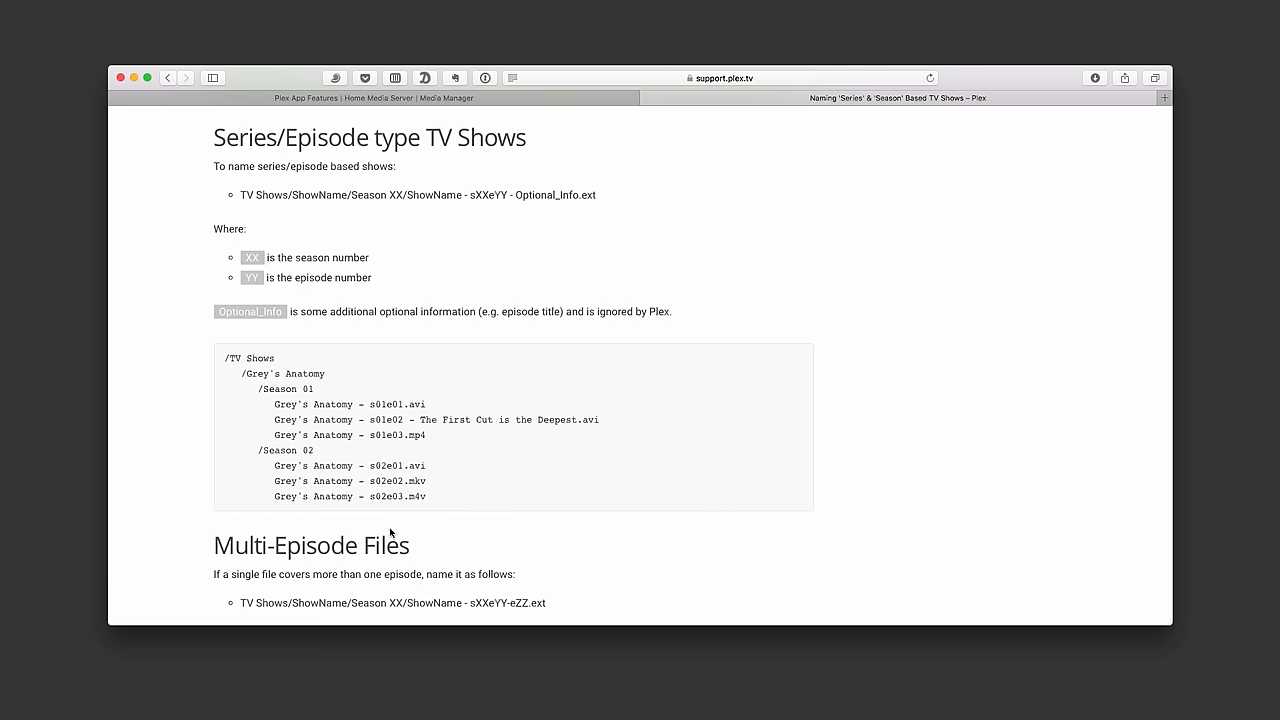
pyautogui.scroll(-3)
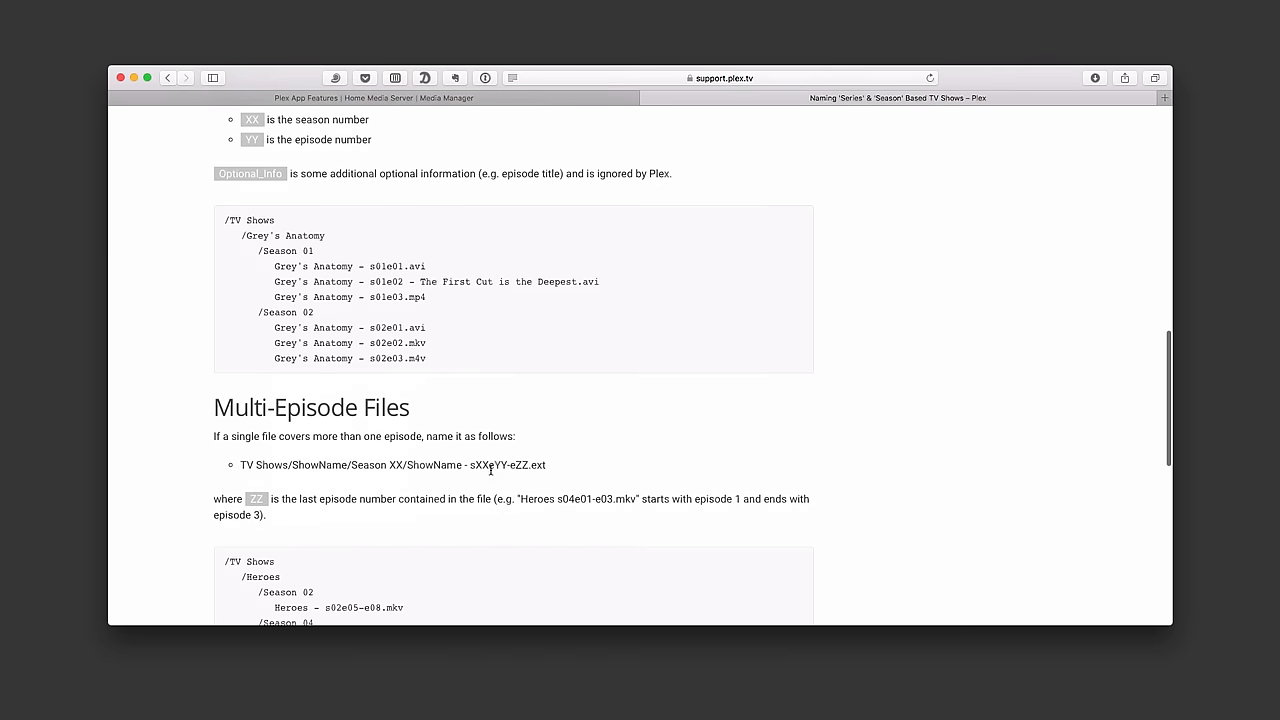
pyautogui.scroll(-3)
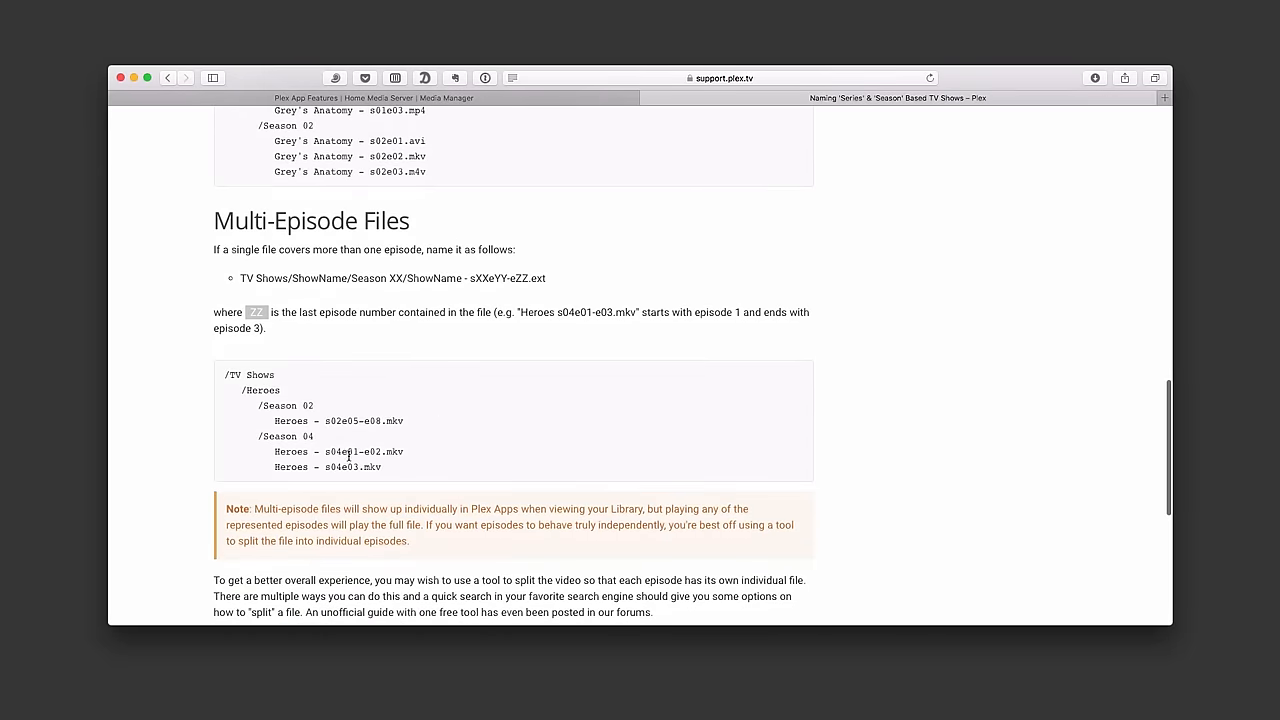
pyautogui.scroll(3)
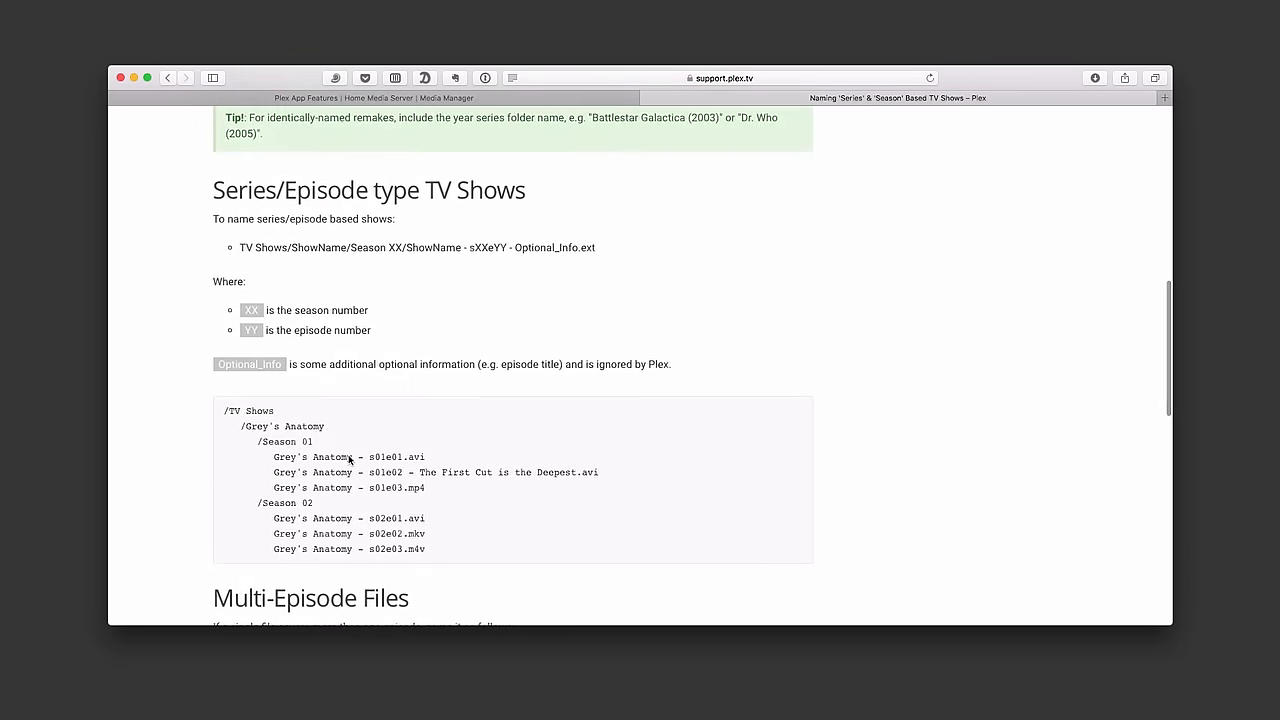
pyautogui.scroll(3)
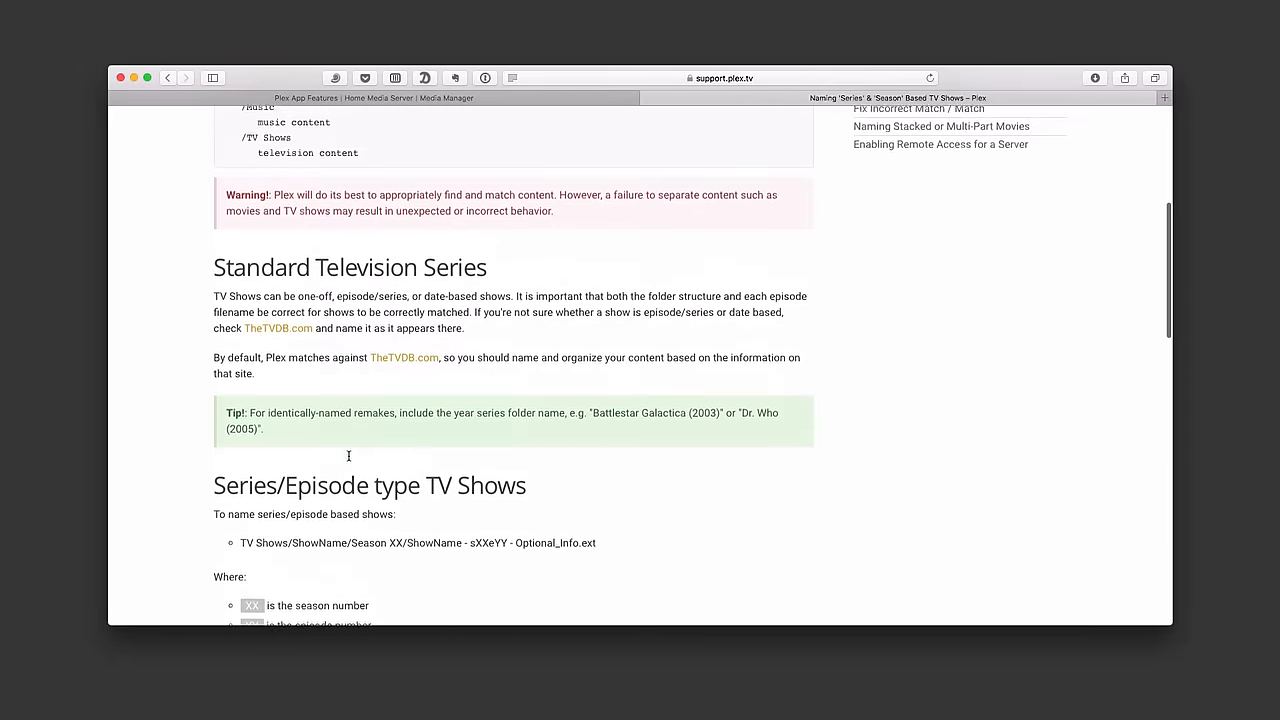
pyautogui.scroll(3)
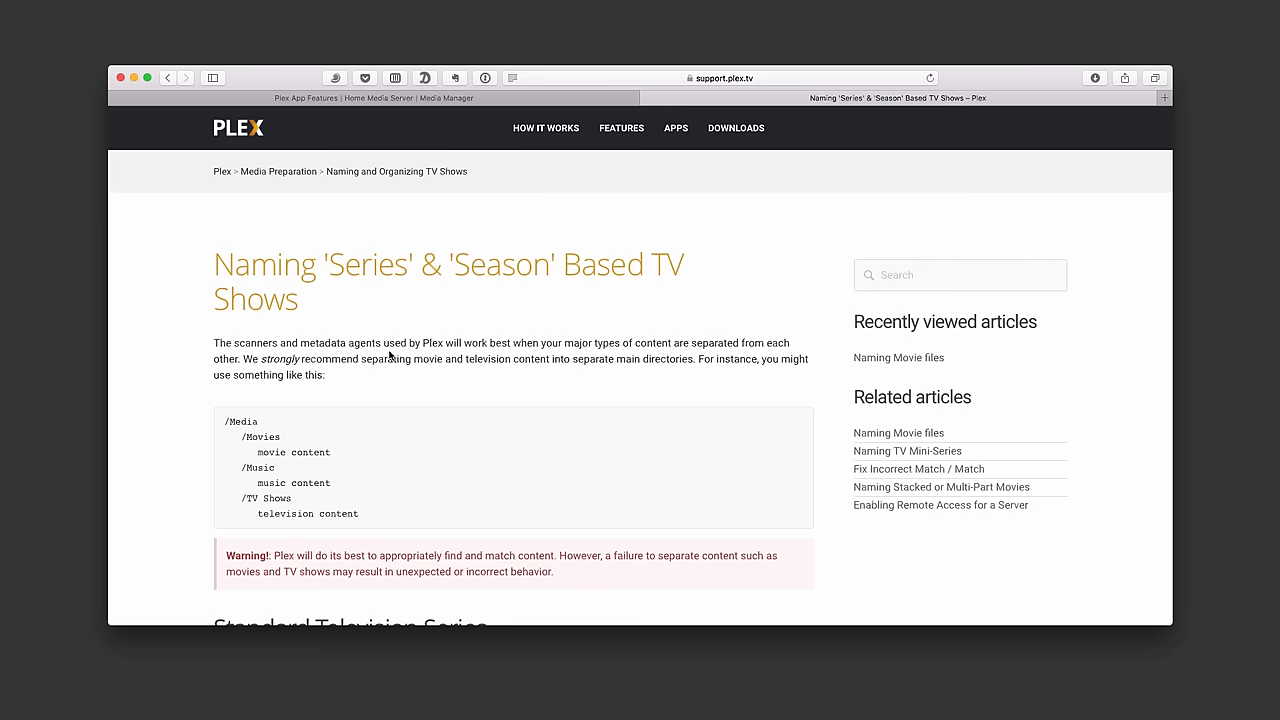
pyautogui.moveTo(304, 219)
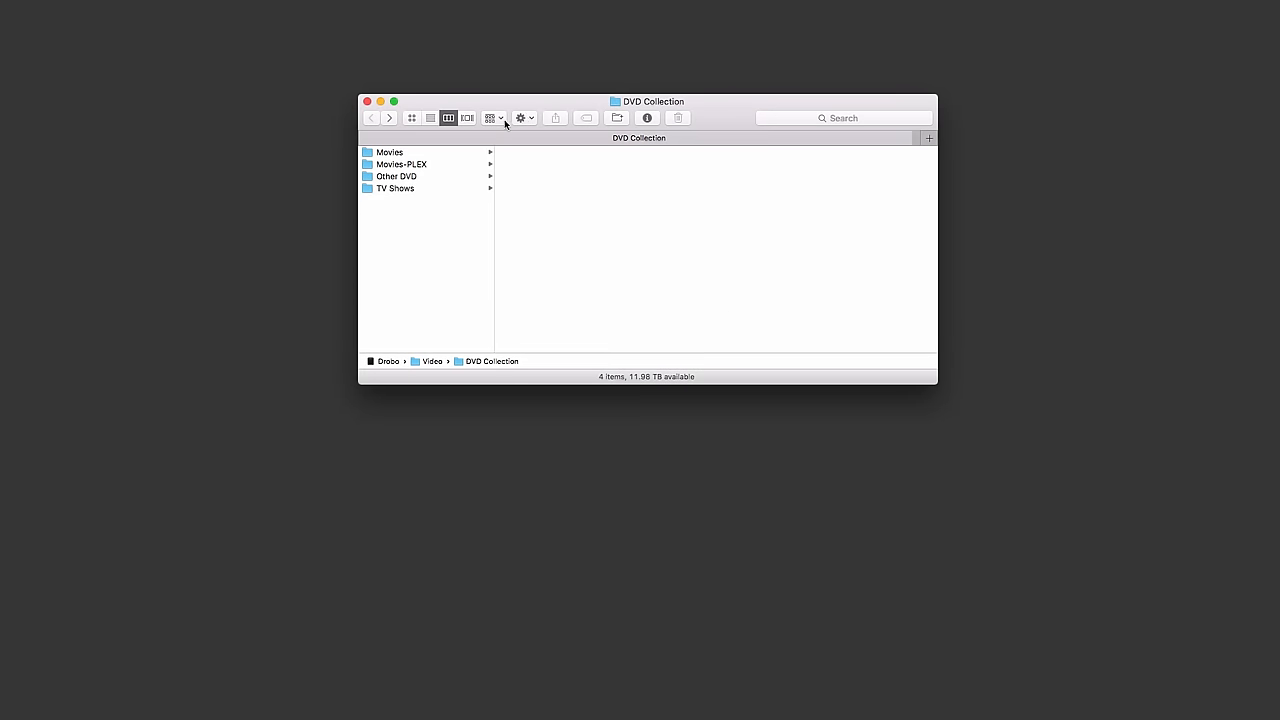
pyautogui.moveTo(400, 155)
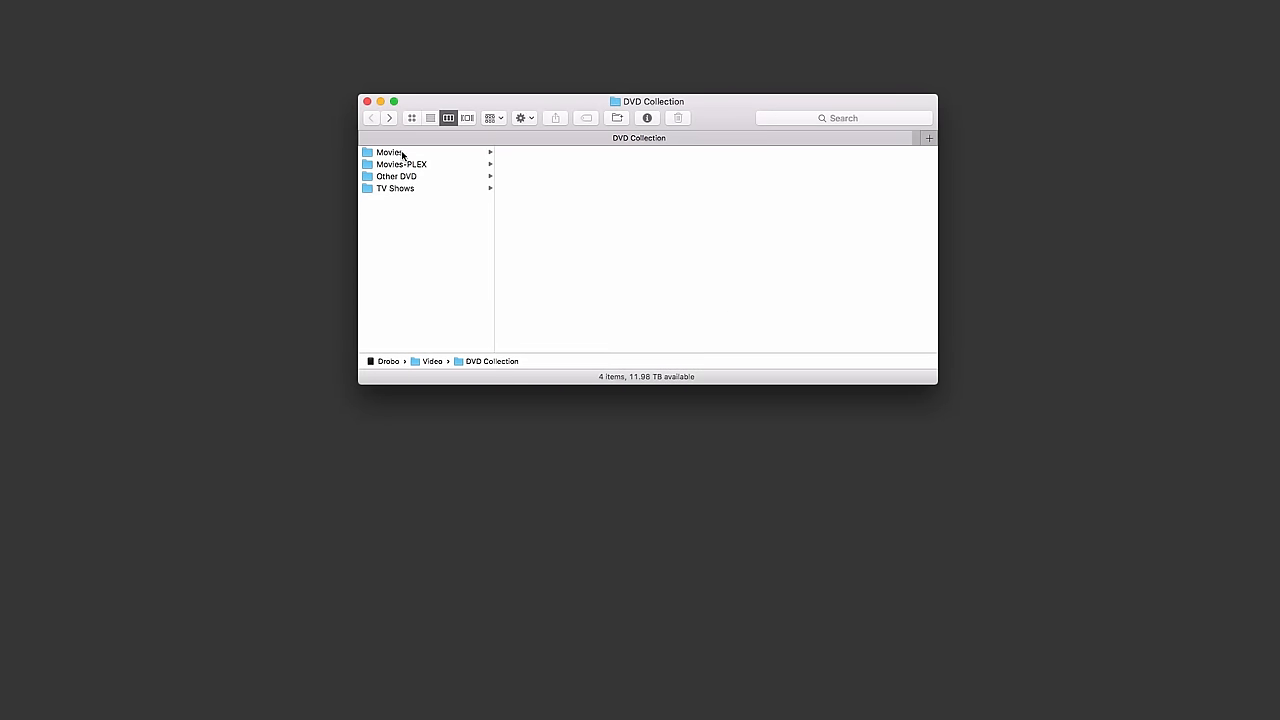
pyautogui.moveTo(402, 166)
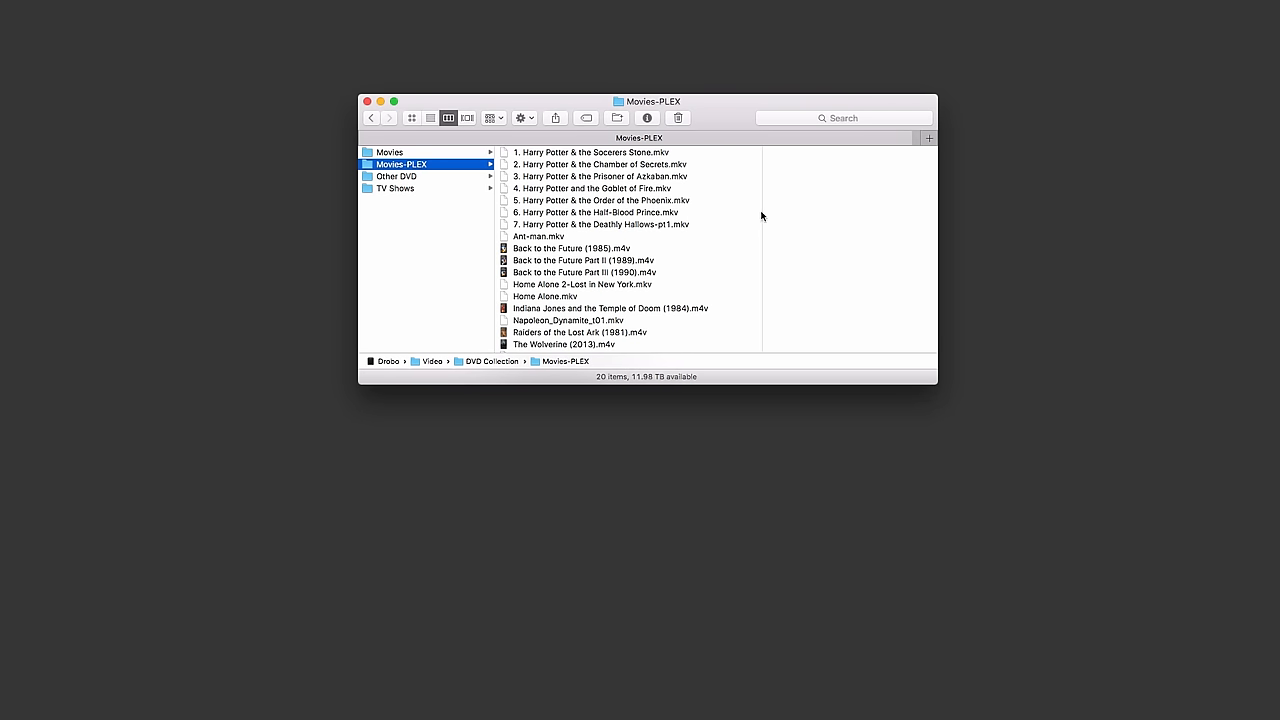
pyautogui.moveTo(526, 176)
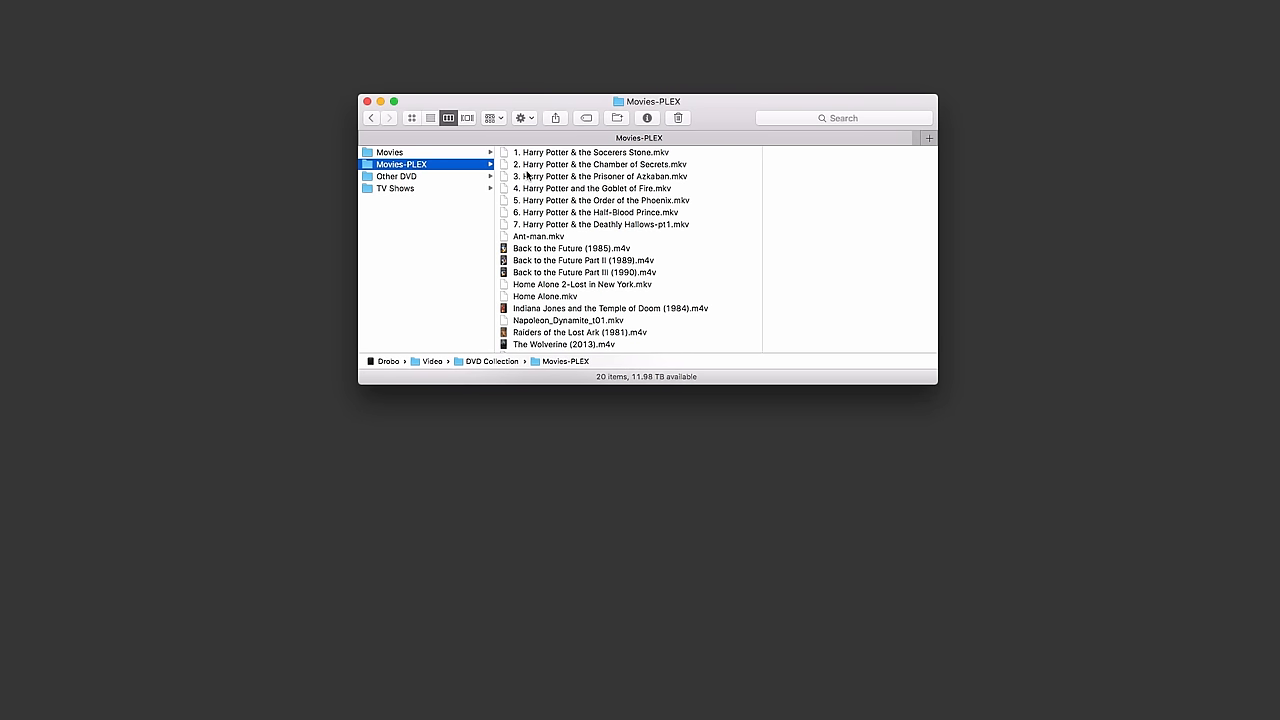
pyautogui.moveTo(556, 156)
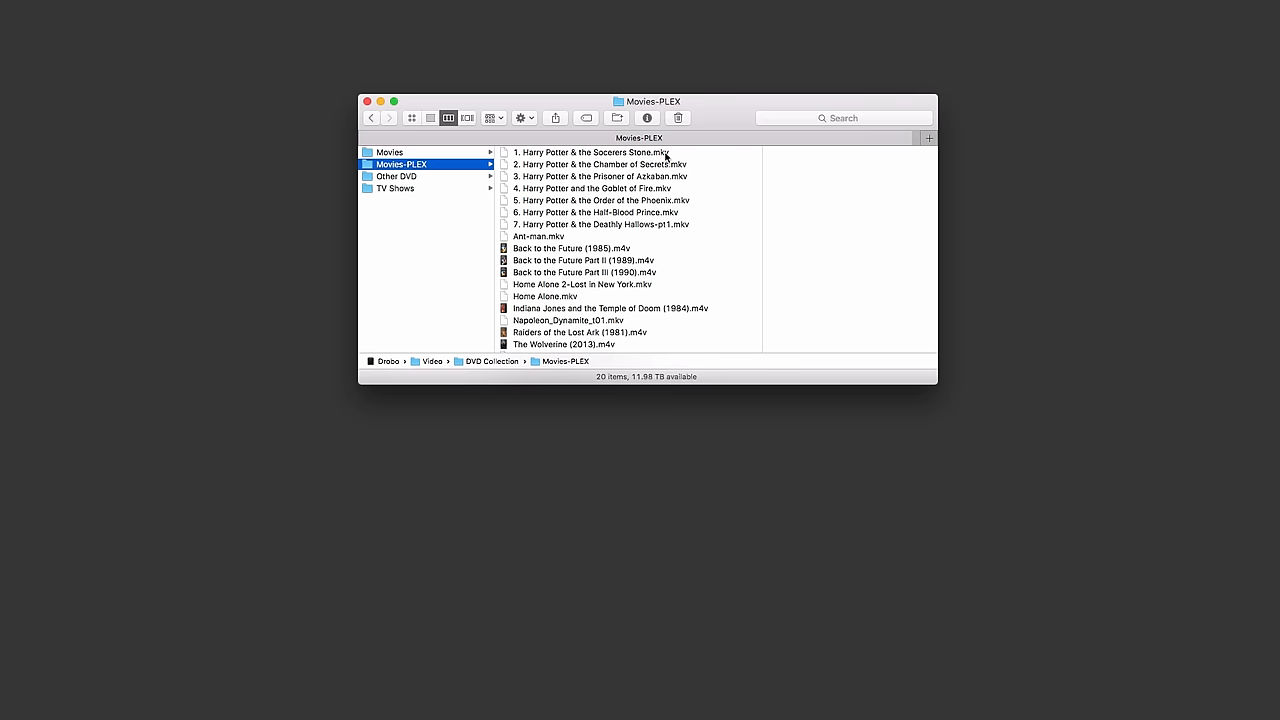
pyautogui.moveTo(614, 252)
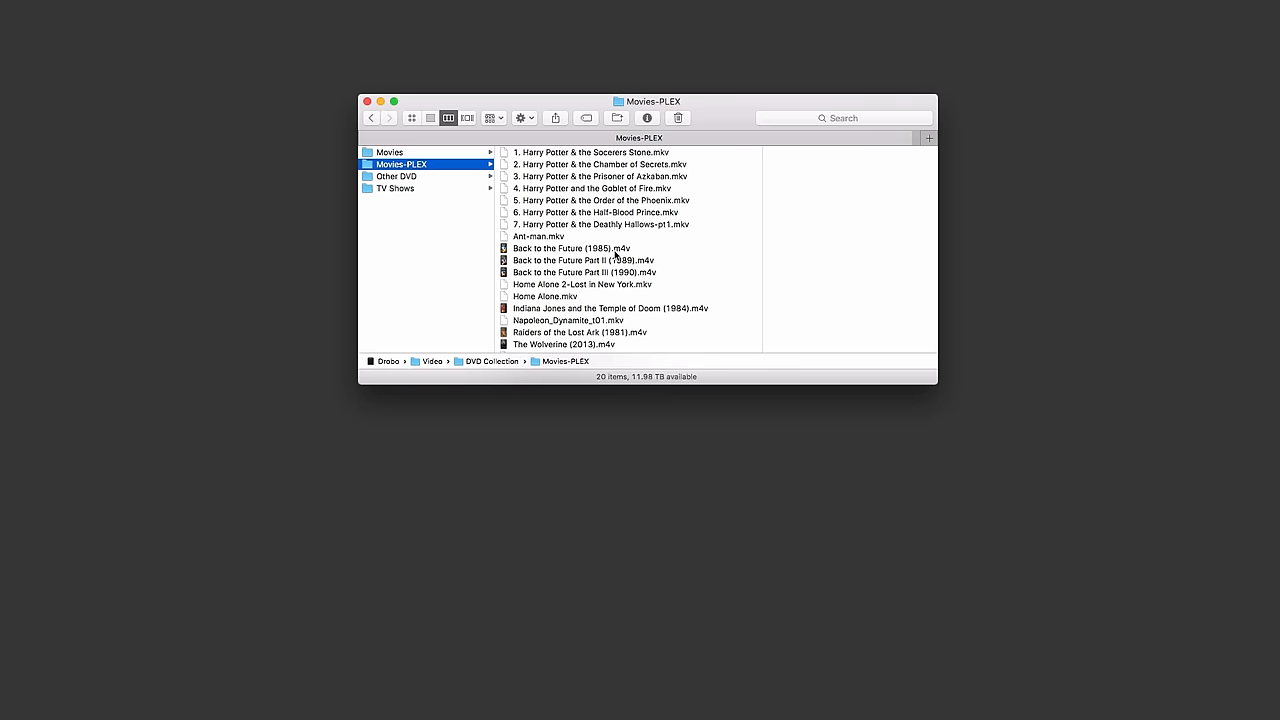
# - Scroll through the 20 movie files in Movies-PLEX down to the X-Men titles
pyautogui.scroll(-3)
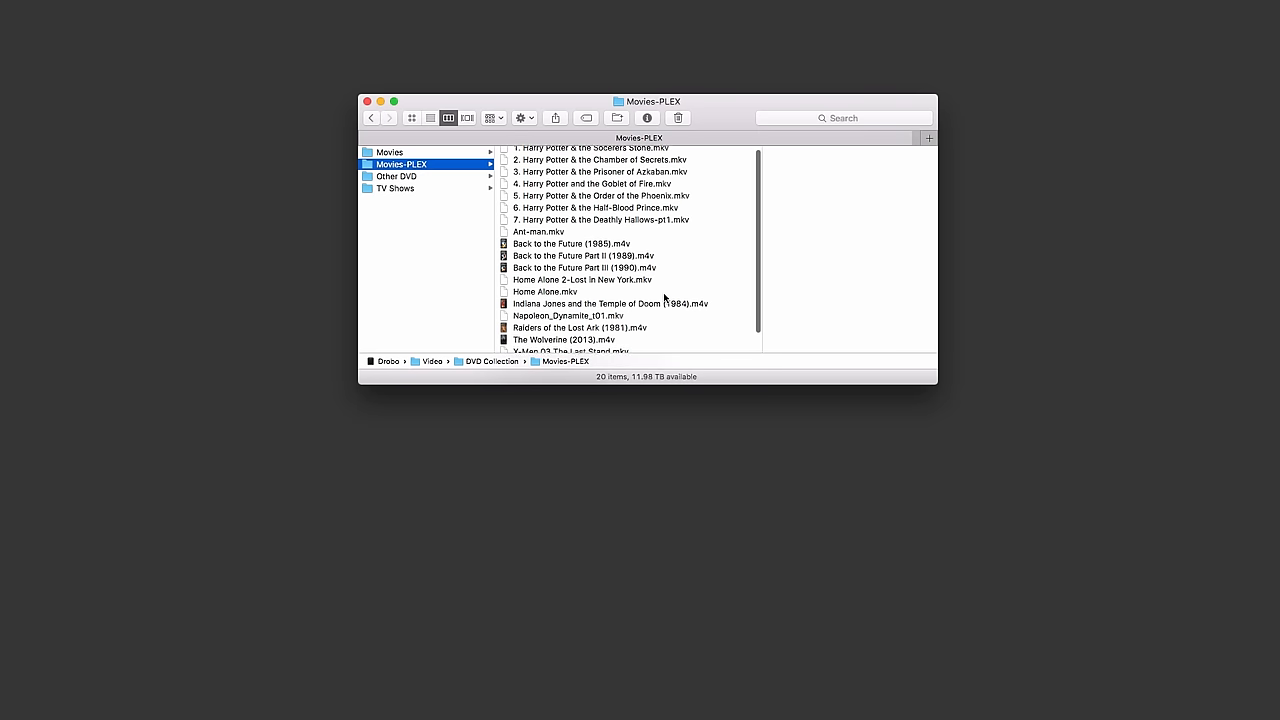
pyautogui.scroll(-3)
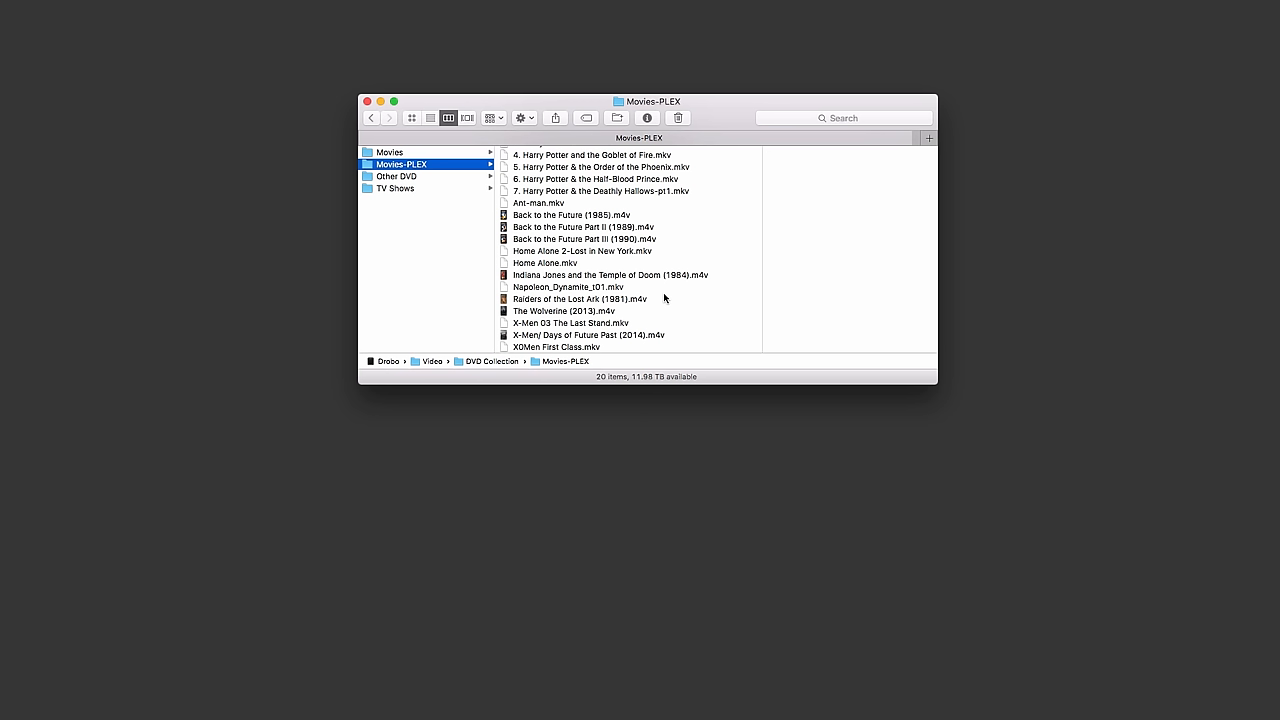
pyautogui.moveTo(647, 360)
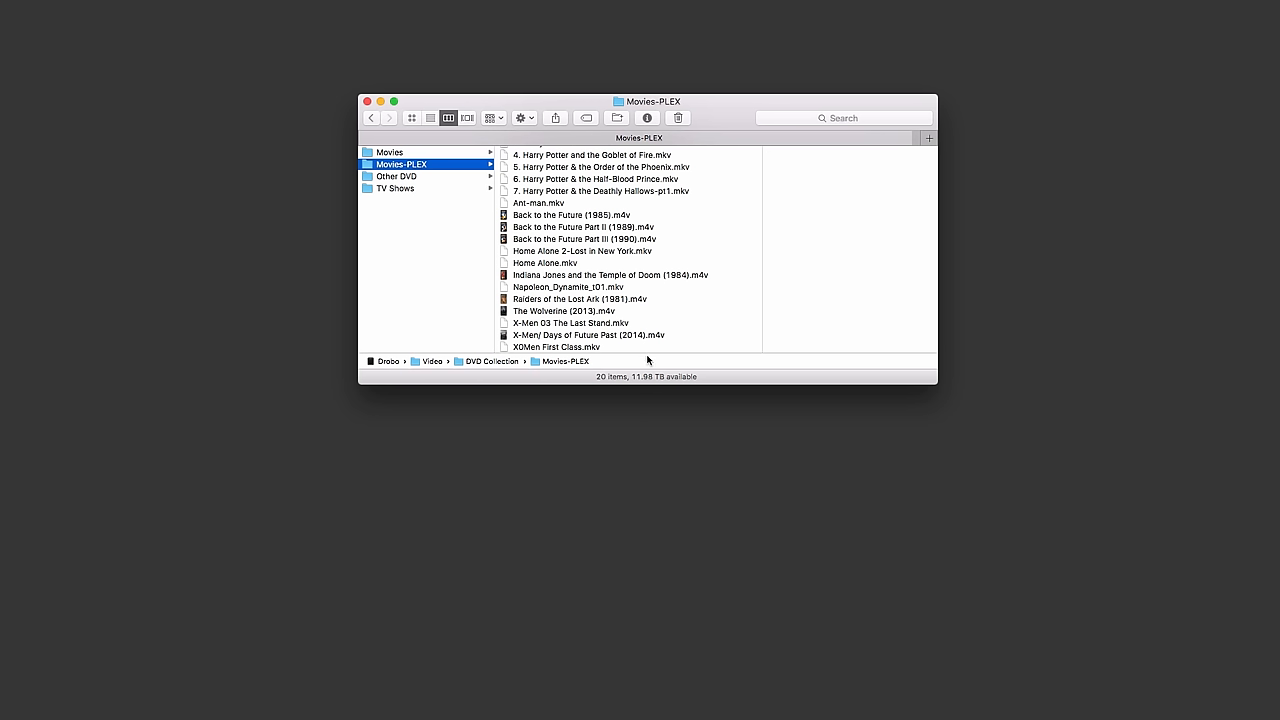
pyautogui.moveTo(640, 207)
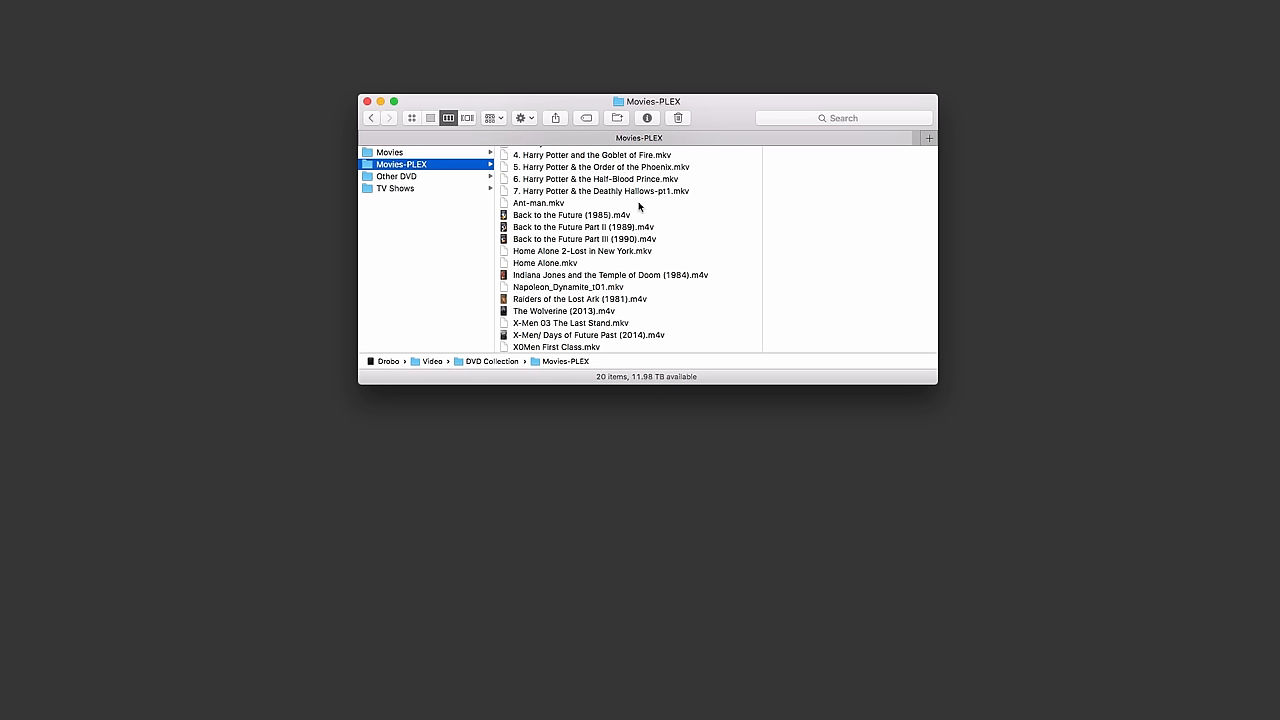
pyautogui.moveTo(674, 286)
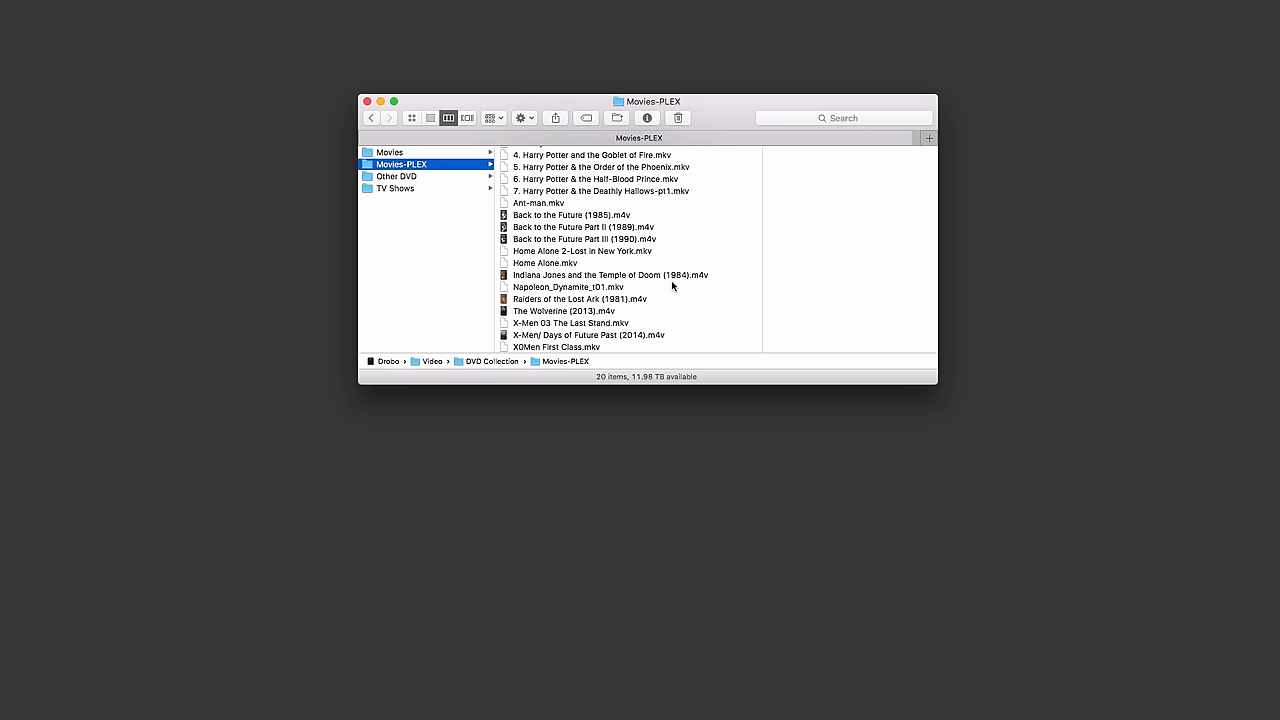
pyautogui.moveTo(563, 148)
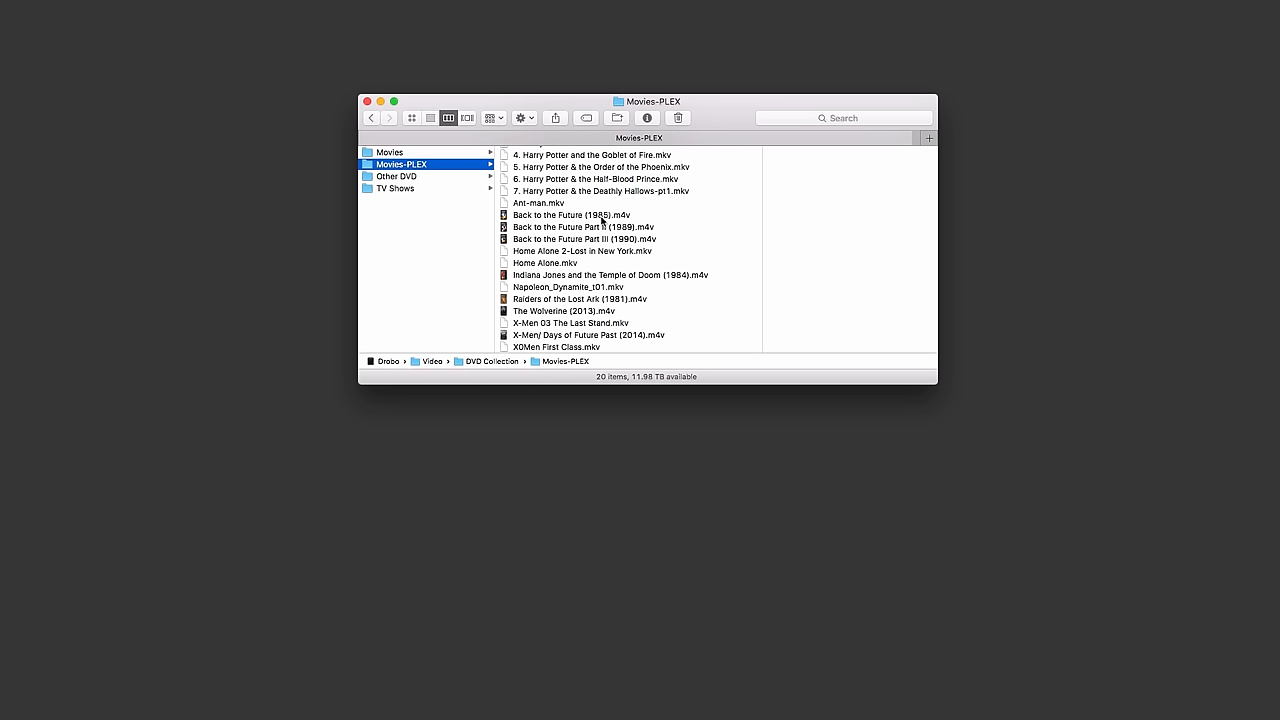
pyautogui.moveTo(578, 191)
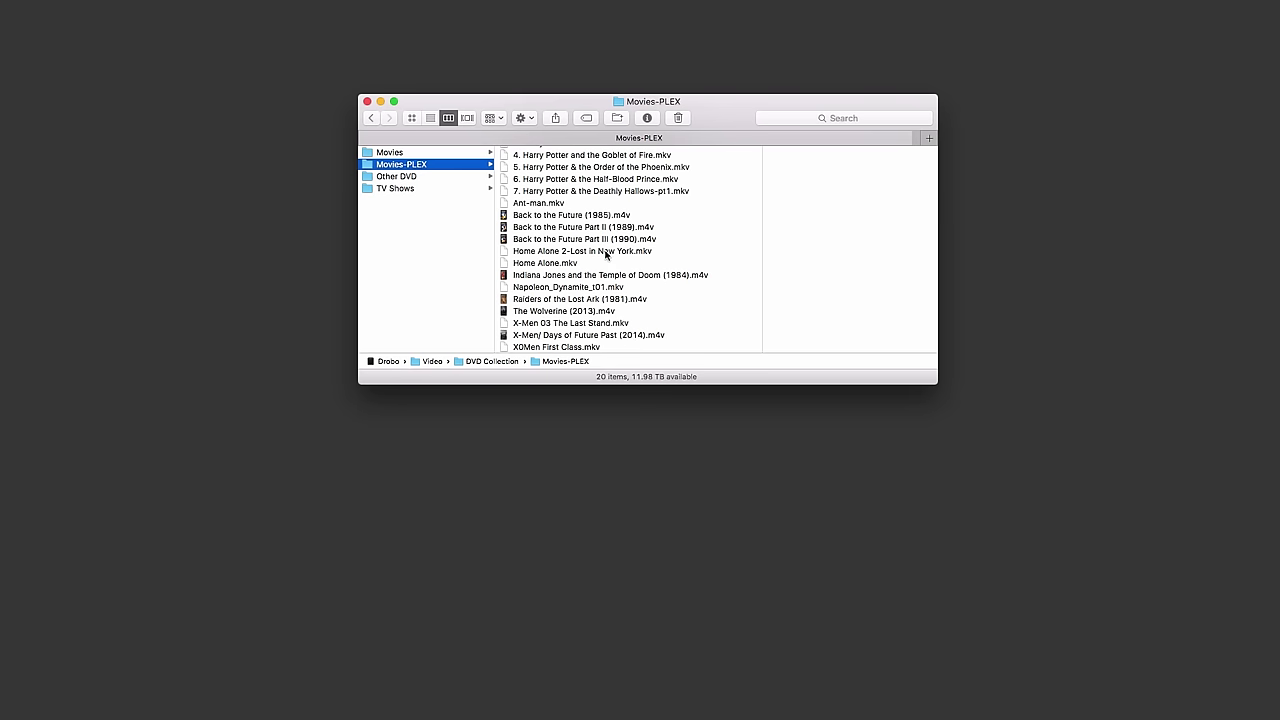
pyautogui.scroll(-3)
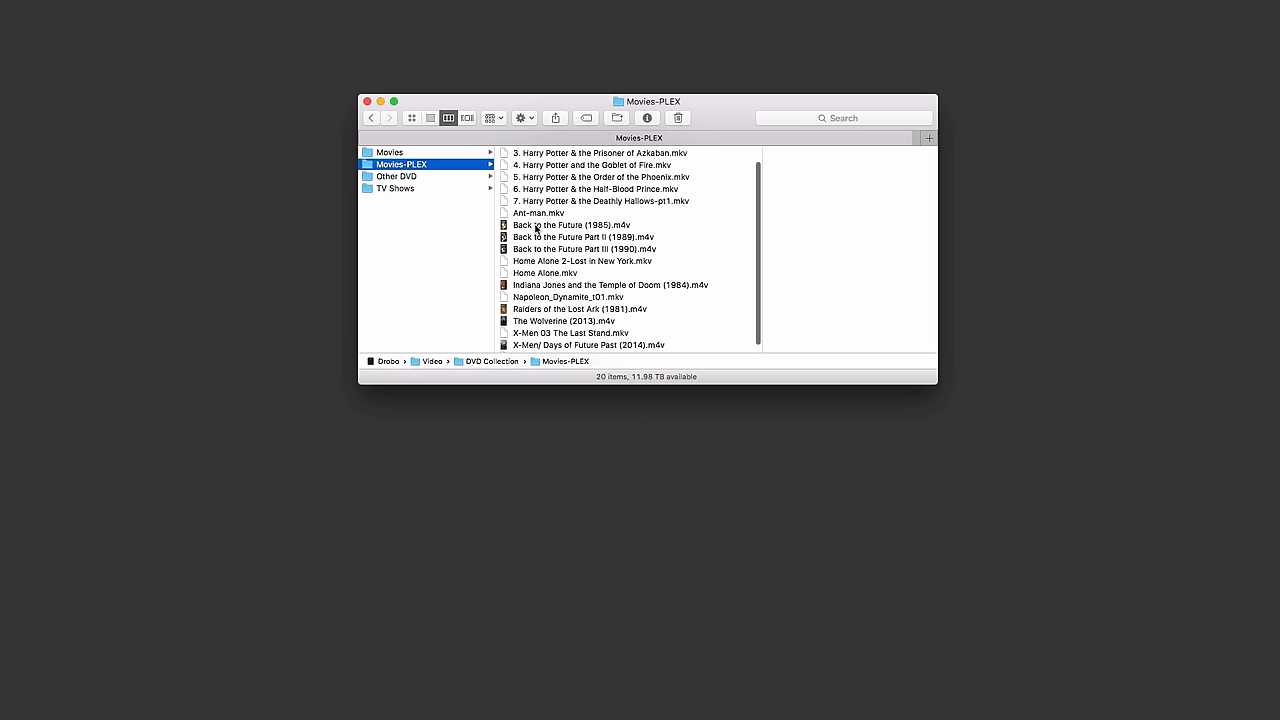
pyautogui.moveTo(597, 235)
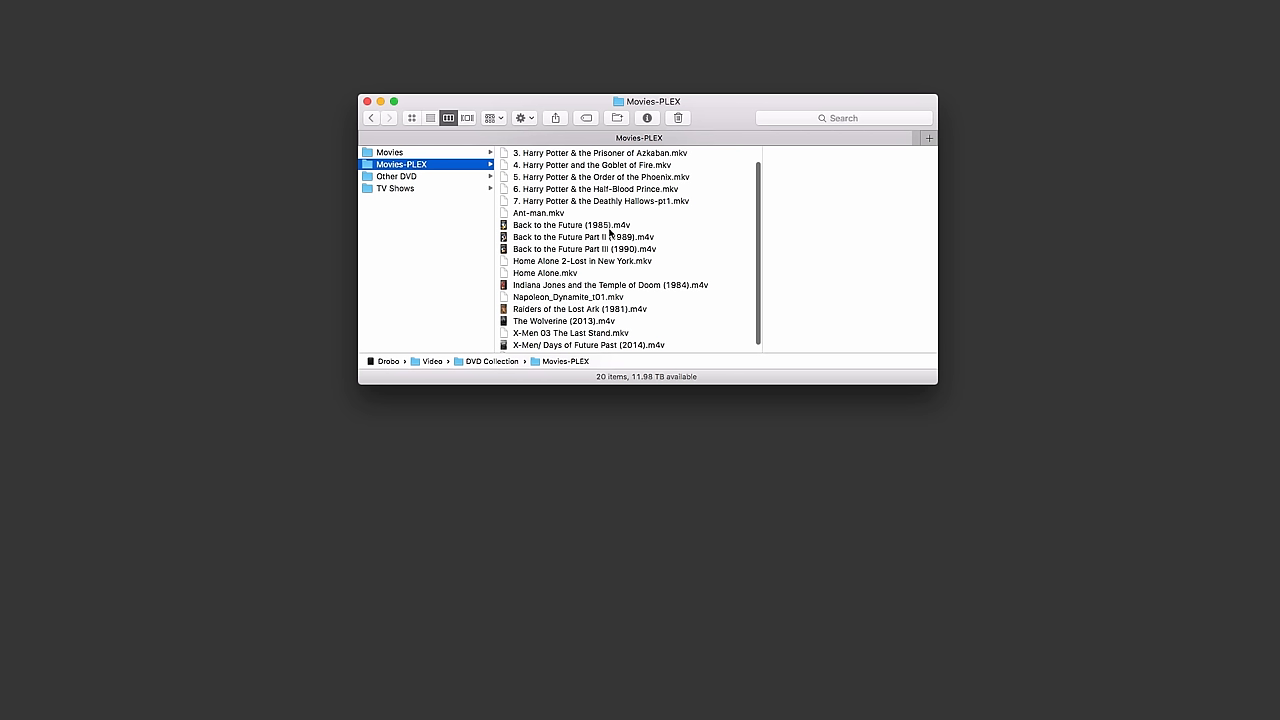
pyautogui.moveTo(579, 230)
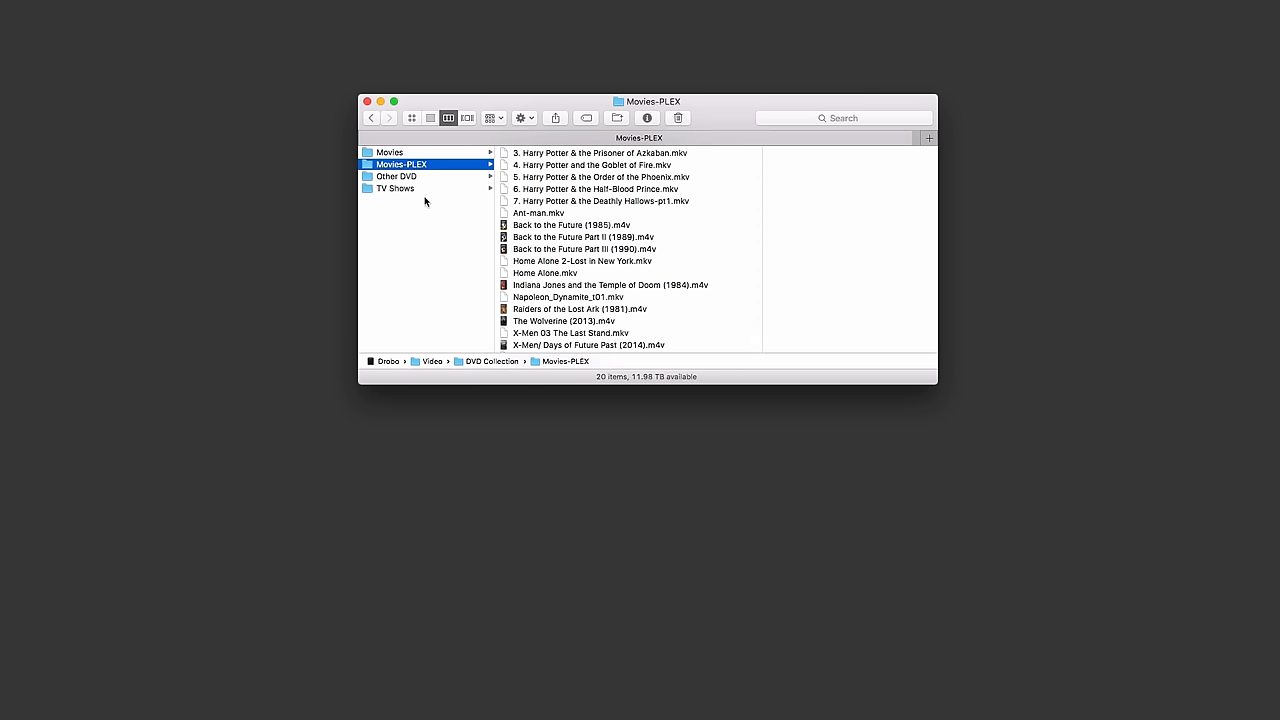
# - Open TV Shows > King Of Queens > Season 01 and scroll through its episode files
pyautogui.click(394, 188)
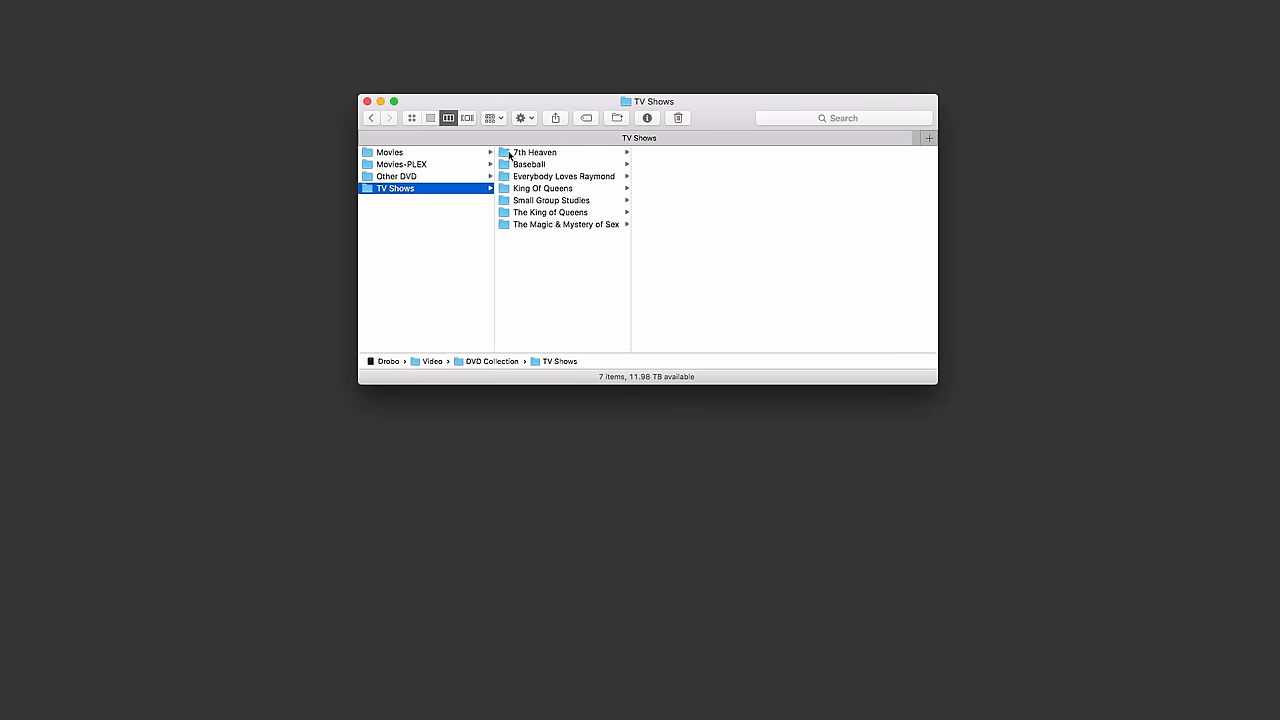
pyautogui.click(547, 188)
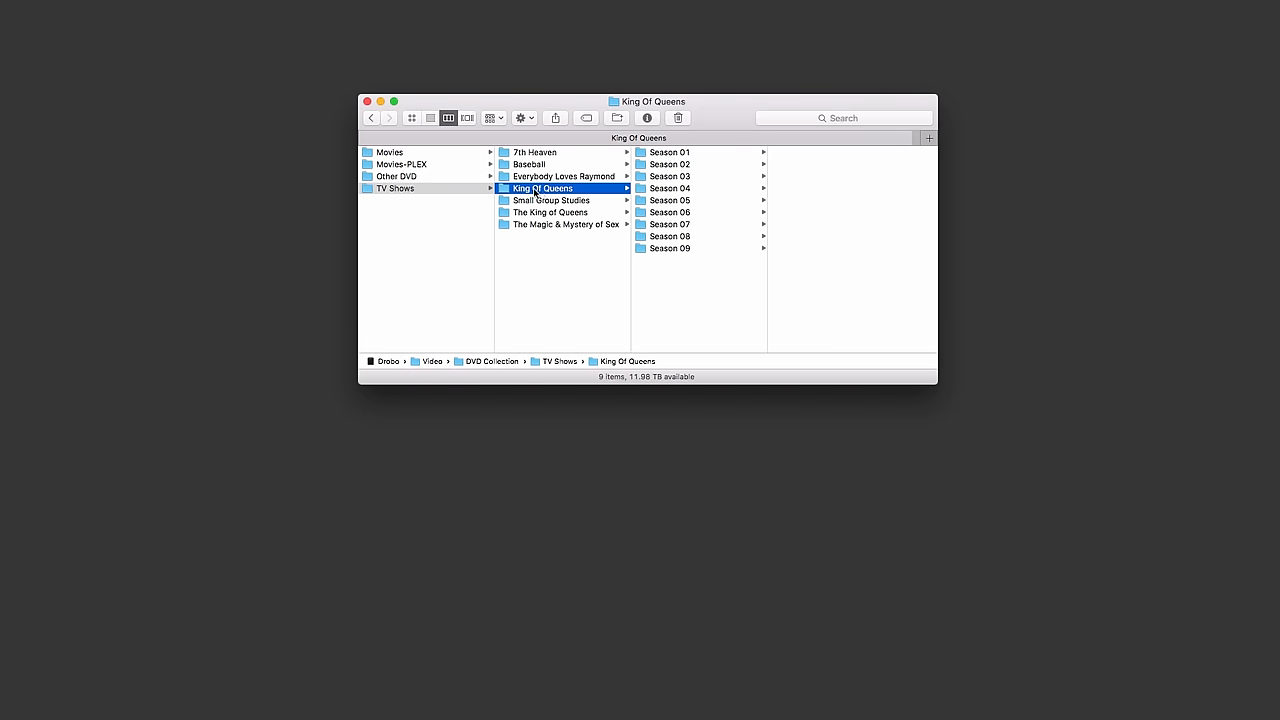
pyautogui.click(675, 152)
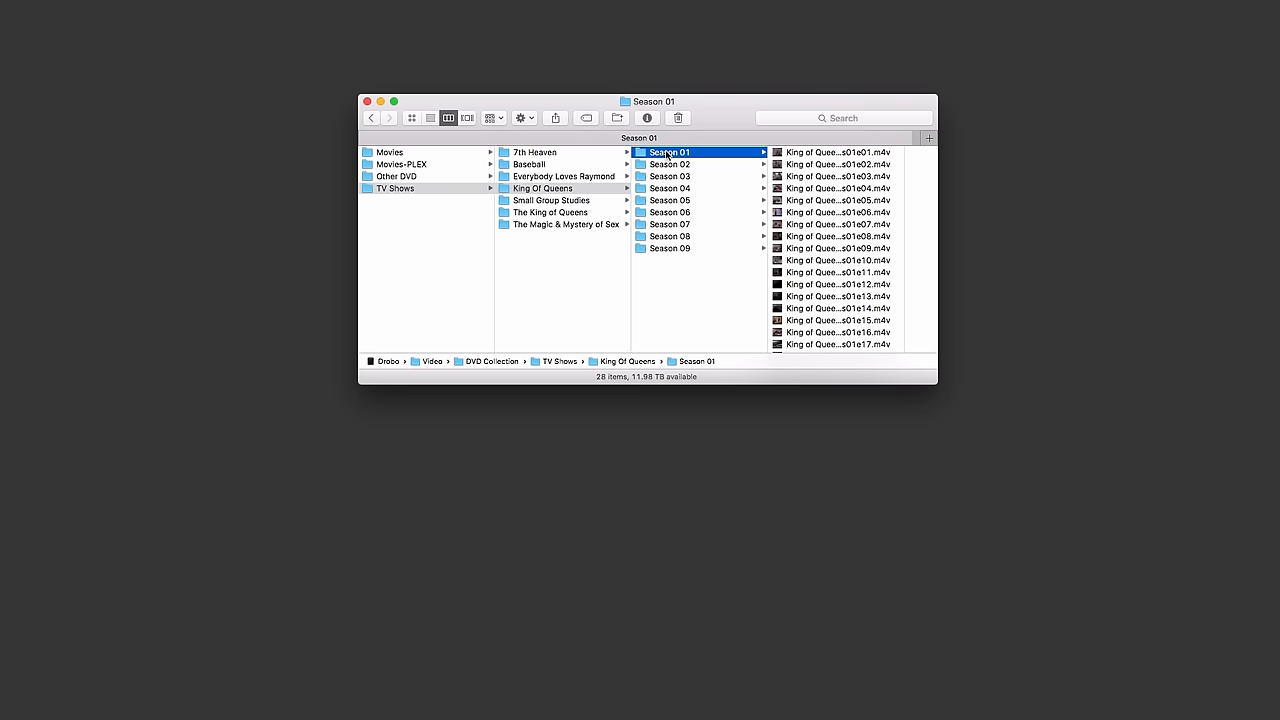
pyautogui.moveTo(904, 173)
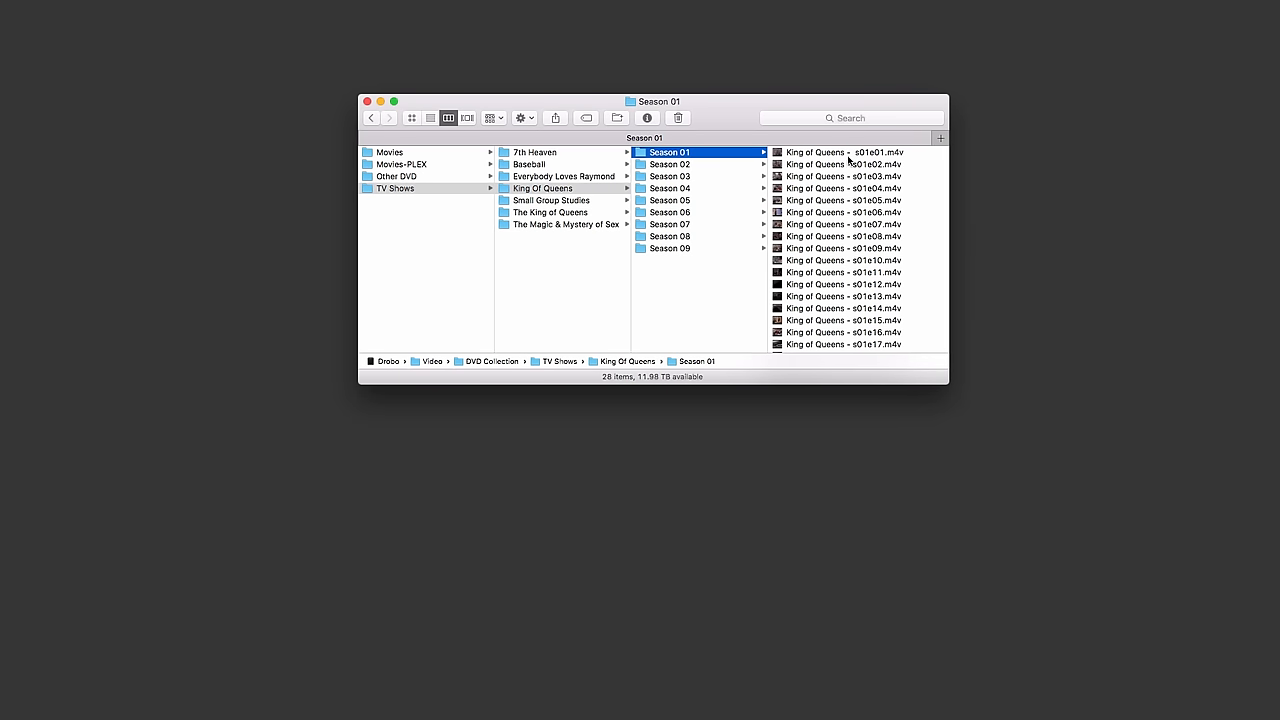
pyautogui.moveTo(862, 164)
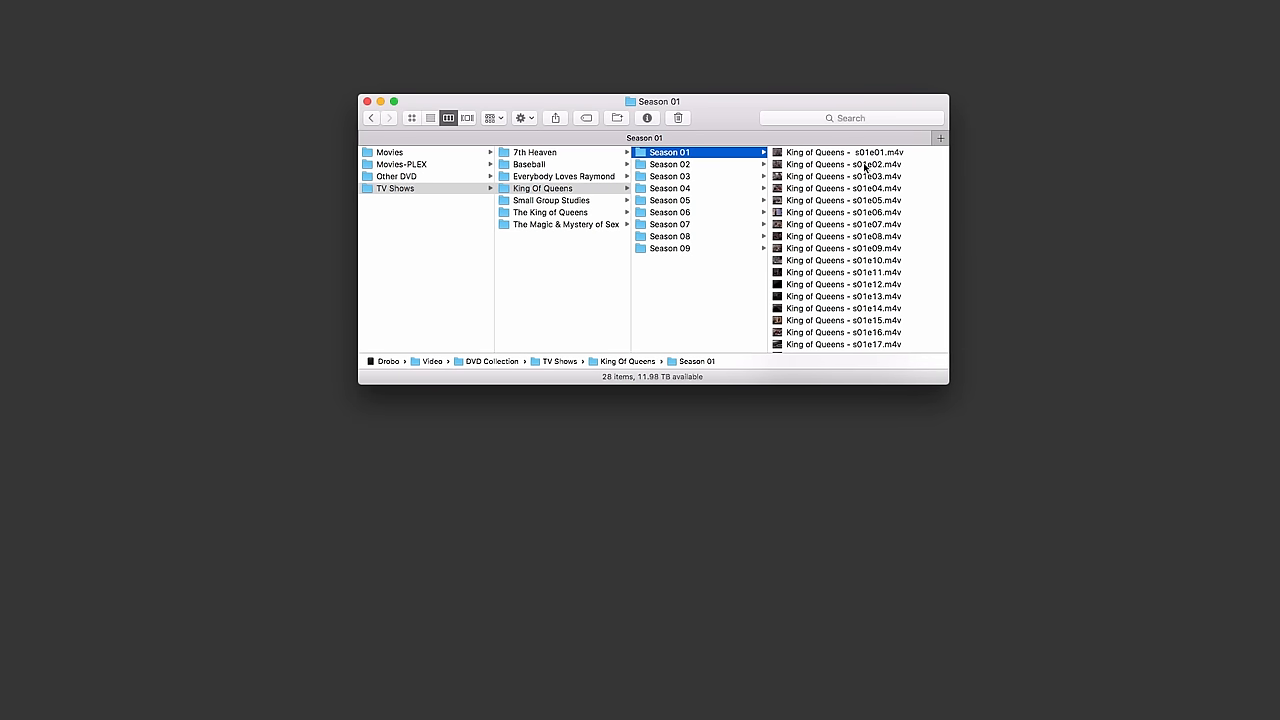
pyautogui.scroll(-3)
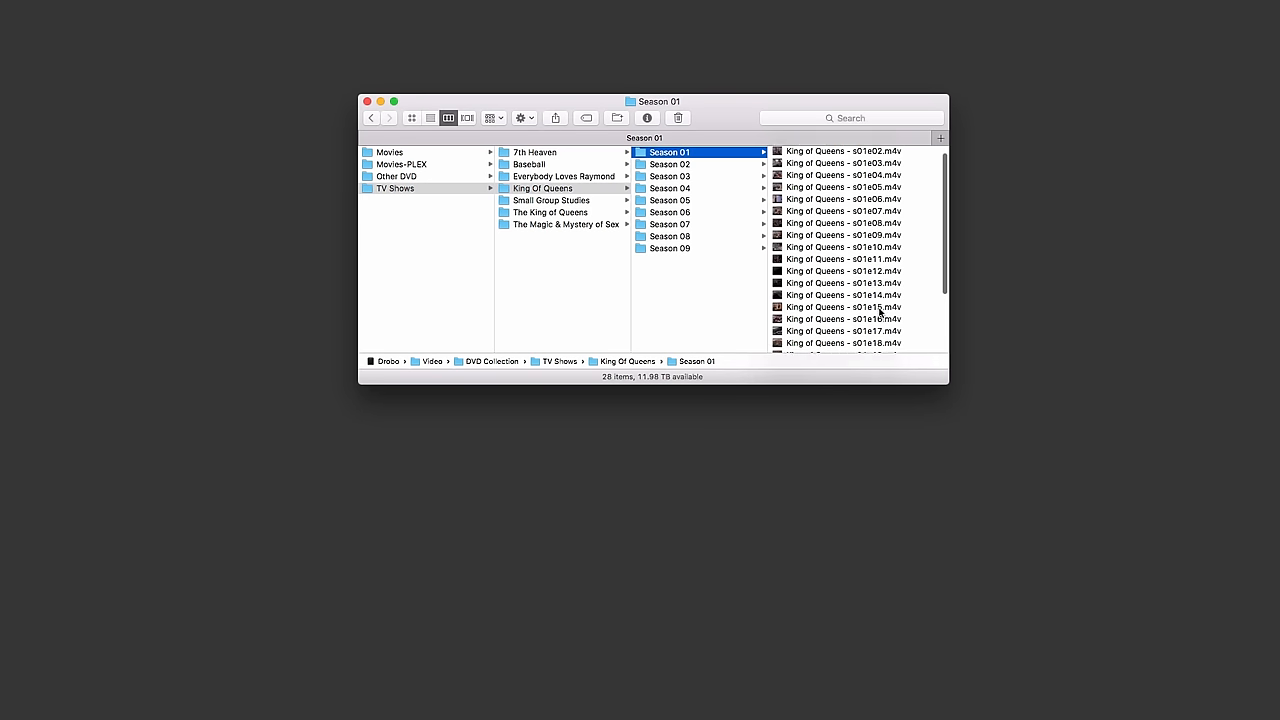
pyautogui.scroll(-3)
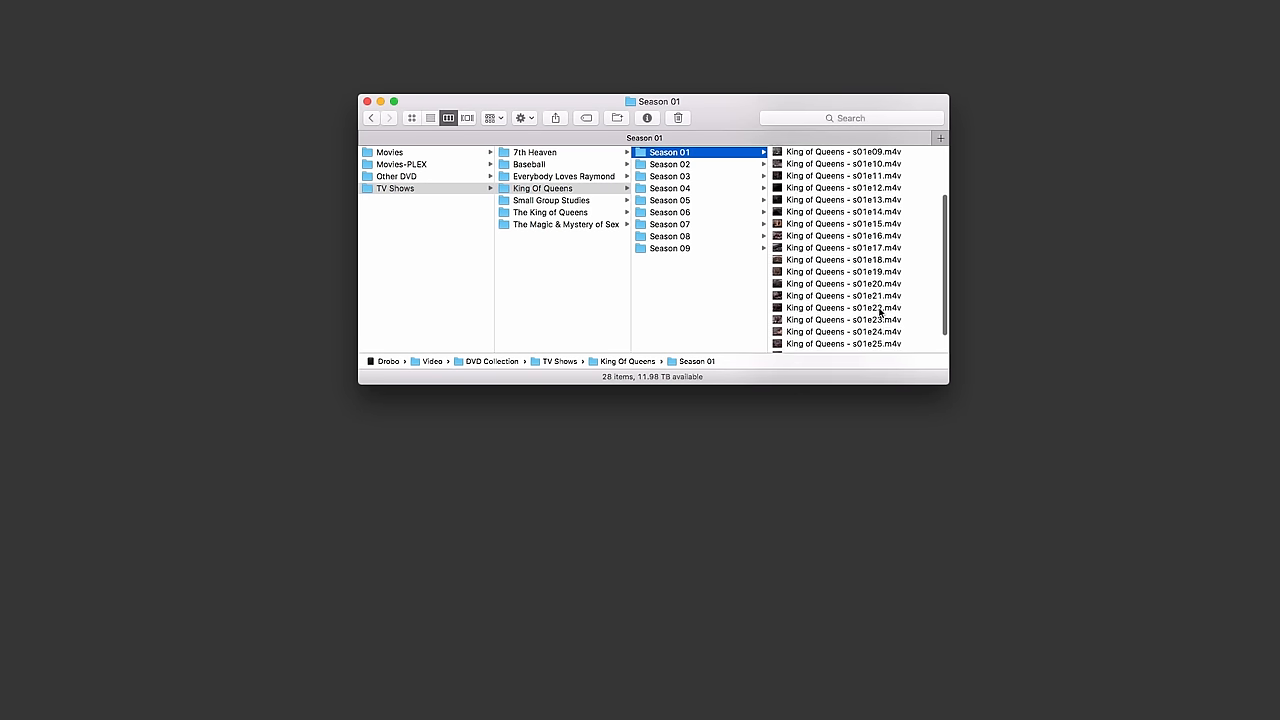
pyautogui.scroll(3)
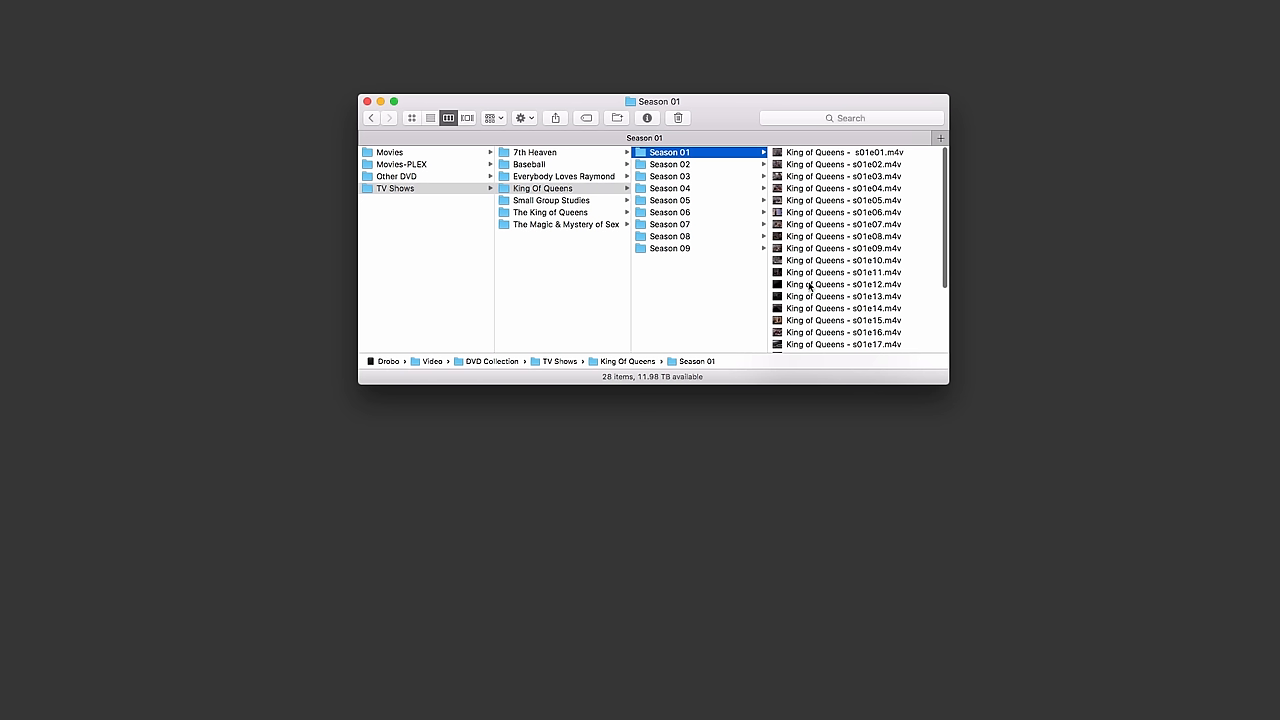
pyautogui.moveTo(840, 233)
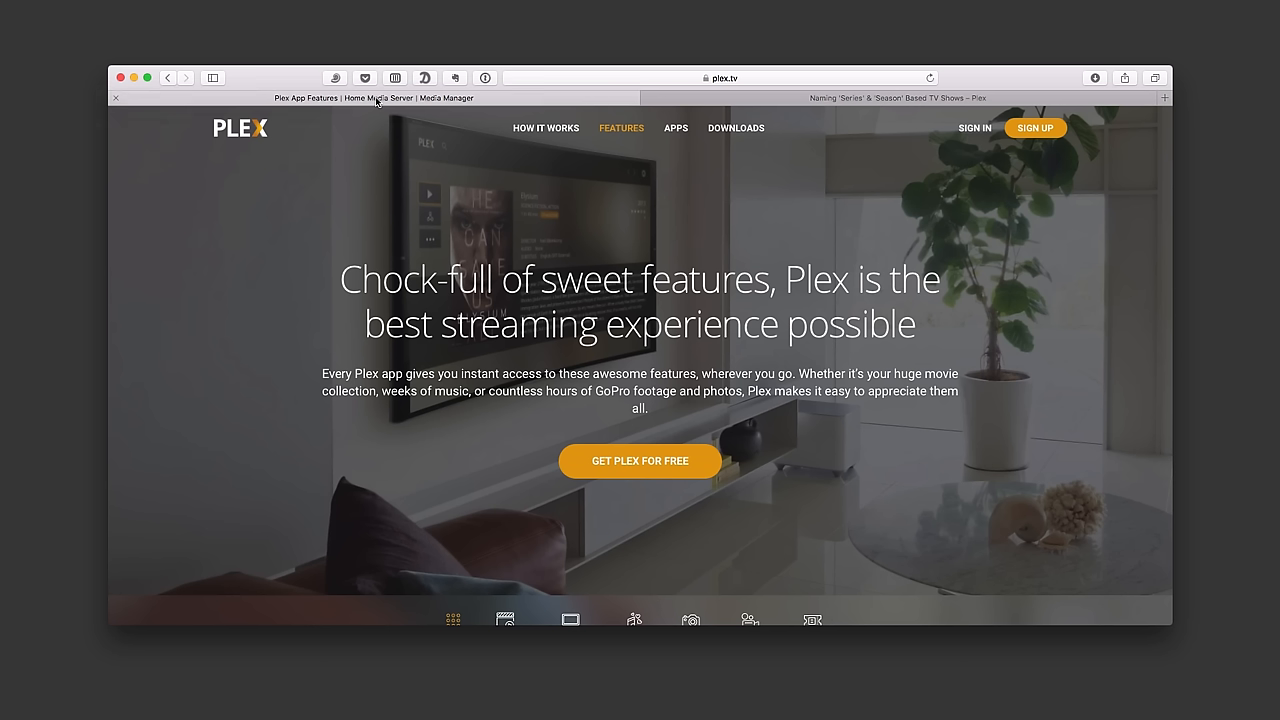
pyautogui.moveTo(569, 231)
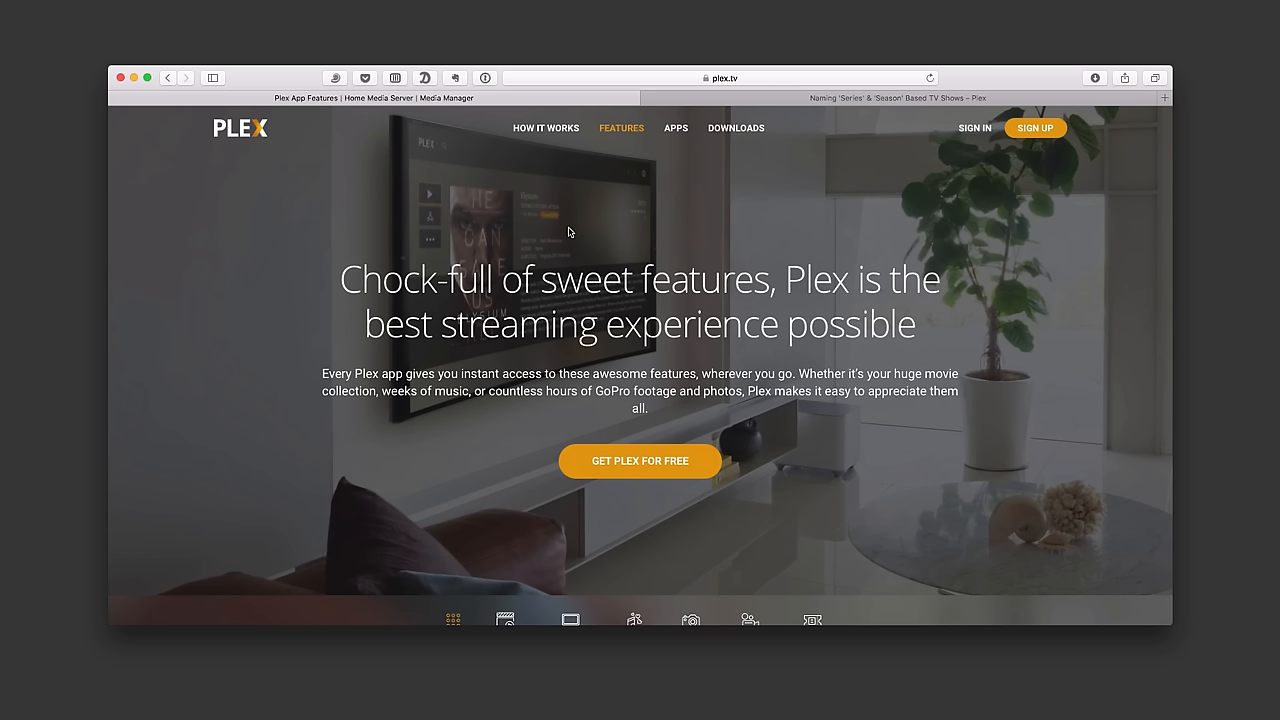
pyautogui.moveTo(639, 464)
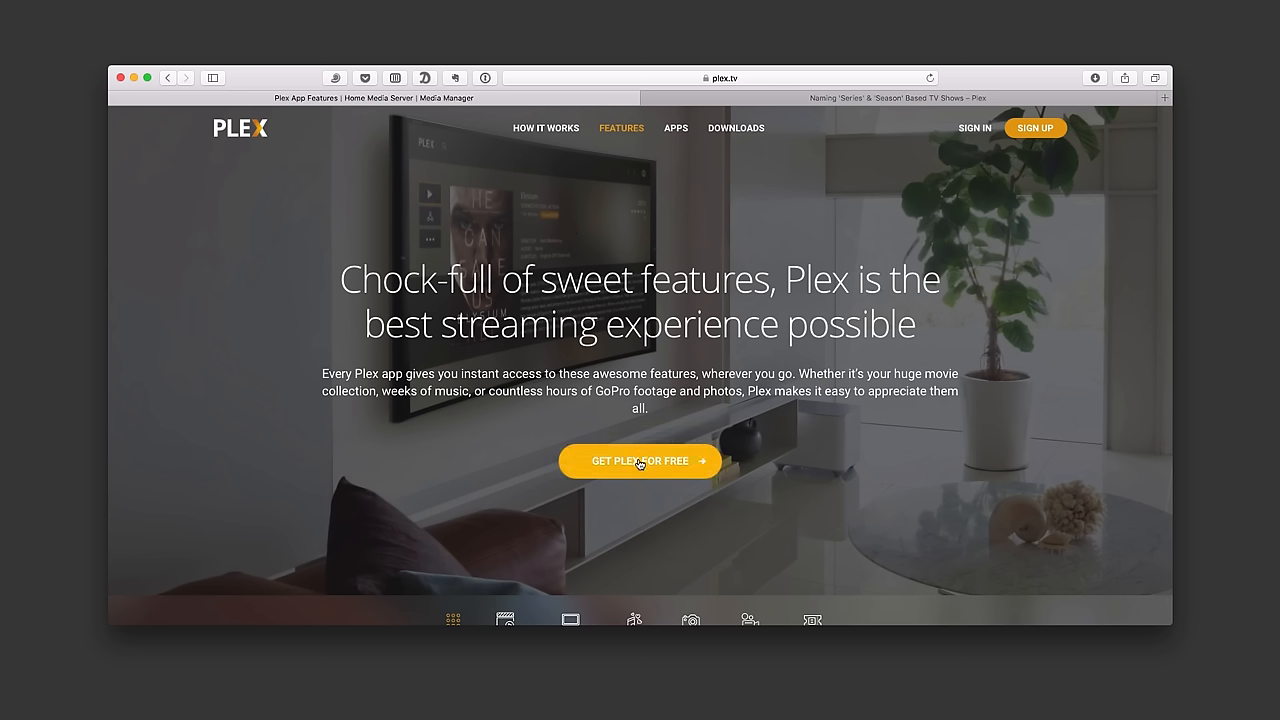
# - Open the free Create an Account form via Get Plex for Free, then switch to Sign In
pyautogui.click(639, 461)
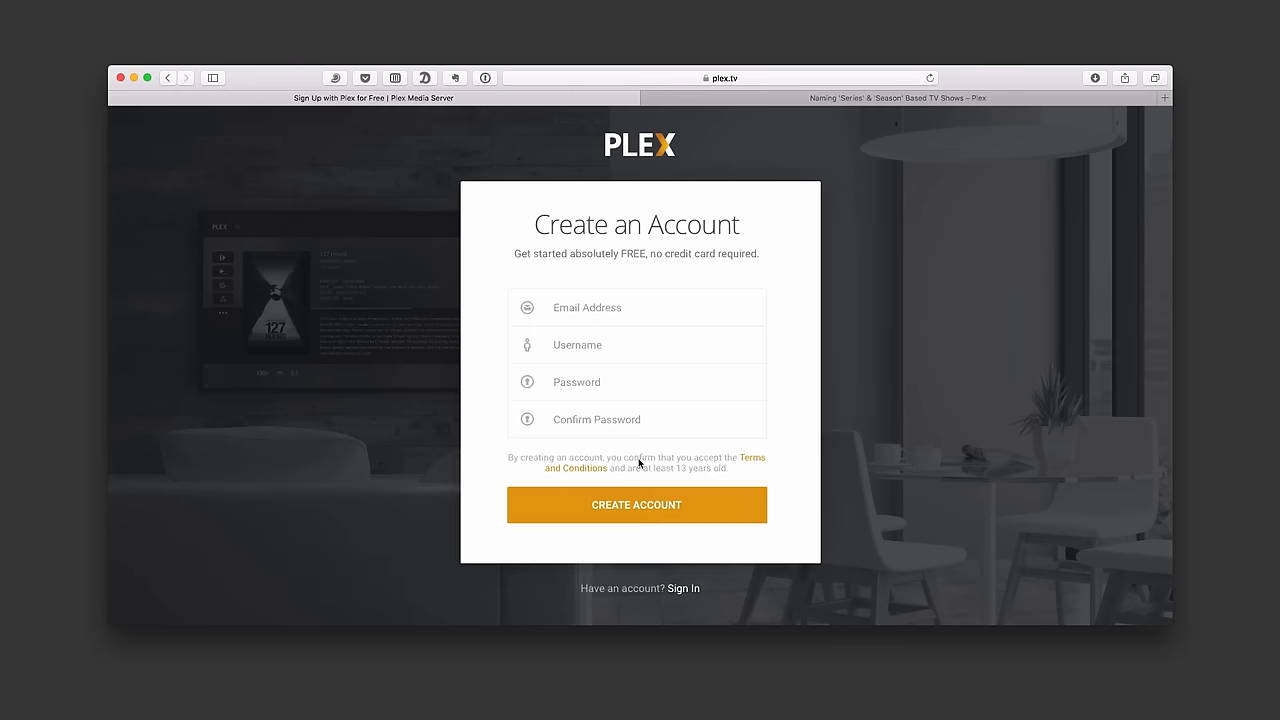
pyautogui.moveTo(610, 267)
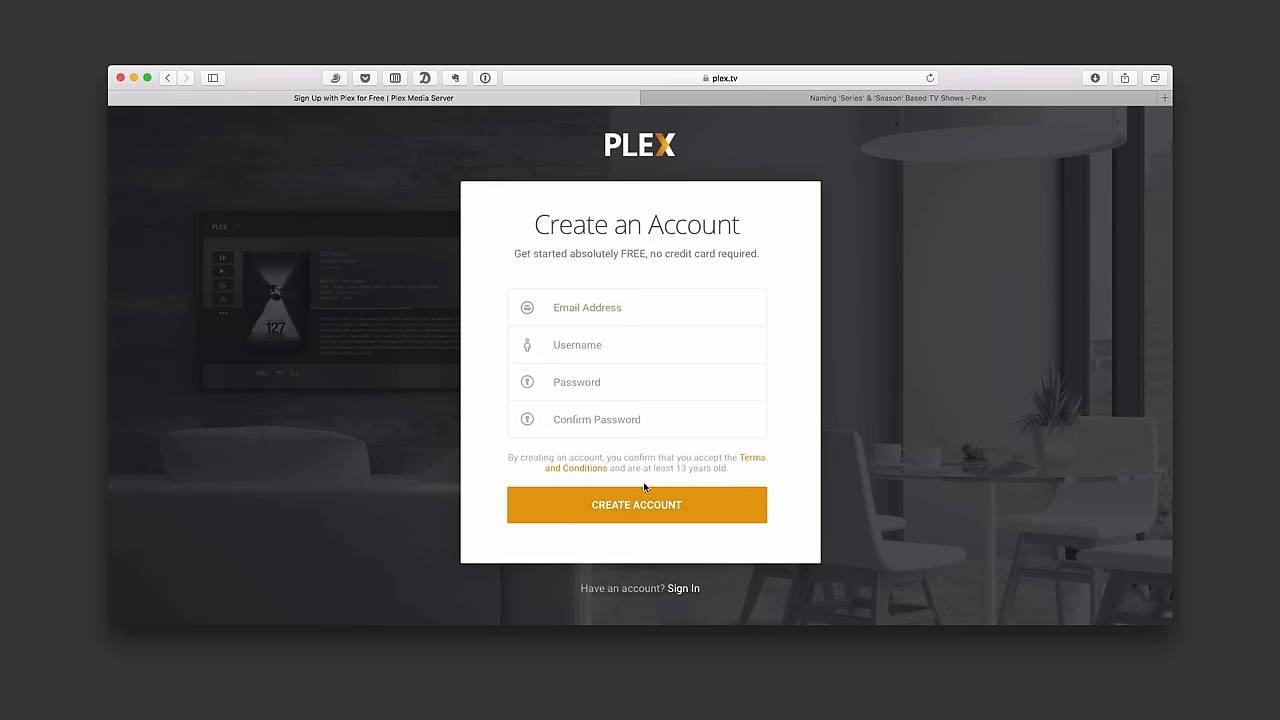
pyautogui.click(636, 307)
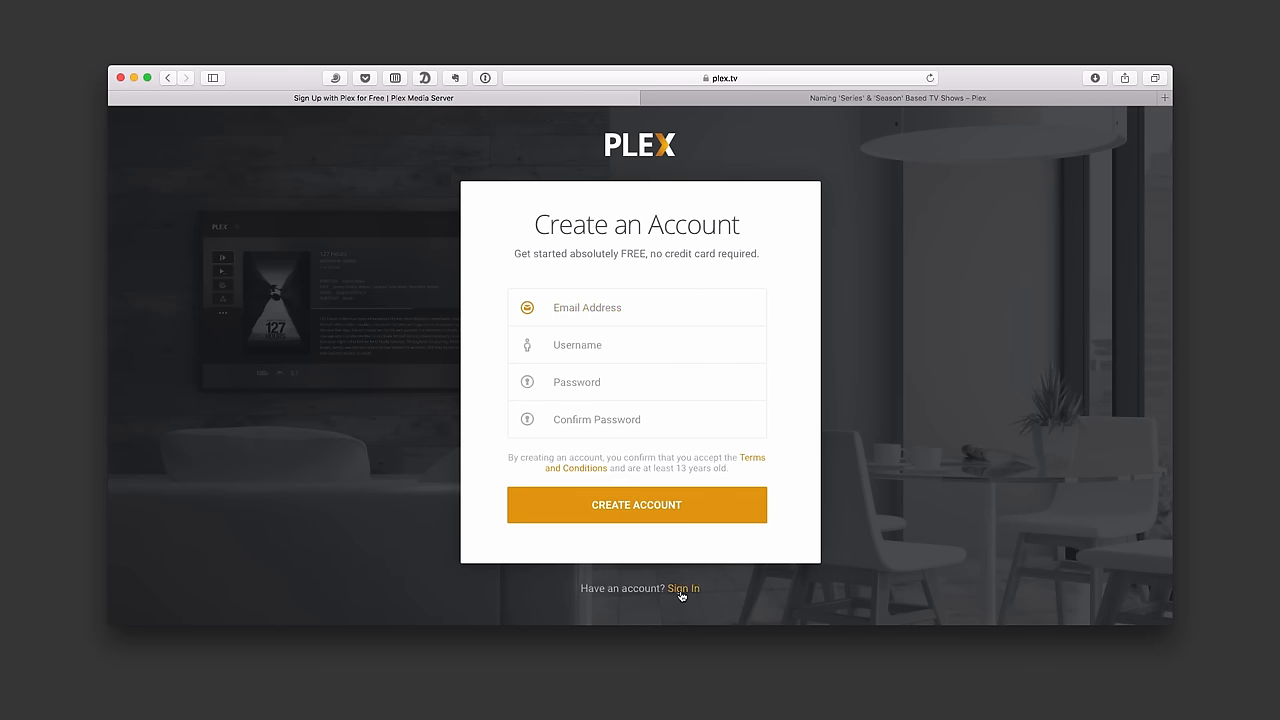
pyautogui.click(680, 588)
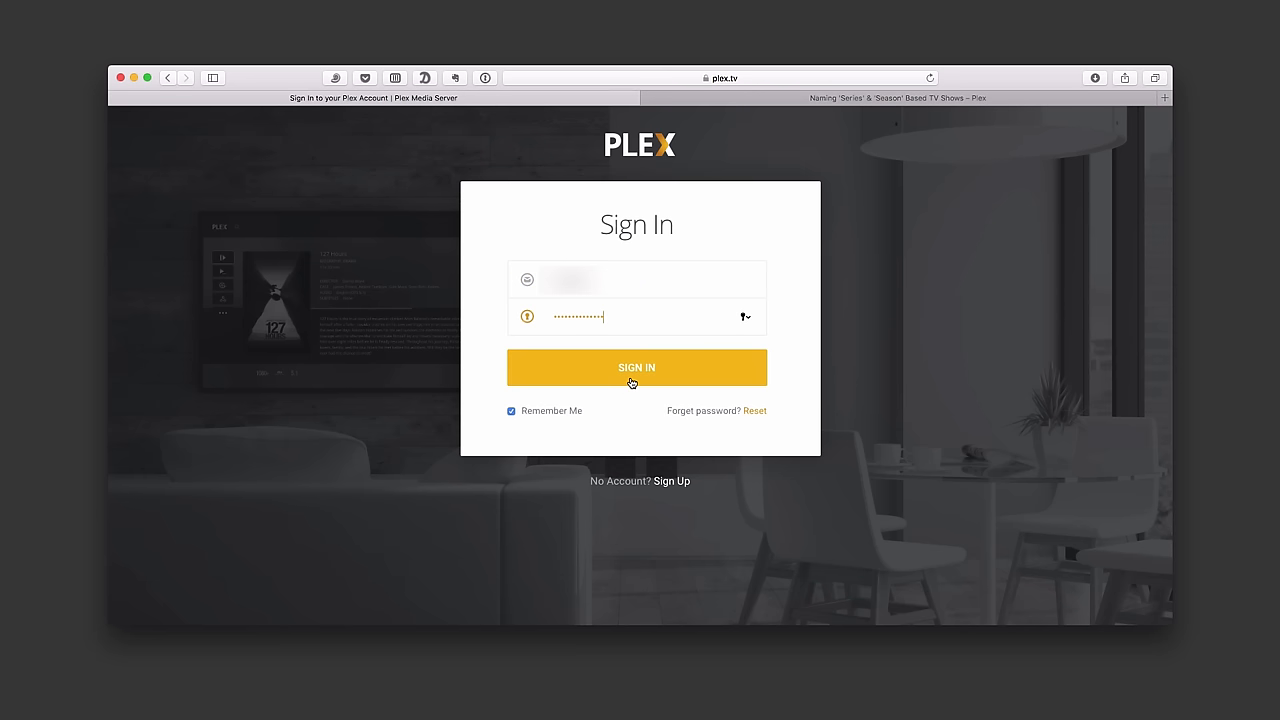
# - Sign in to plex.tv and choose 'Never for This Website' on the password prompt
pyautogui.click(636, 367)
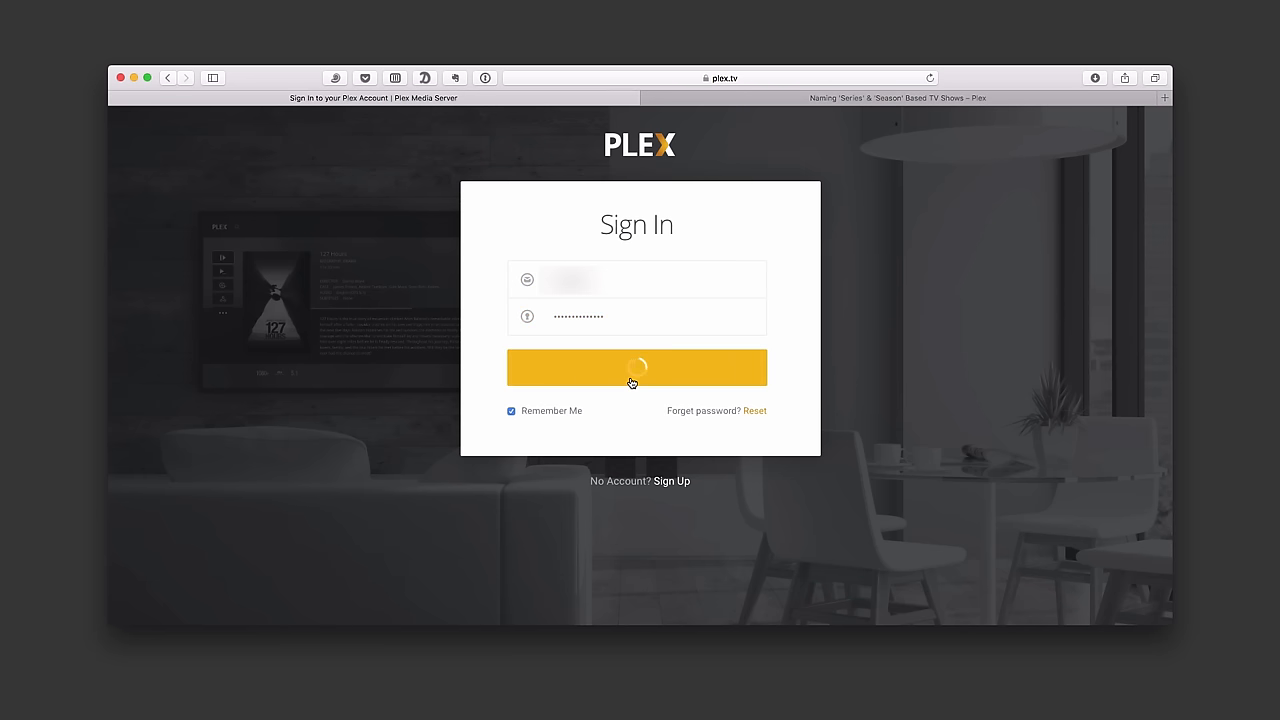
pyautogui.click(636, 367)
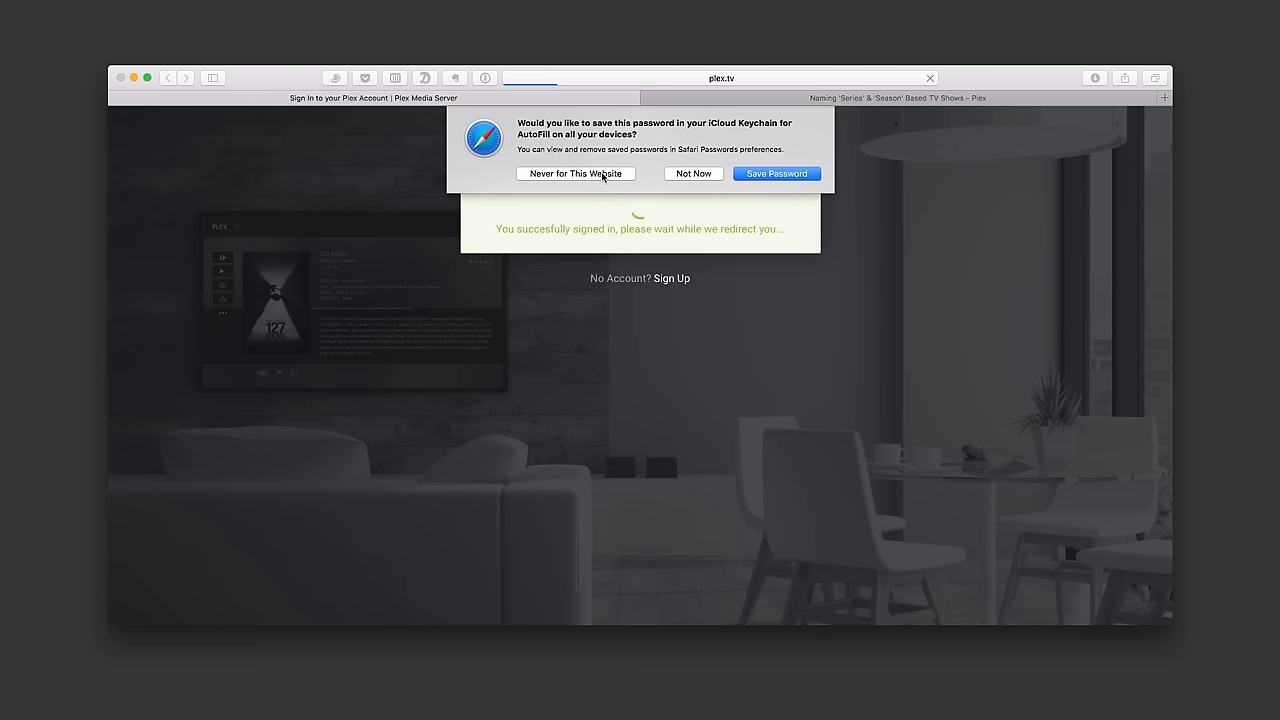
pyautogui.click(575, 173)
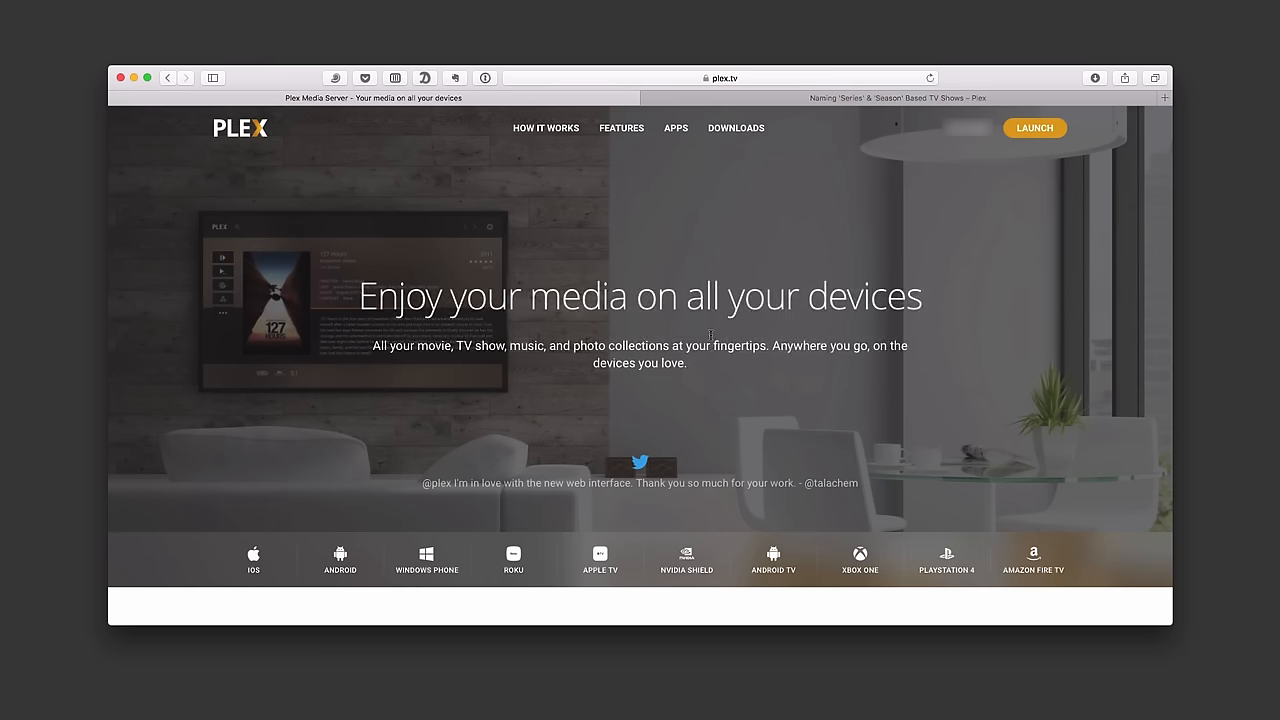
pyautogui.moveTo(925, 257)
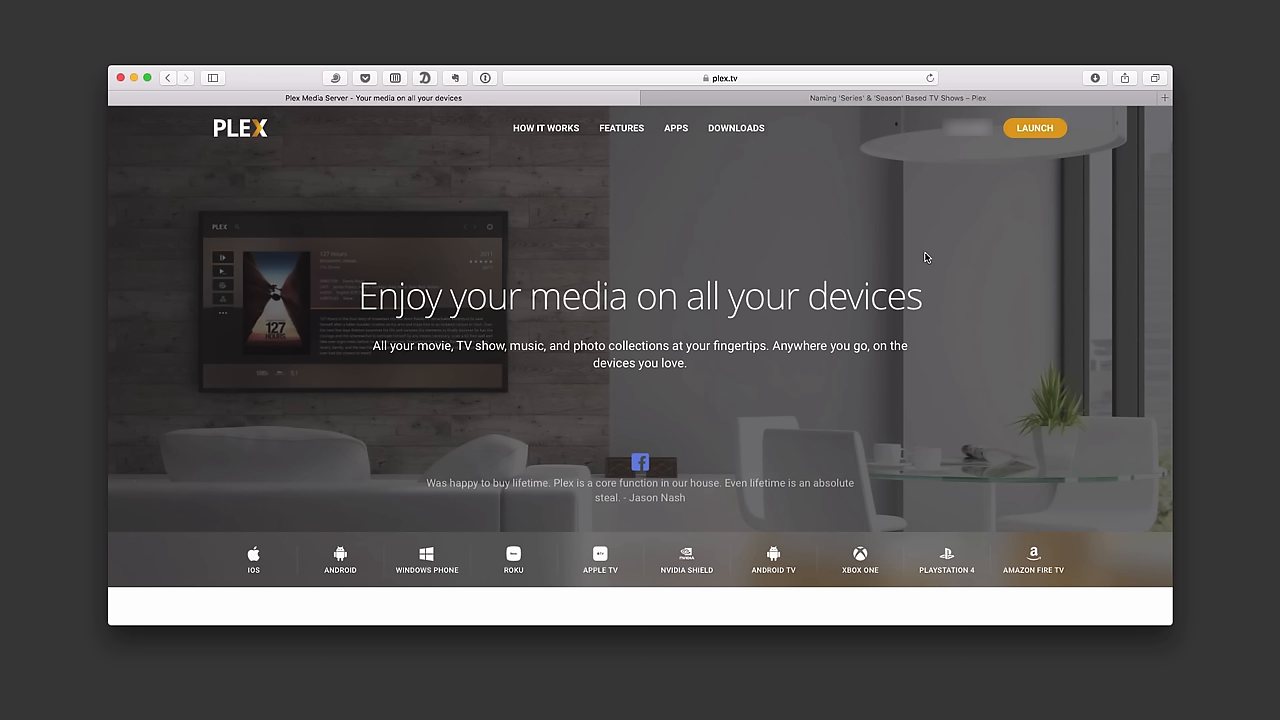
pyautogui.moveTo(752, 140)
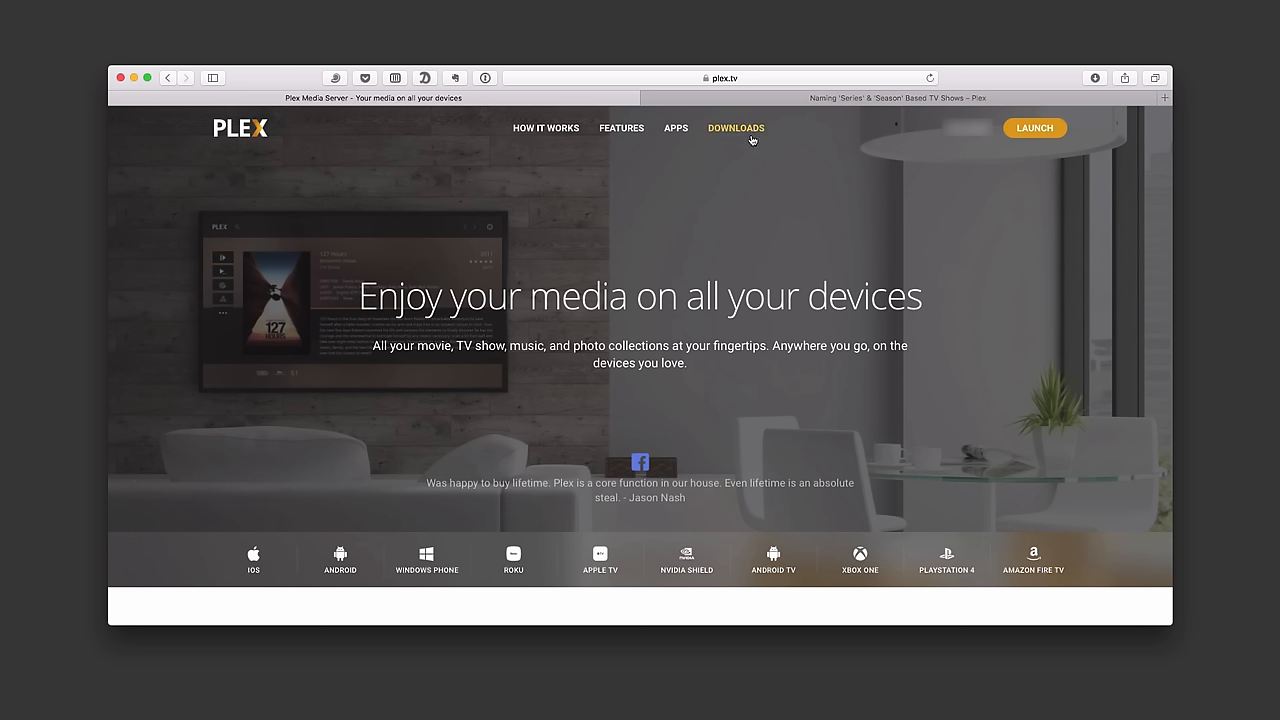
# - Go to the Plex Downloads page from the top navigation
pyautogui.click(735, 127)
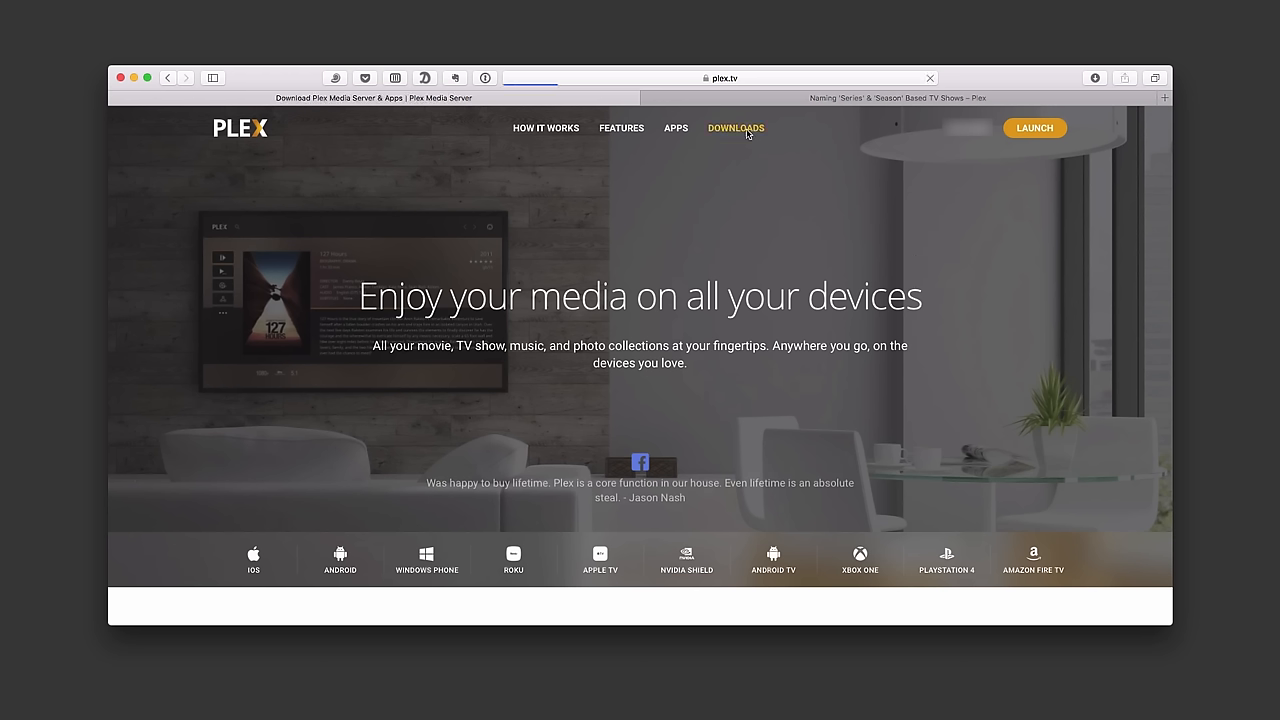
pyautogui.click(735, 128)
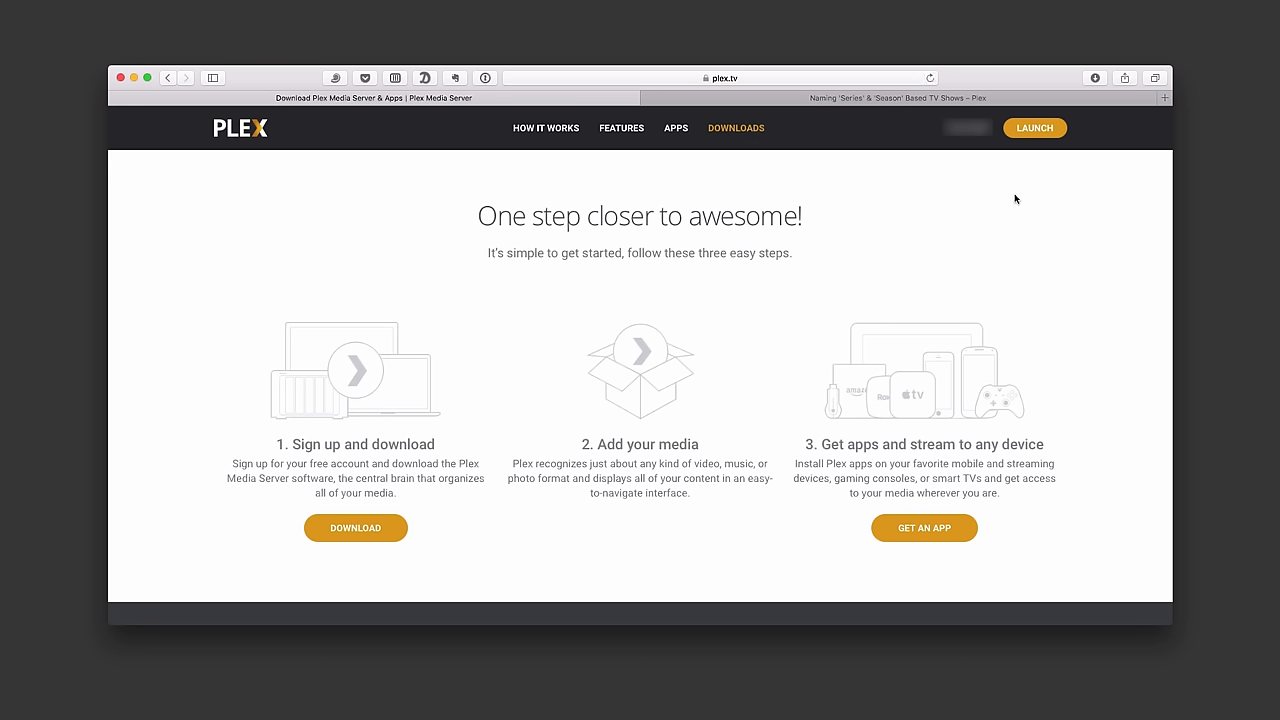
pyautogui.moveTo(1038, 130)
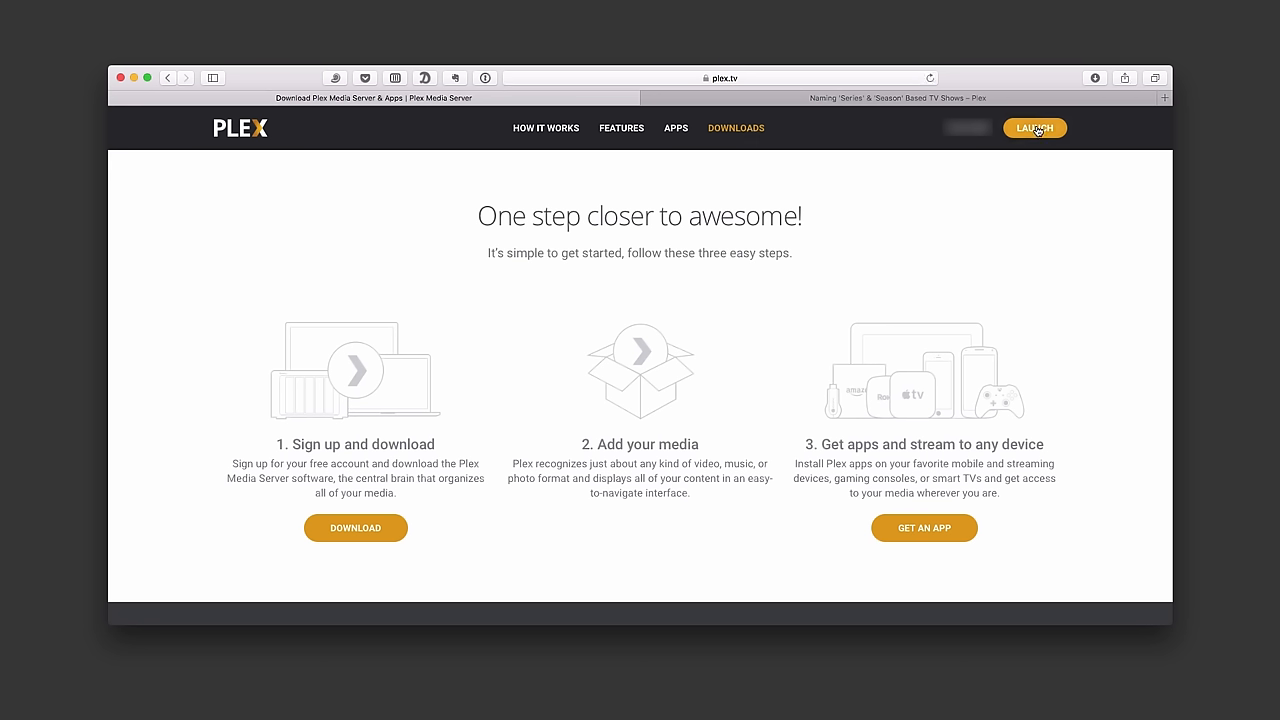
pyautogui.moveTo(850, 266)
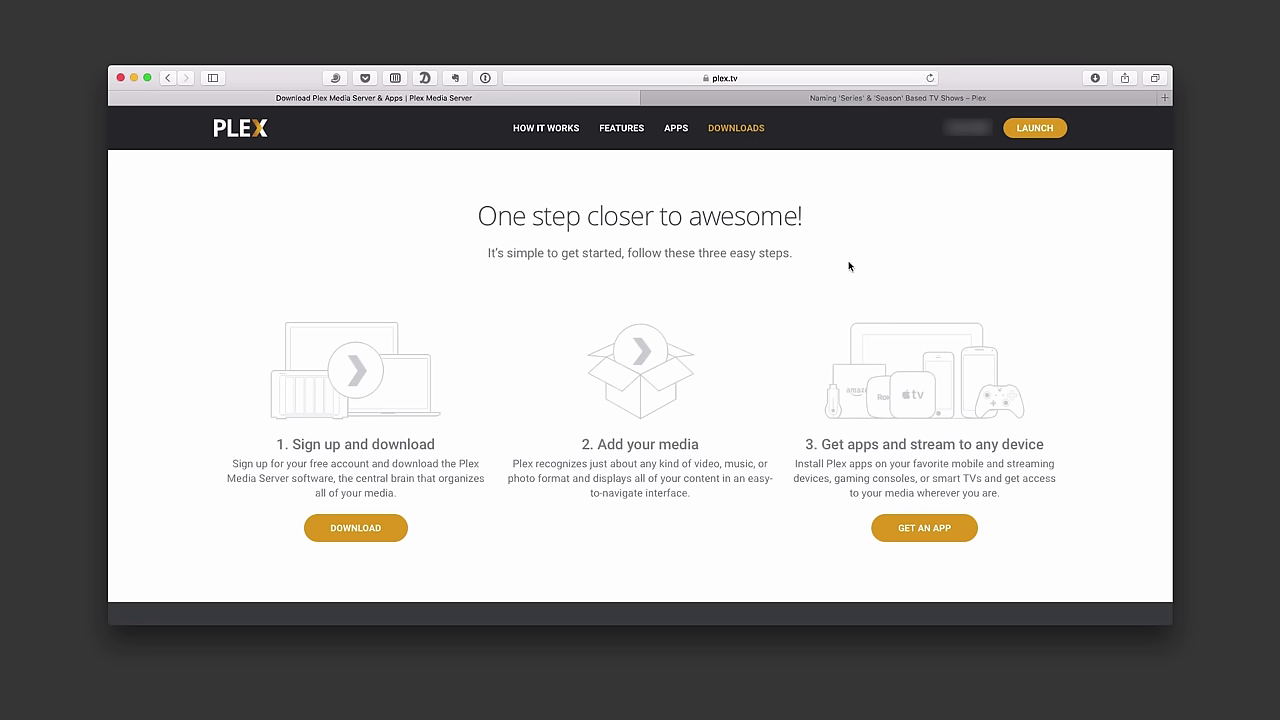
pyautogui.moveTo(397, 444)
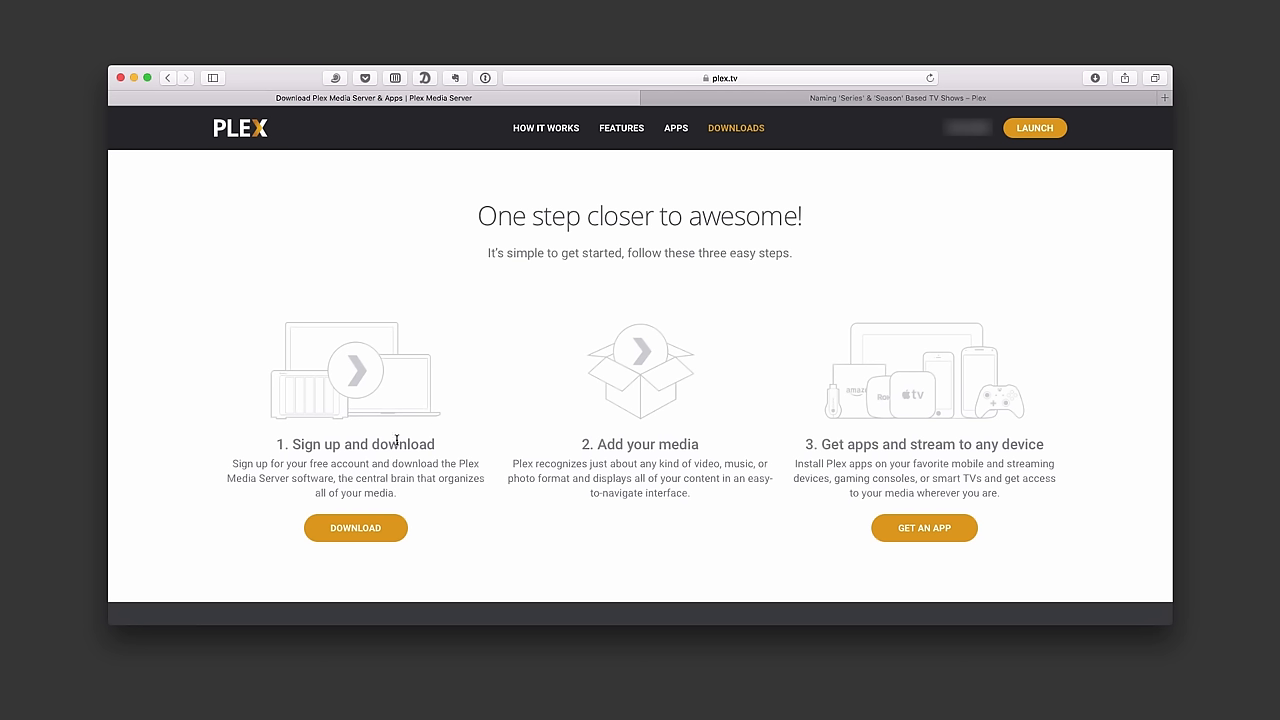
pyautogui.moveTo(386, 467)
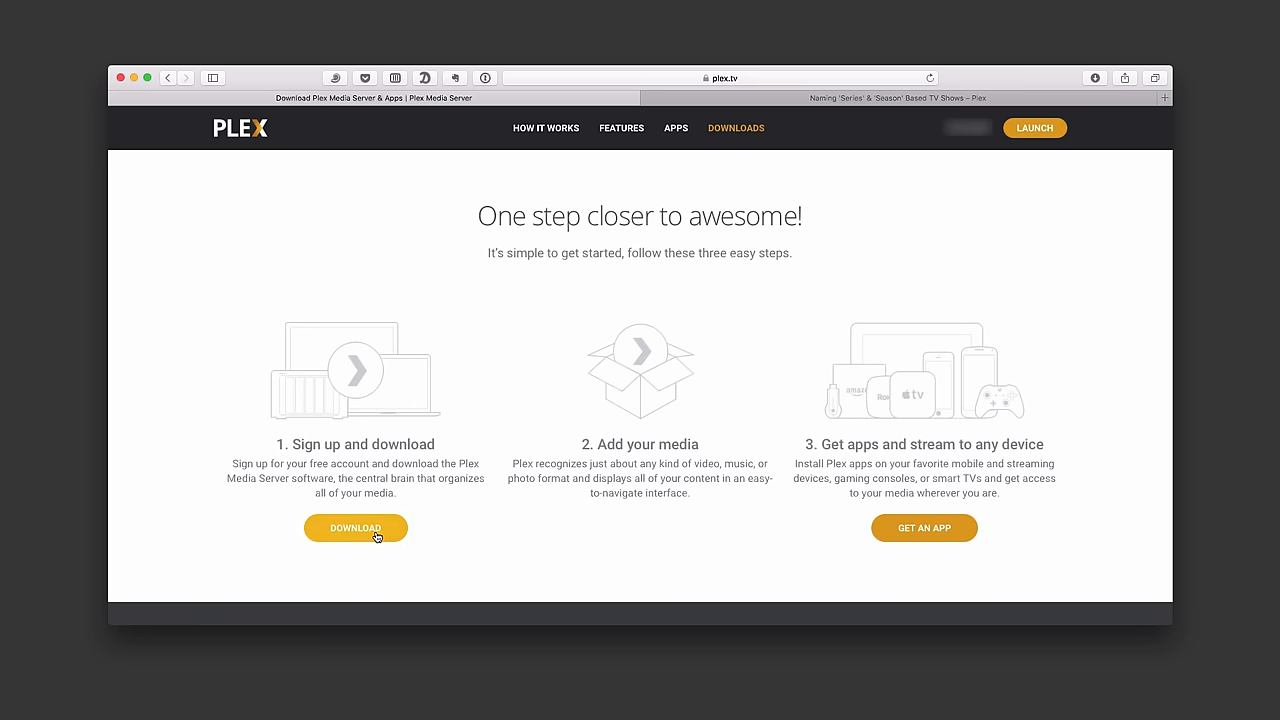
pyautogui.moveTo(937, 452)
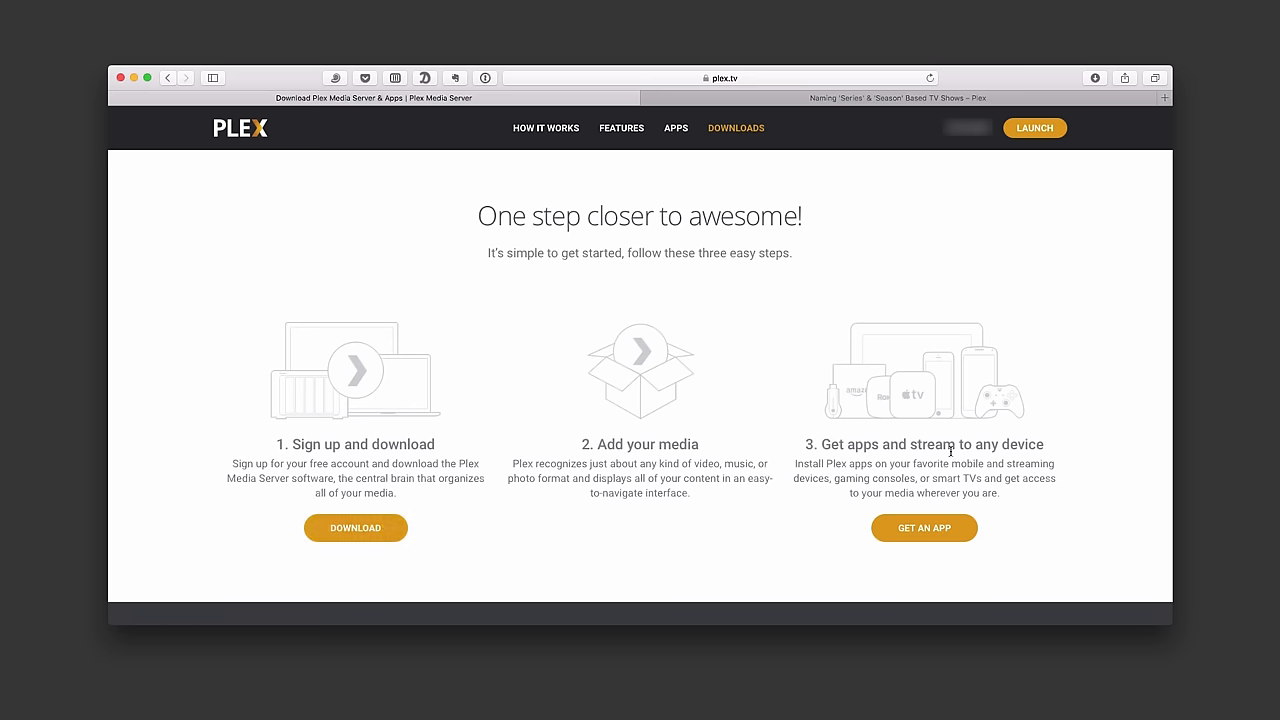
pyautogui.moveTo(701, 520)
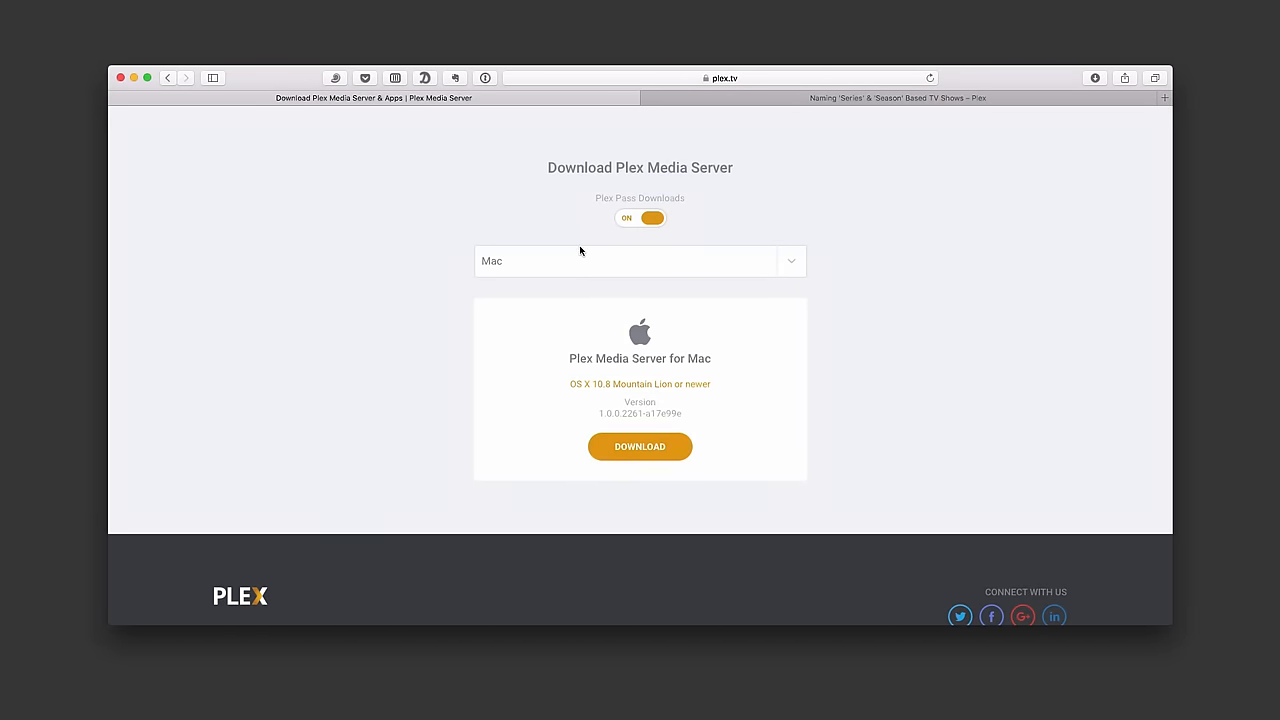
pyautogui.moveTo(681, 274)
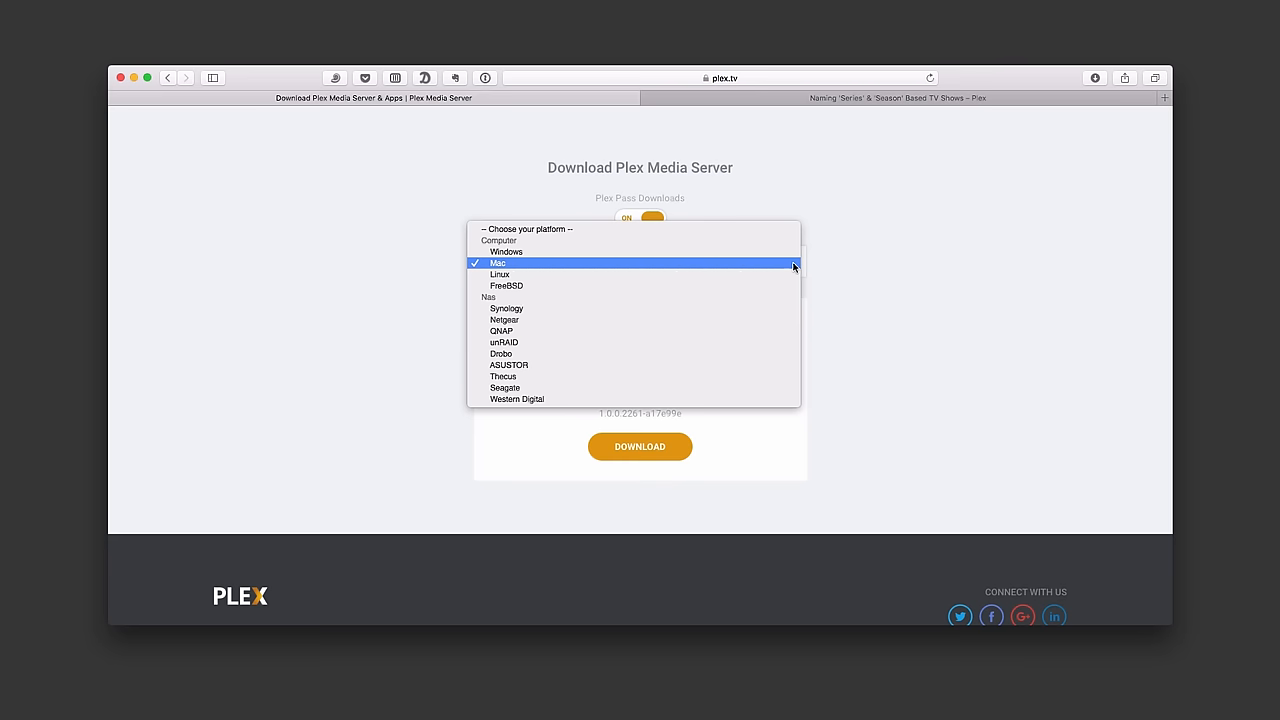
pyautogui.moveTo(779, 308)
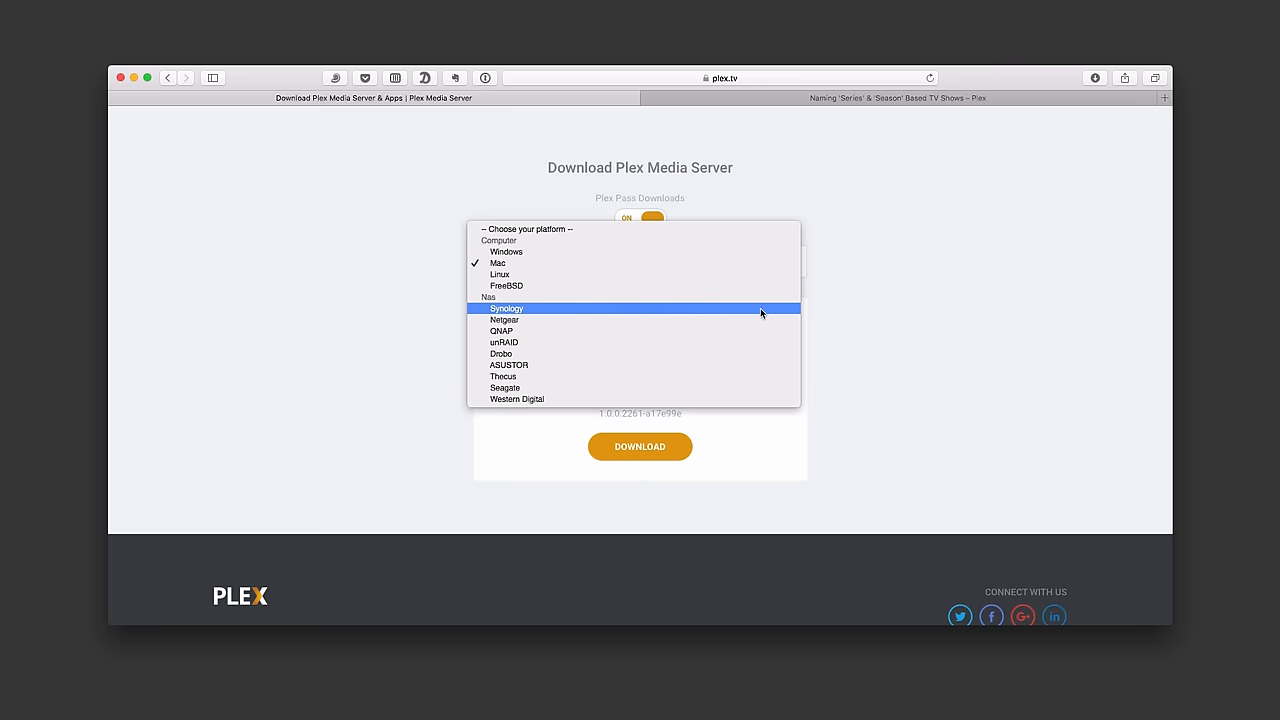
pyautogui.moveTo(747, 360)
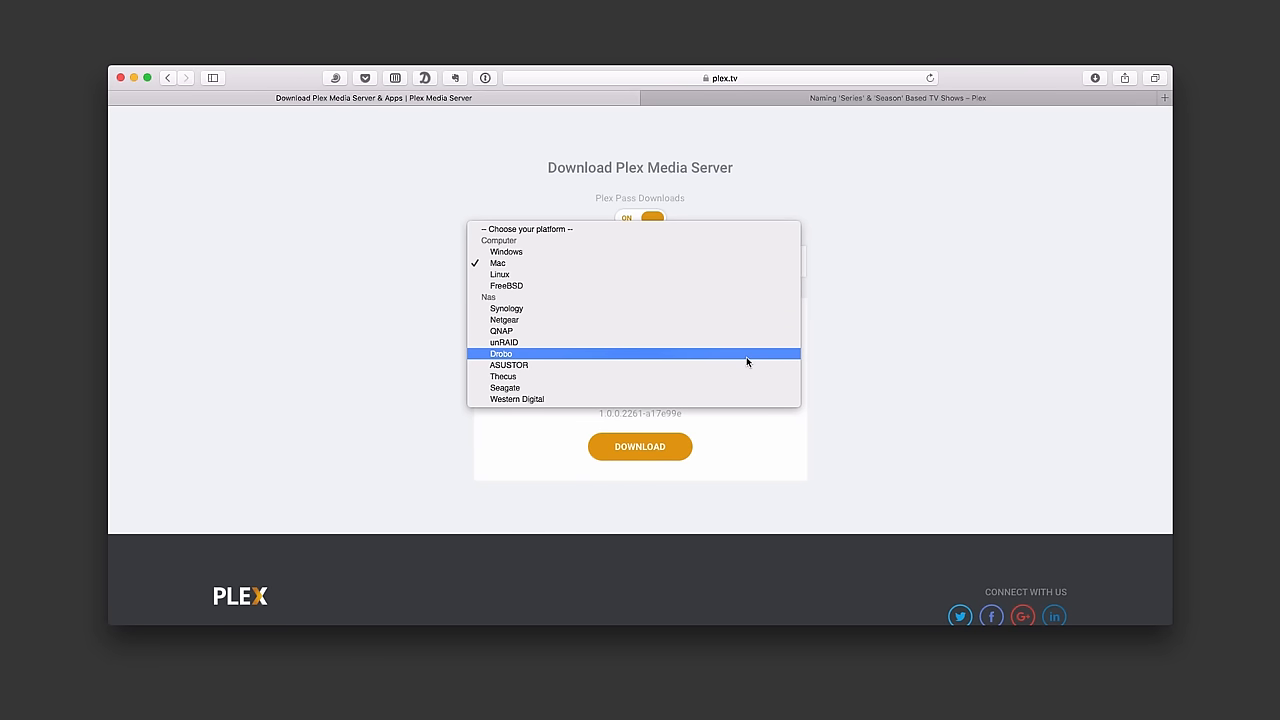
pyautogui.moveTo(733, 357)
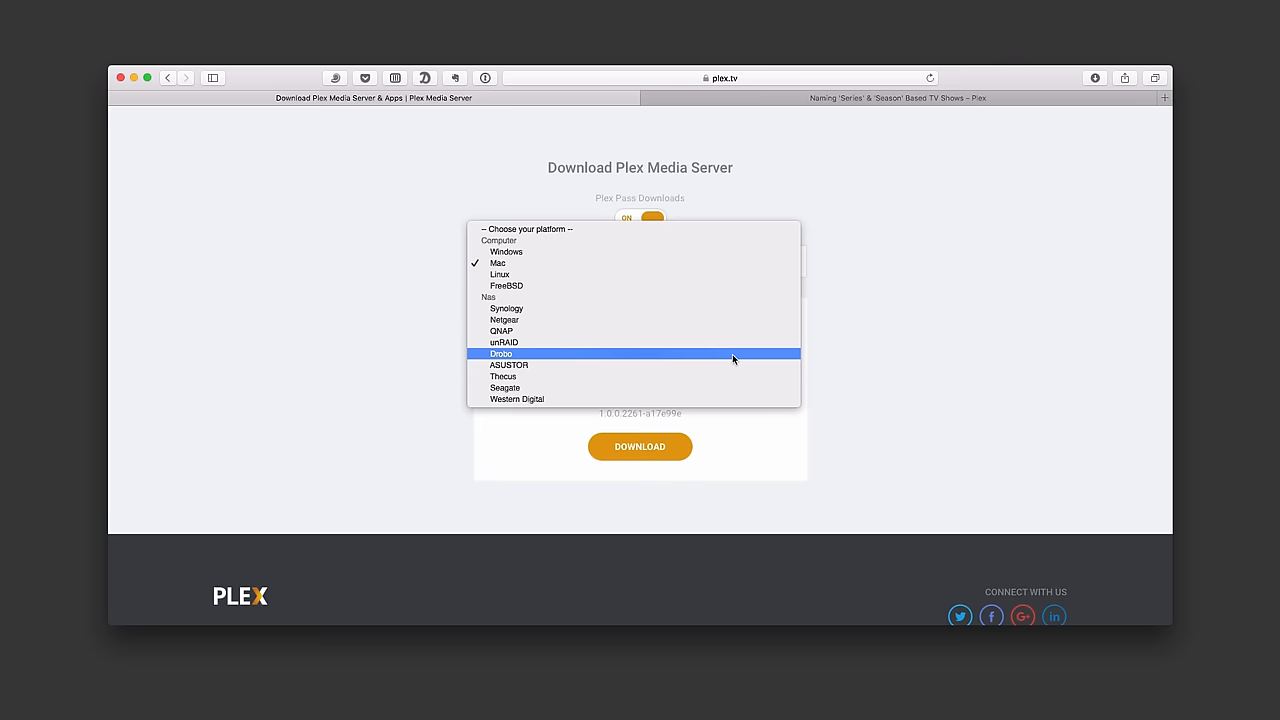
pyautogui.moveTo(704, 398)
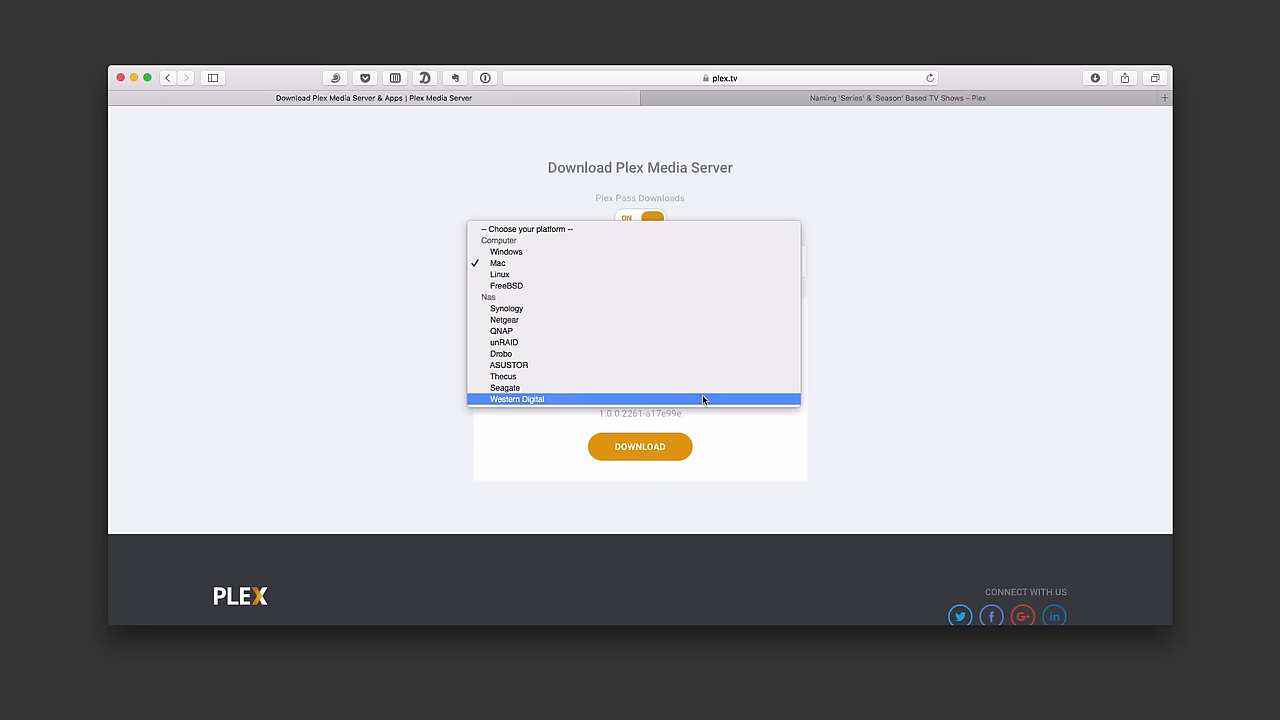
pyautogui.moveTo(701, 406)
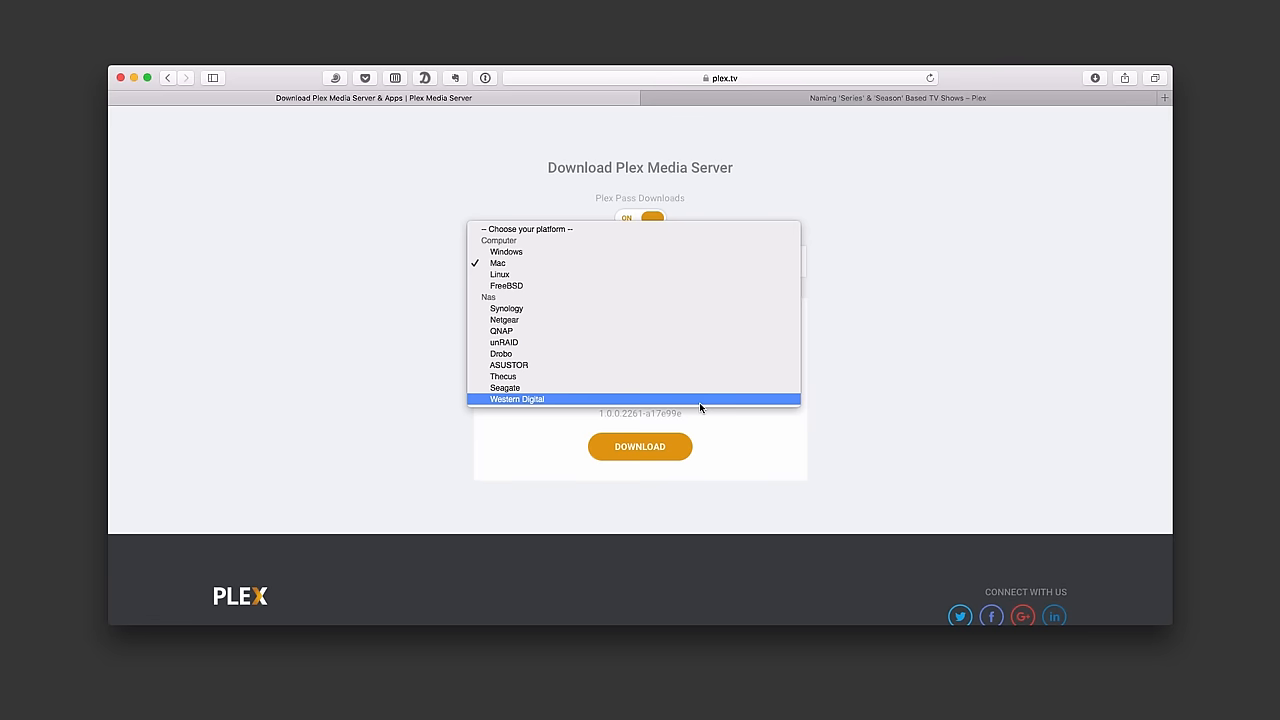
pyautogui.moveTo(696, 349)
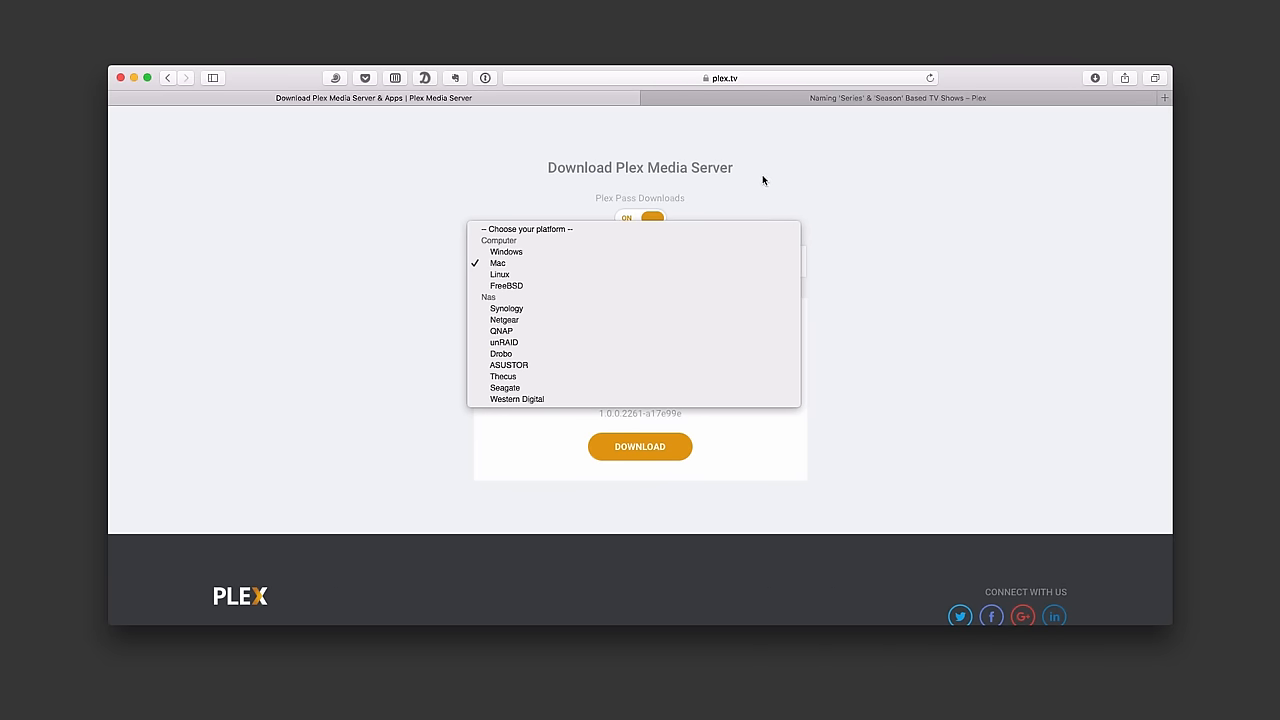
pyautogui.click(497, 263)
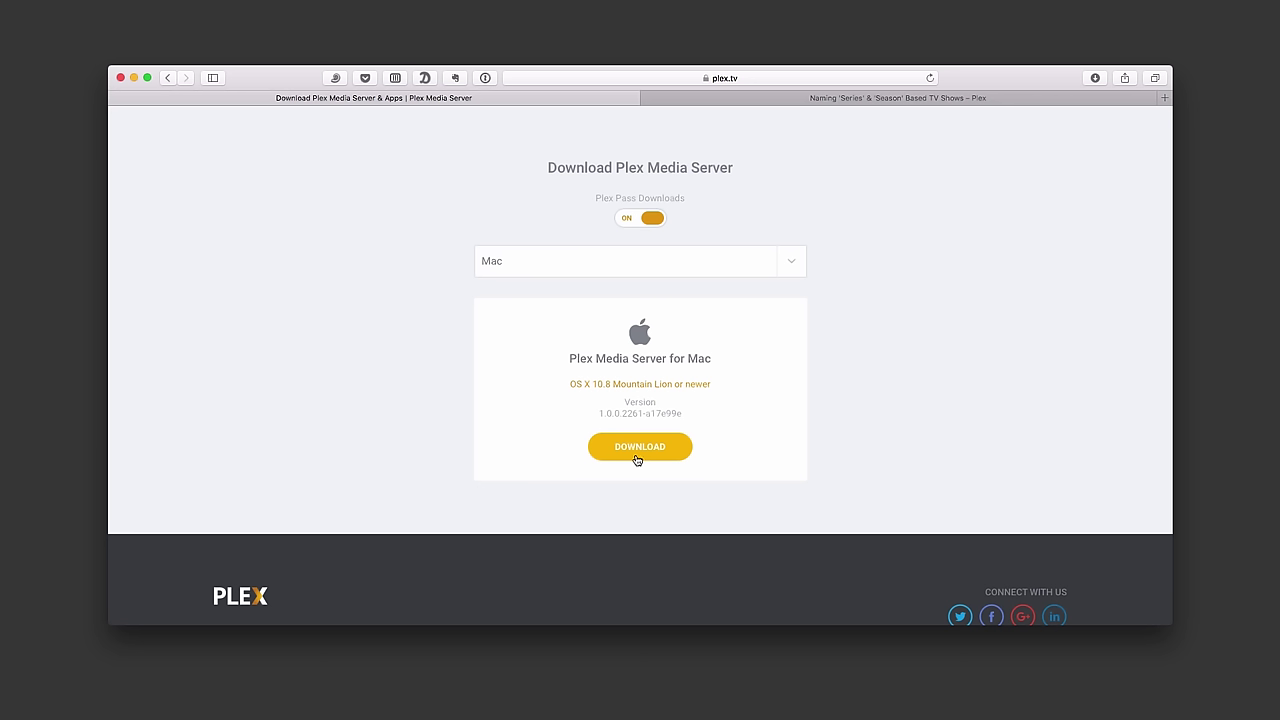
pyautogui.moveTo(640, 458)
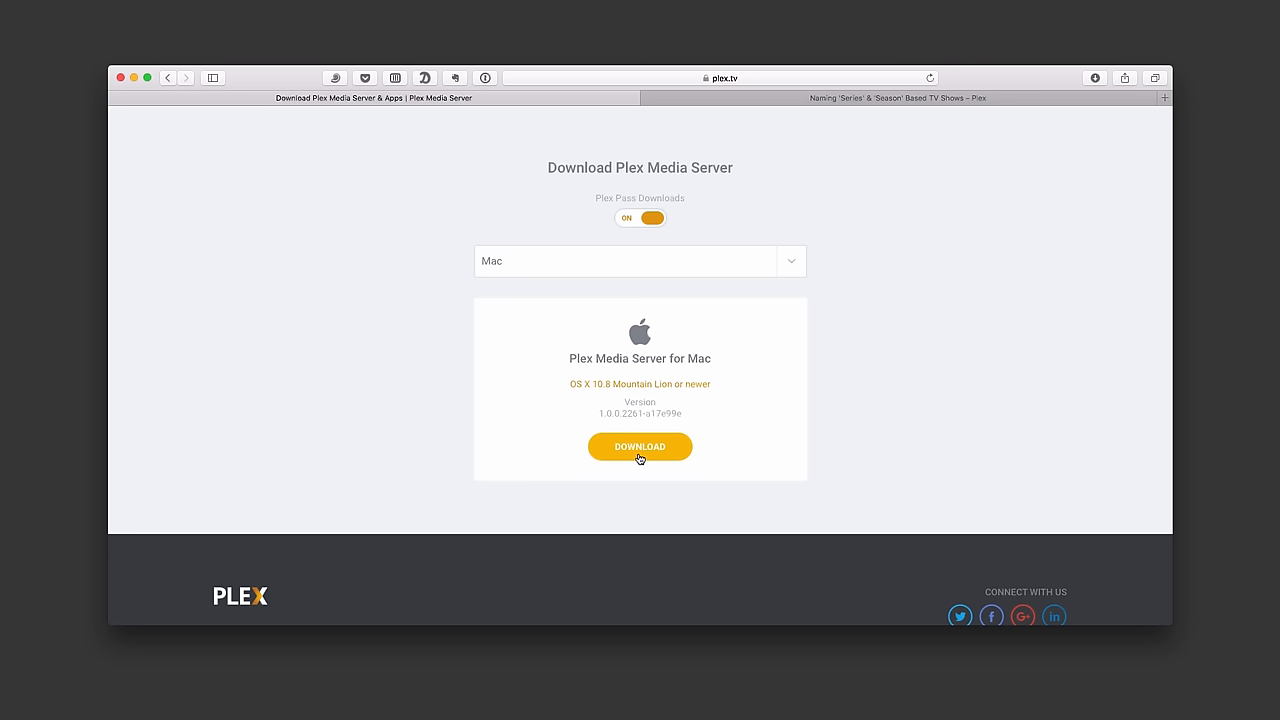
# - Download Plex Media Server for Mac and reveal it in Finder from Safari's downloads list
pyautogui.click(639, 447)
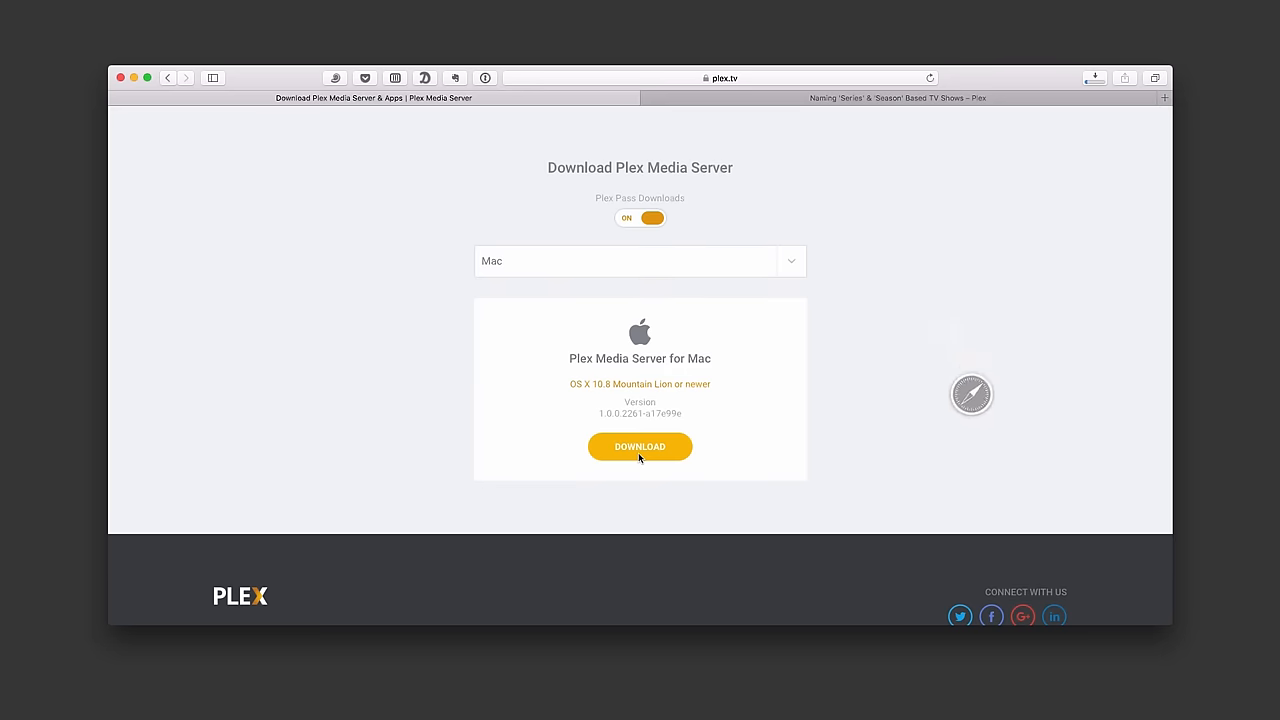
pyautogui.click(639, 446)
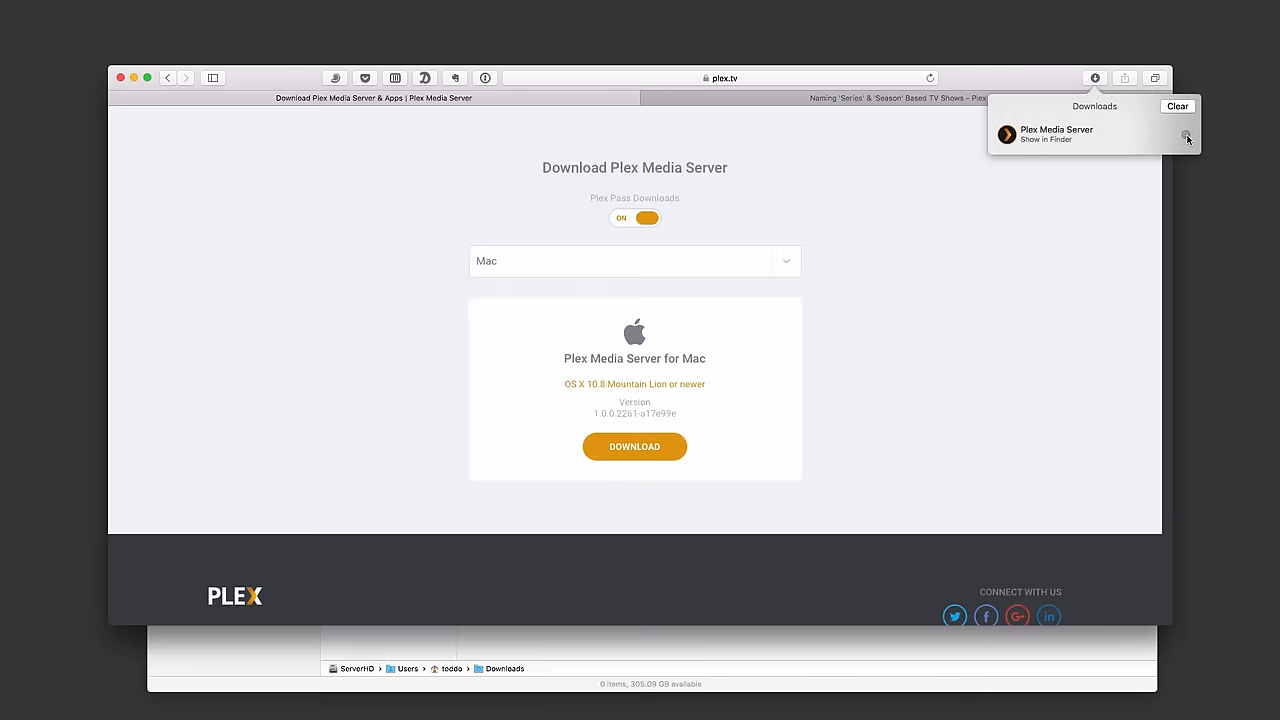
pyautogui.click(1186, 137)
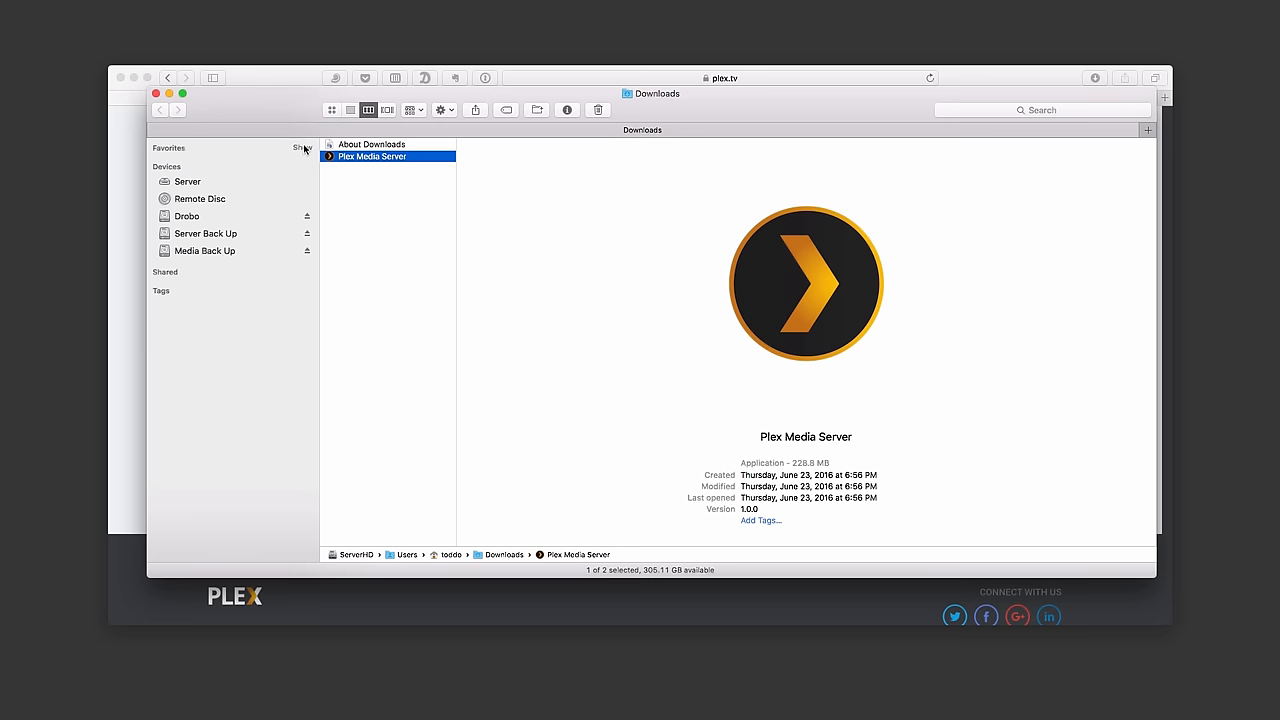
# - Move Plex Media Server from Downloads into Applications, confirm it there, and close Finder
pyautogui.click(300, 148)
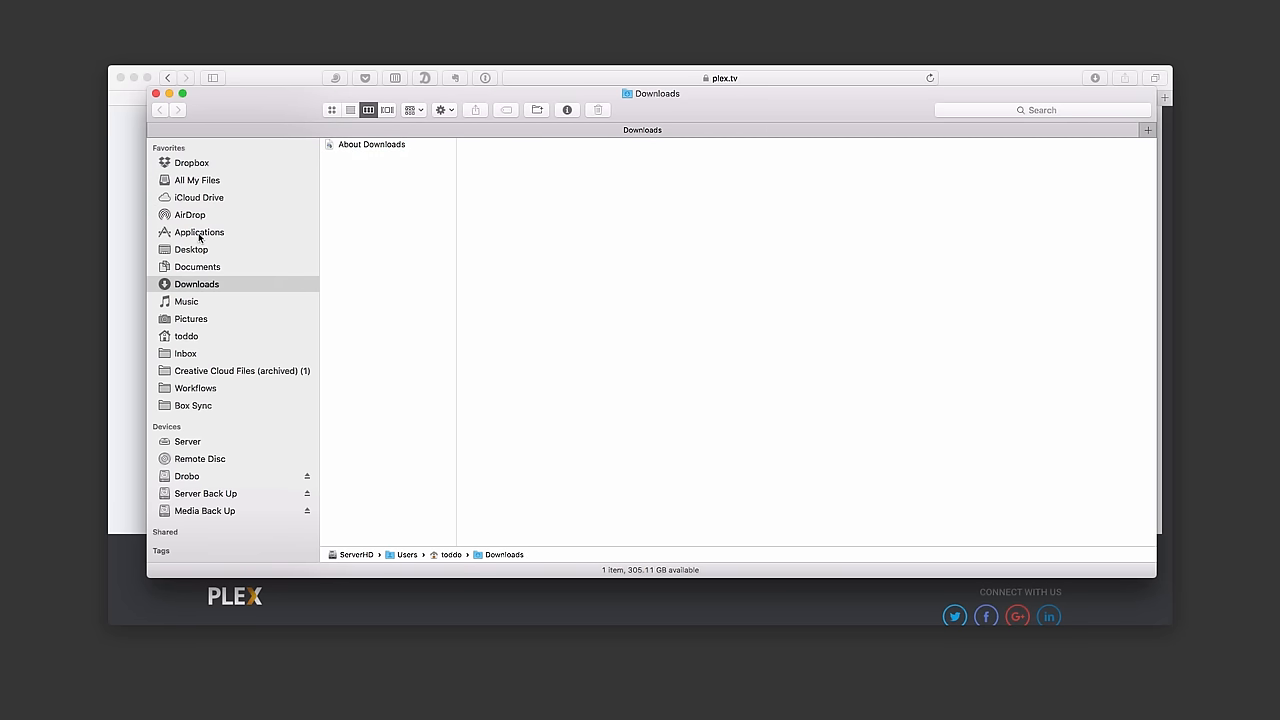
pyautogui.click(199, 232)
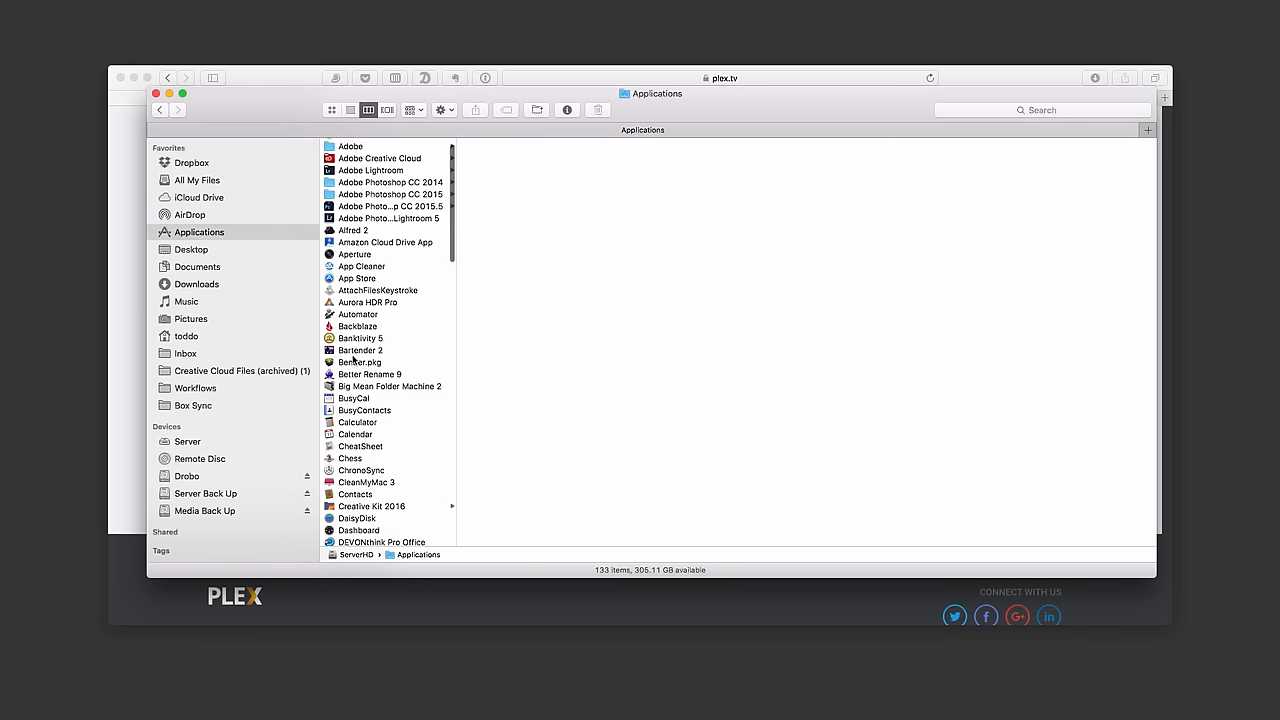
pyautogui.scroll(-3)
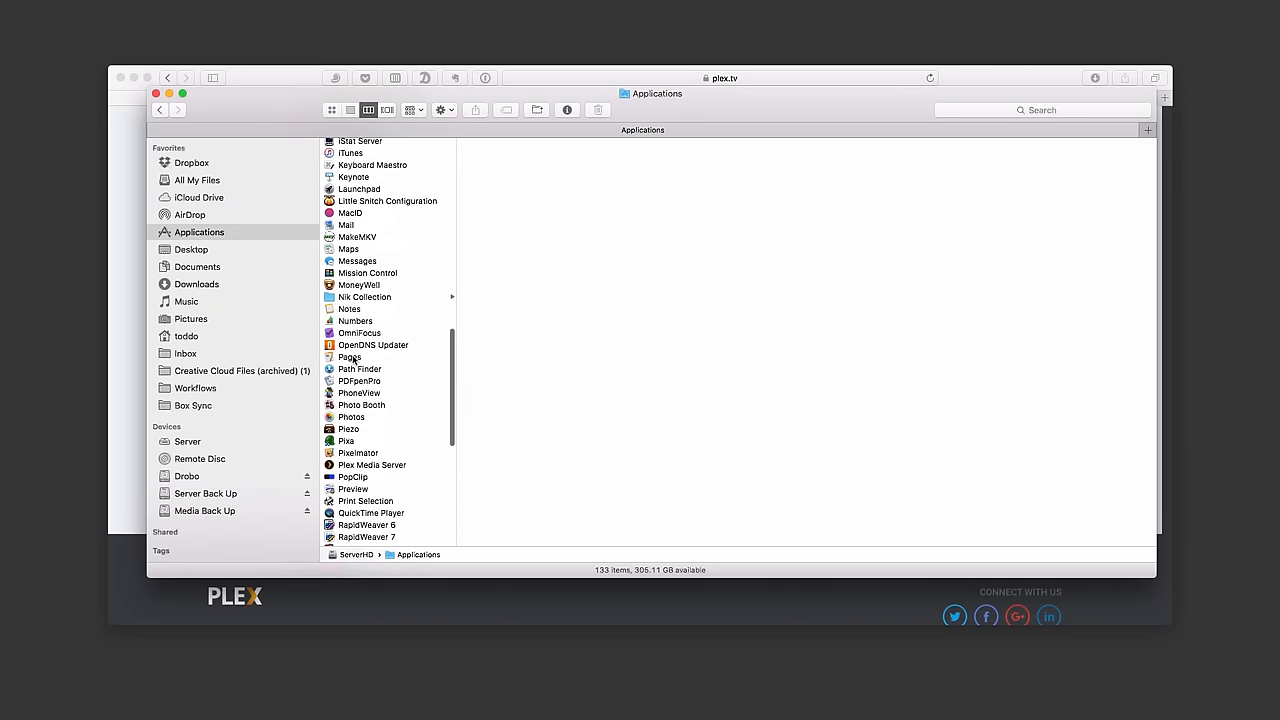
pyautogui.click(370, 464)
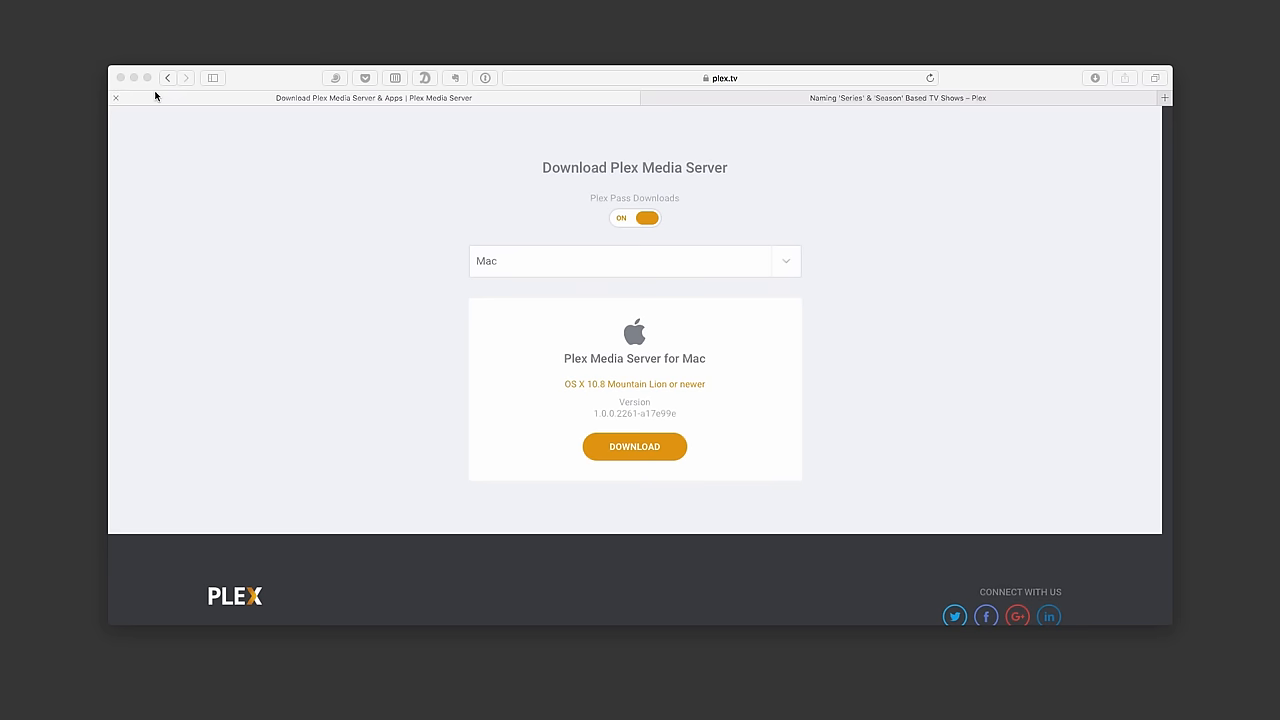
pyautogui.click(634, 446)
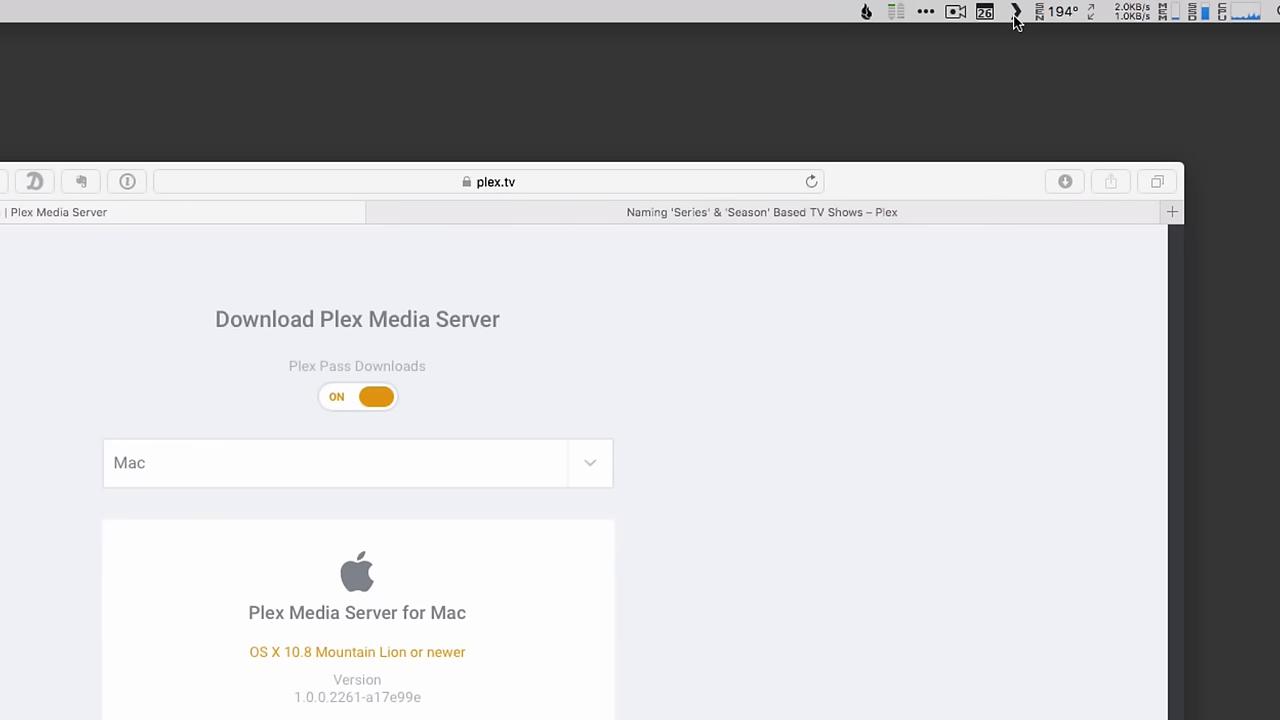
# - Check Open at Login in the Plex menu-bar menu
pyautogui.click(1011, 11)
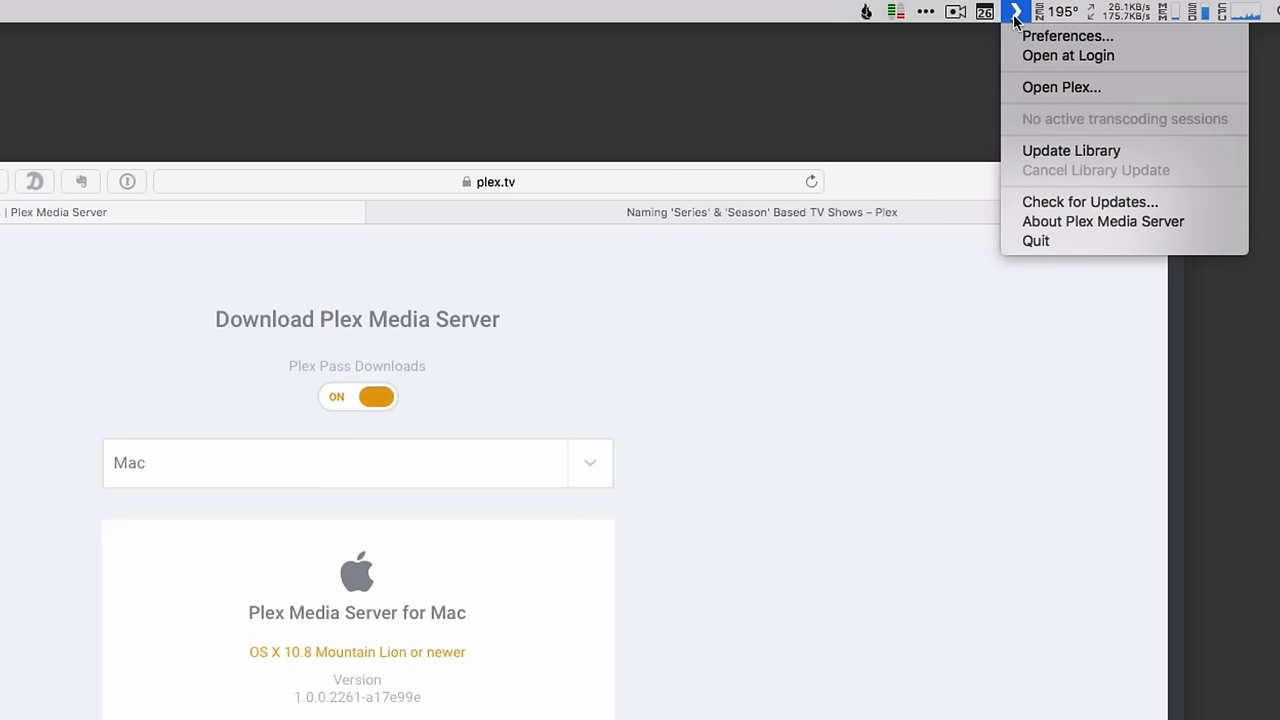
pyautogui.moveTo(1056, 47)
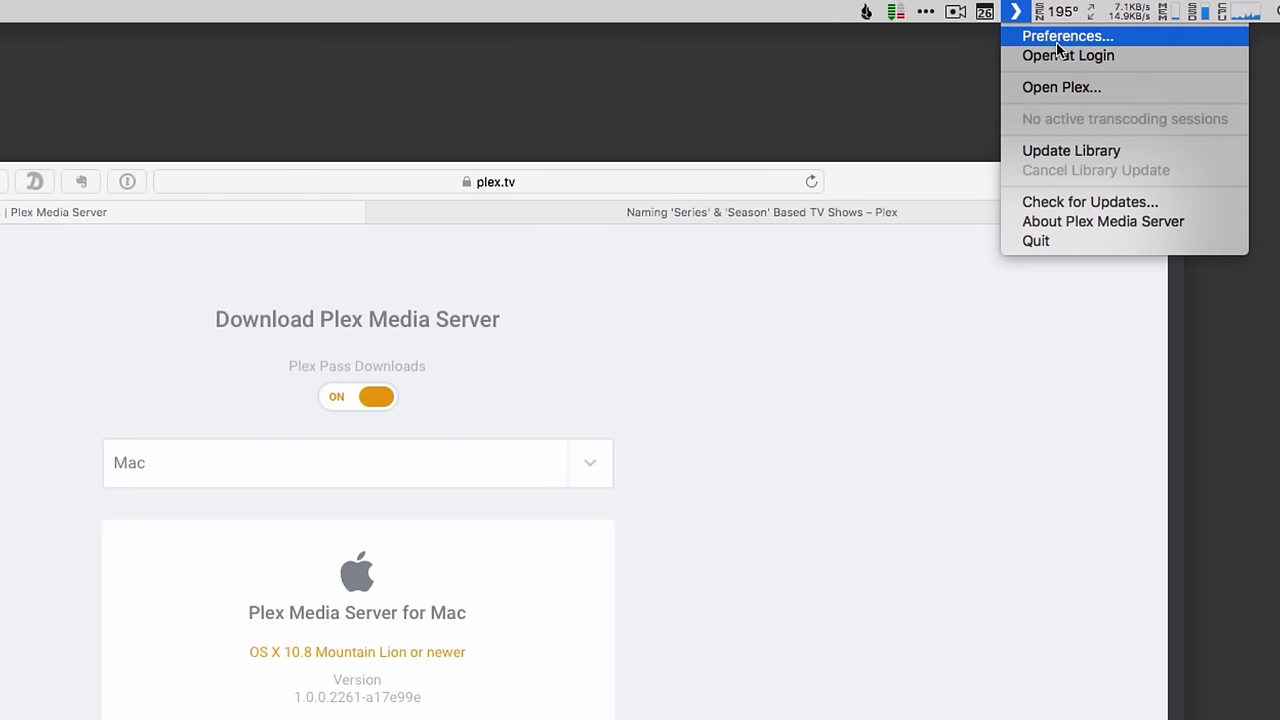
pyautogui.moveTo(1077, 58)
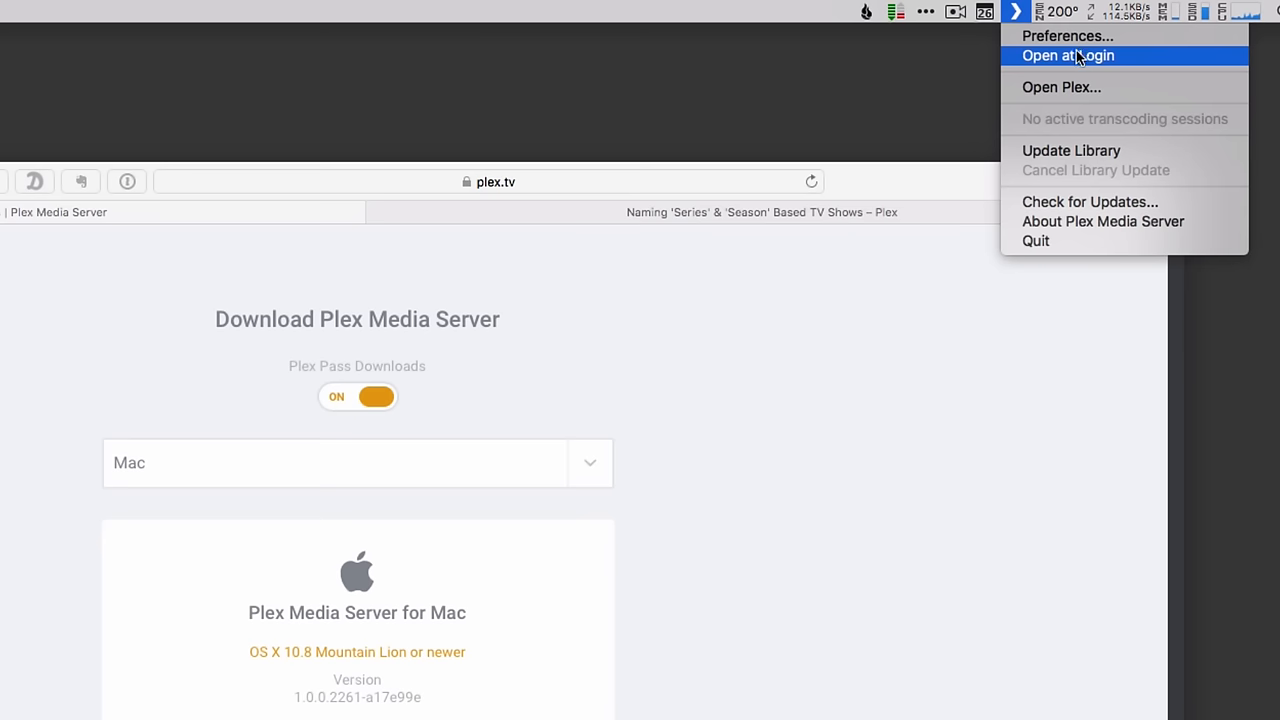
pyautogui.moveTo(1077, 69)
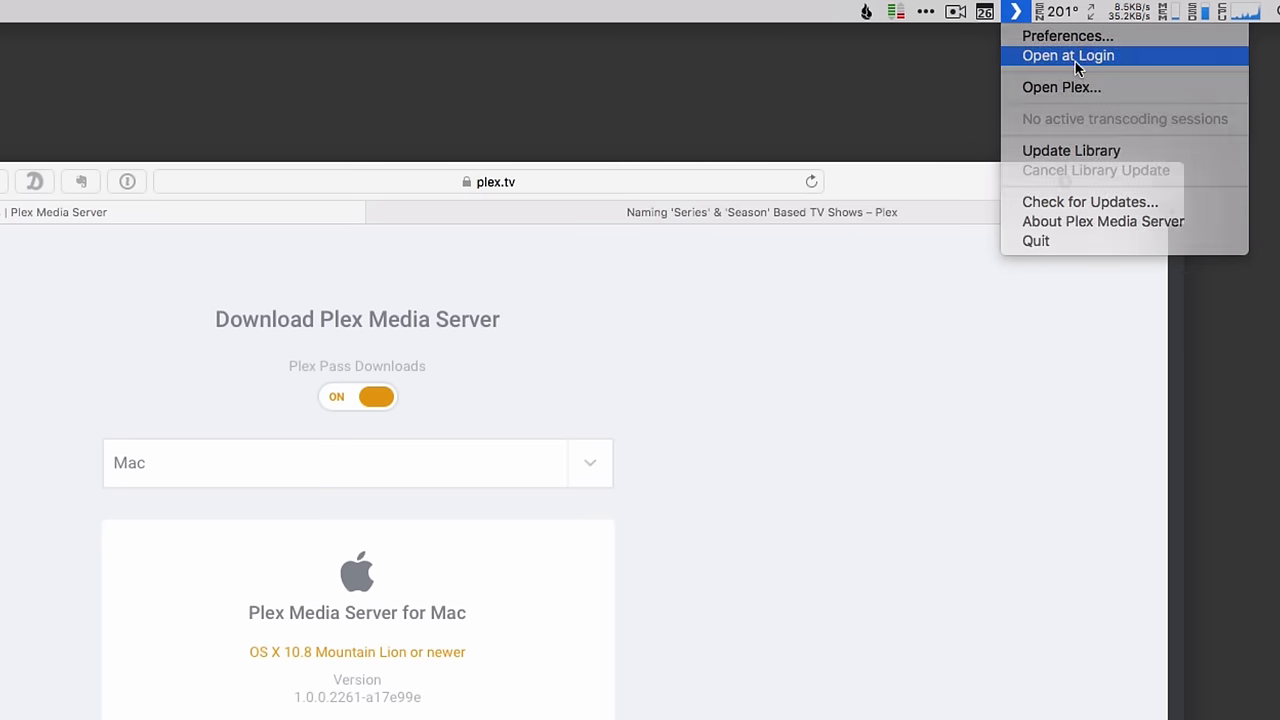
pyautogui.click(1074, 54)
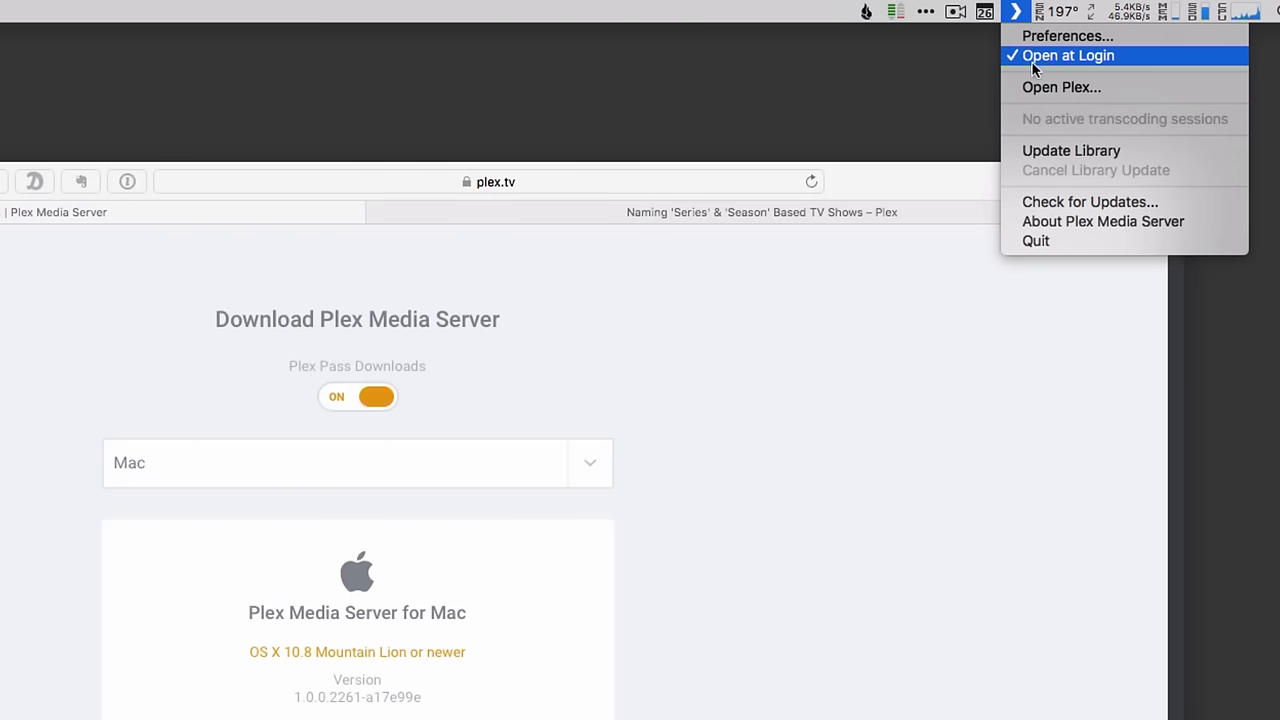
pyautogui.moveTo(1062, 65)
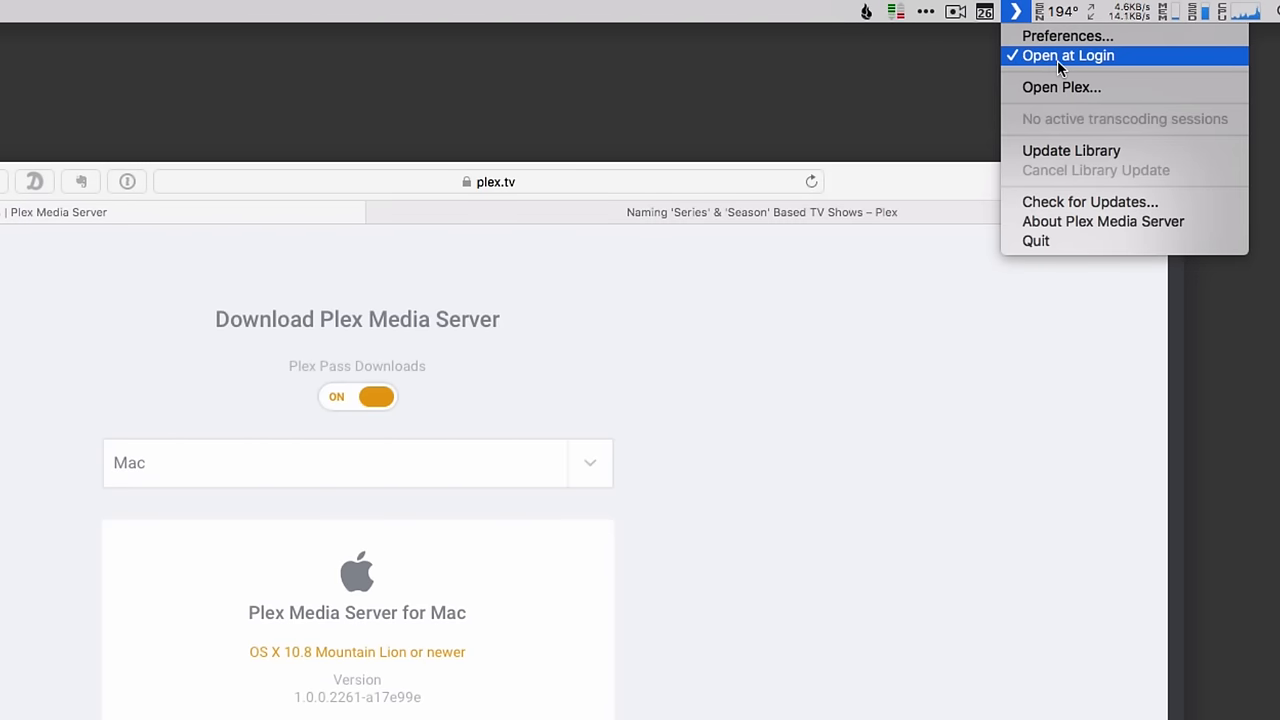
pyautogui.moveTo(1064, 155)
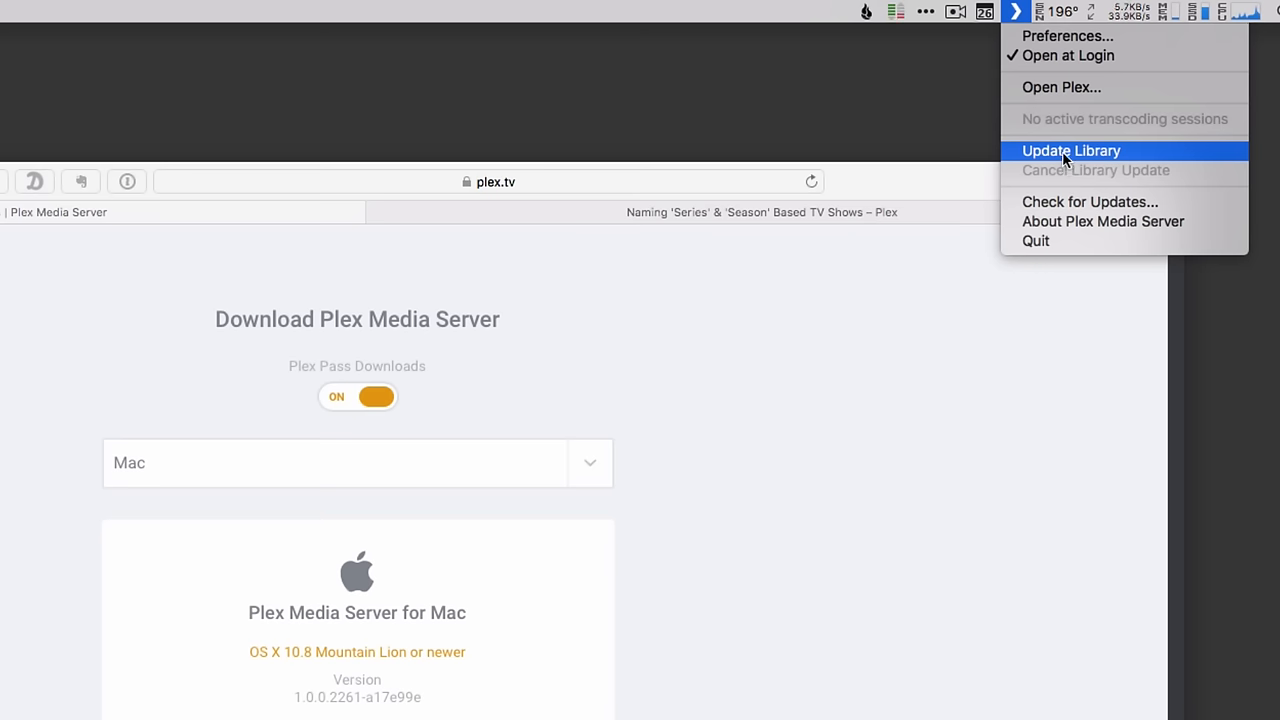
pyautogui.moveTo(1080, 207)
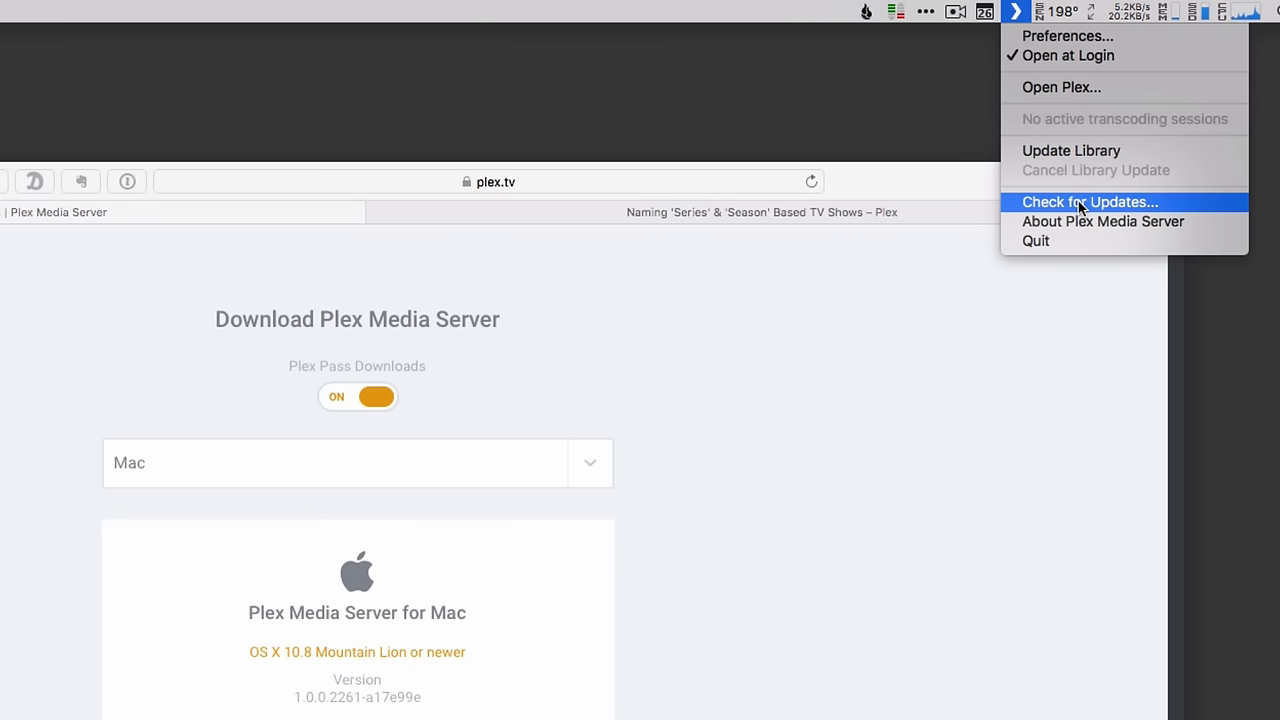
pyautogui.moveTo(1073, 126)
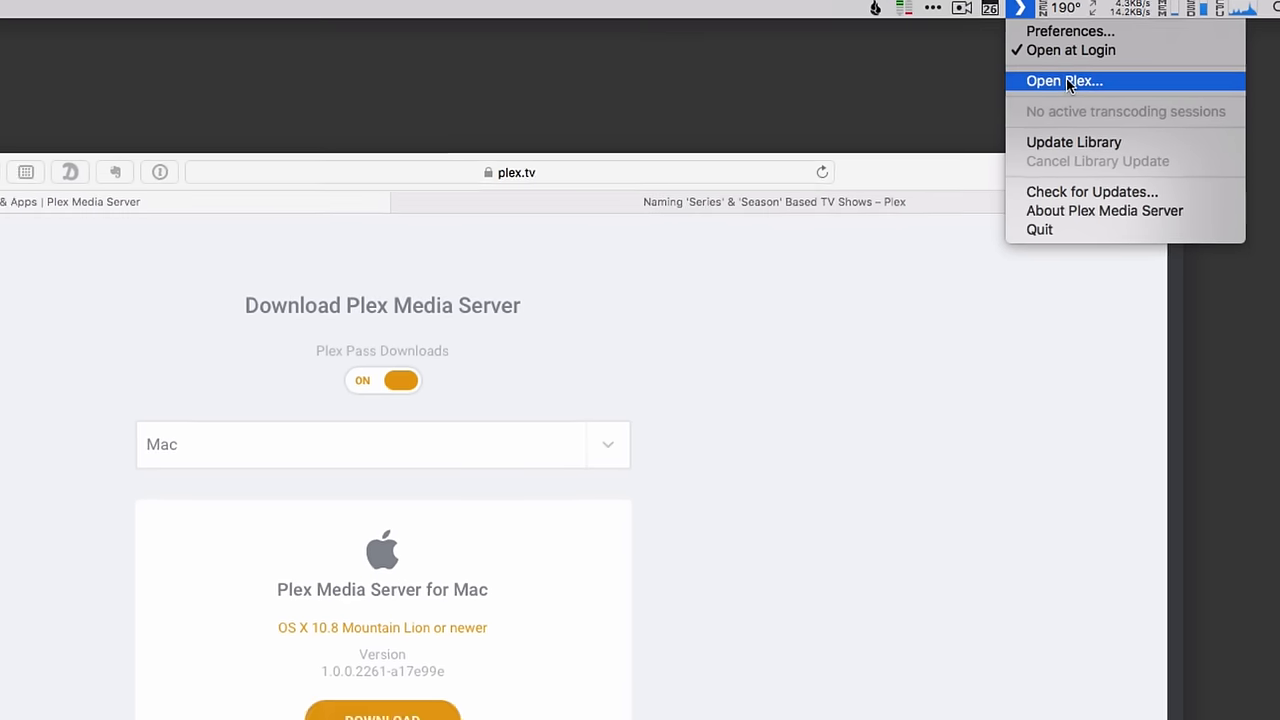
# - Launch Plex Web for the local server with Open Plex… and show the account menu
pyautogui.click(1069, 81)
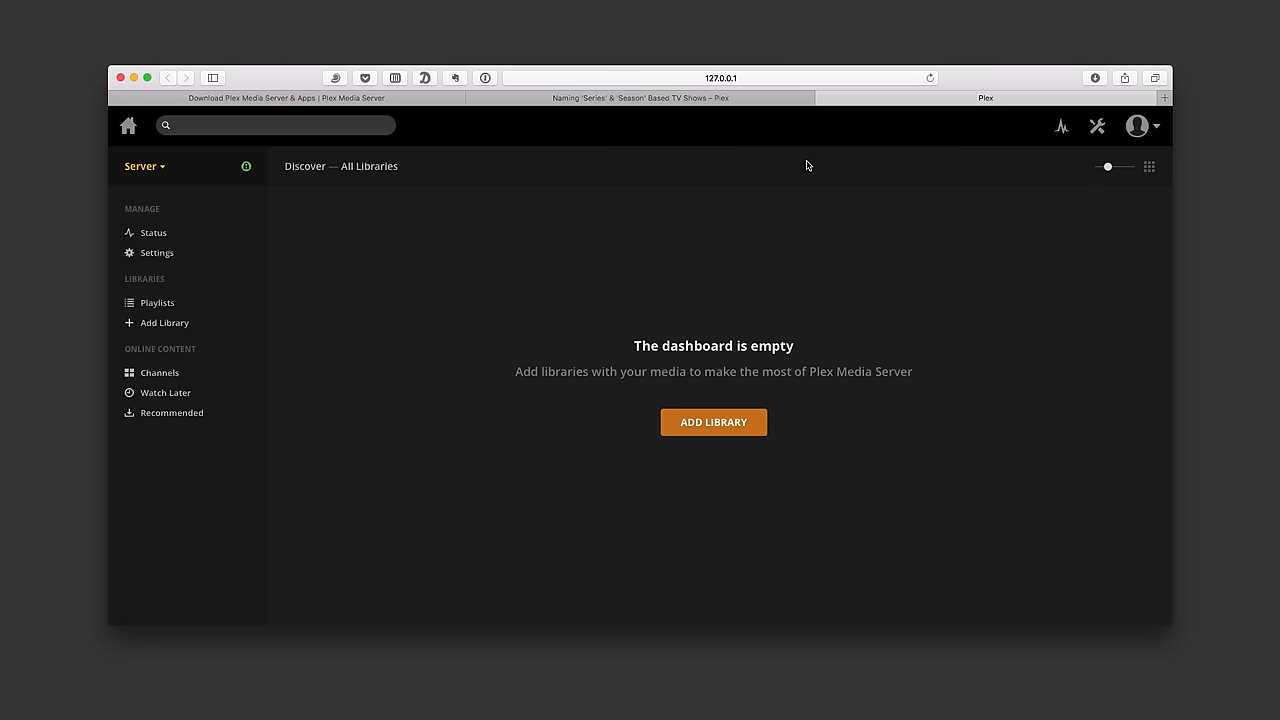
pyautogui.moveTo(555, 569)
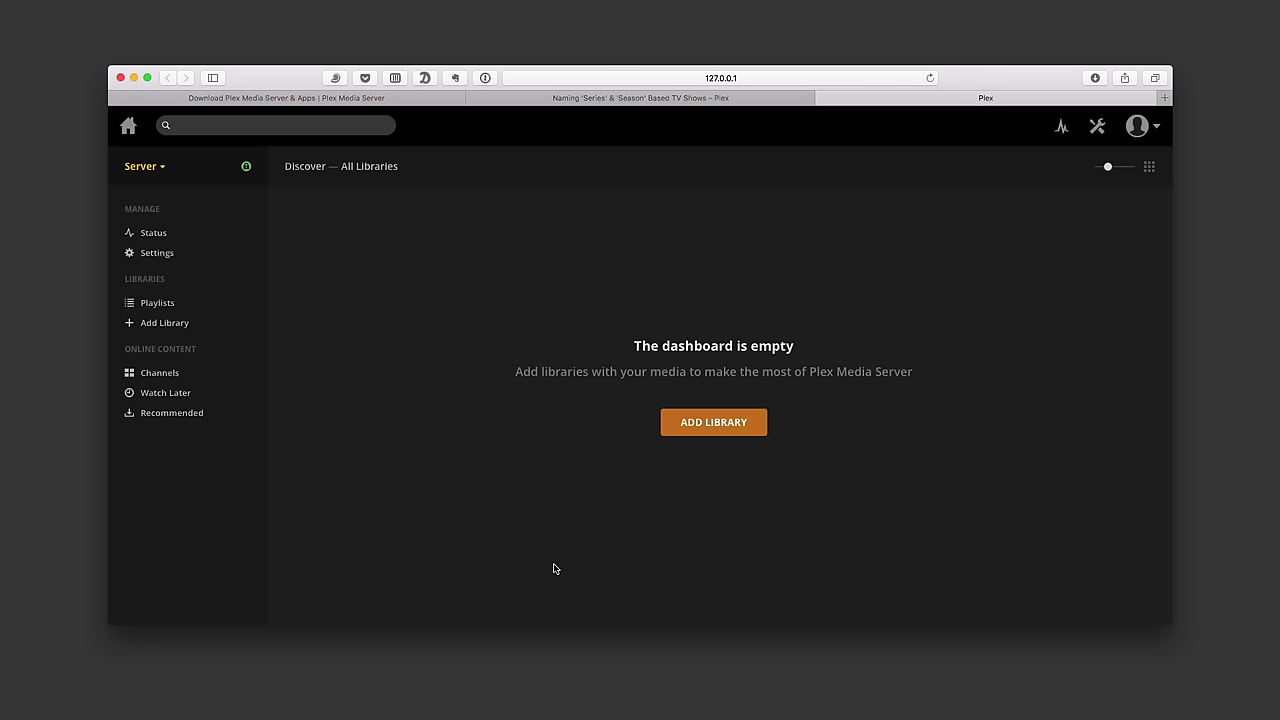
pyautogui.moveTo(868, 358)
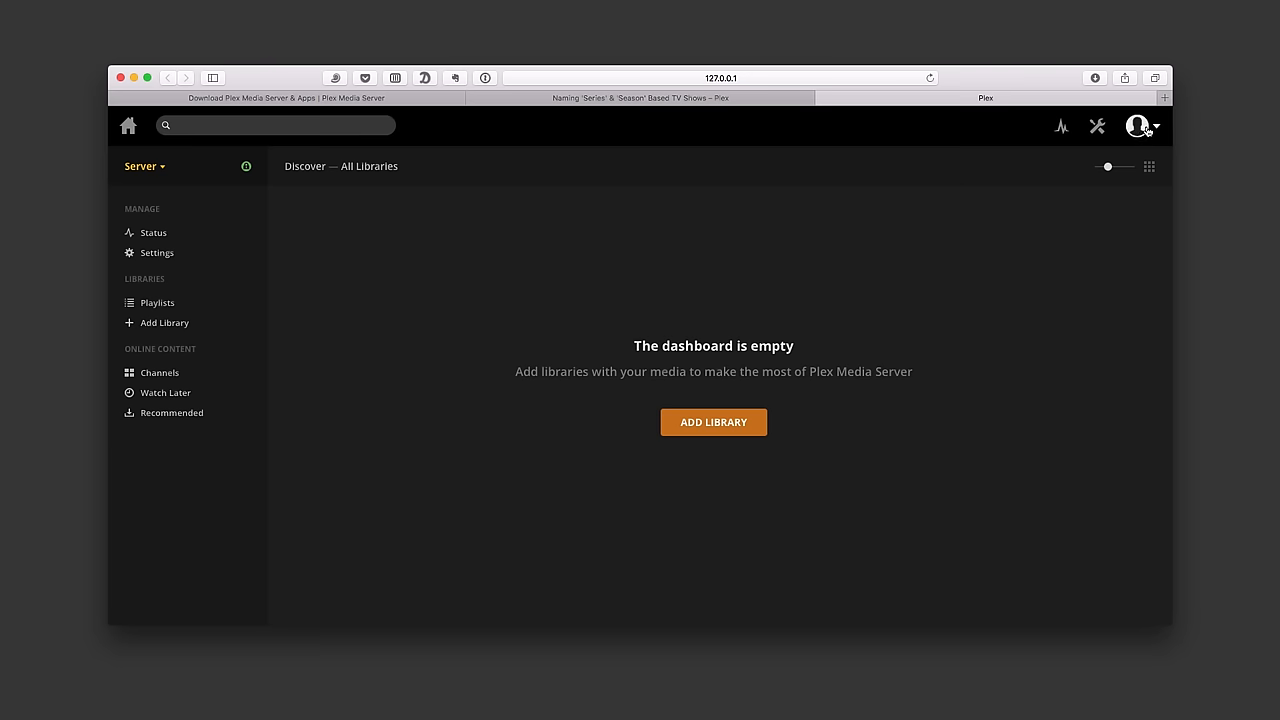
pyautogui.click(1139, 124)
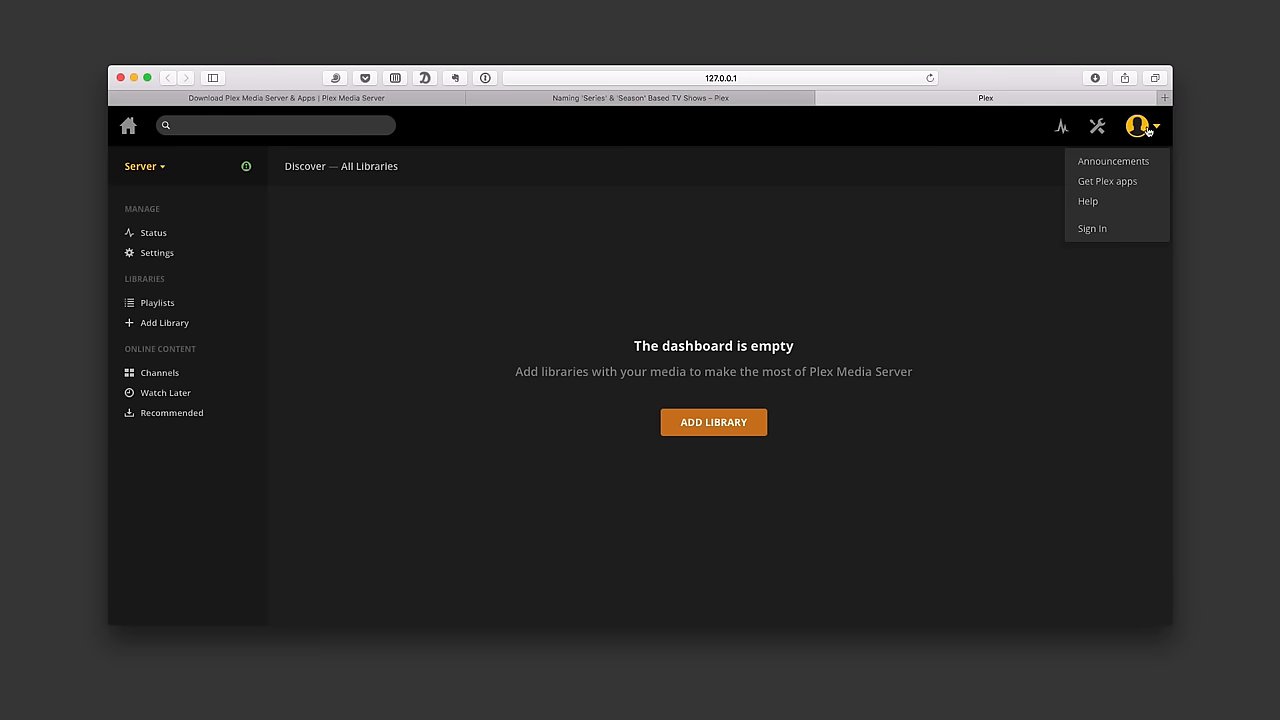
pyautogui.moveTo(1124, 207)
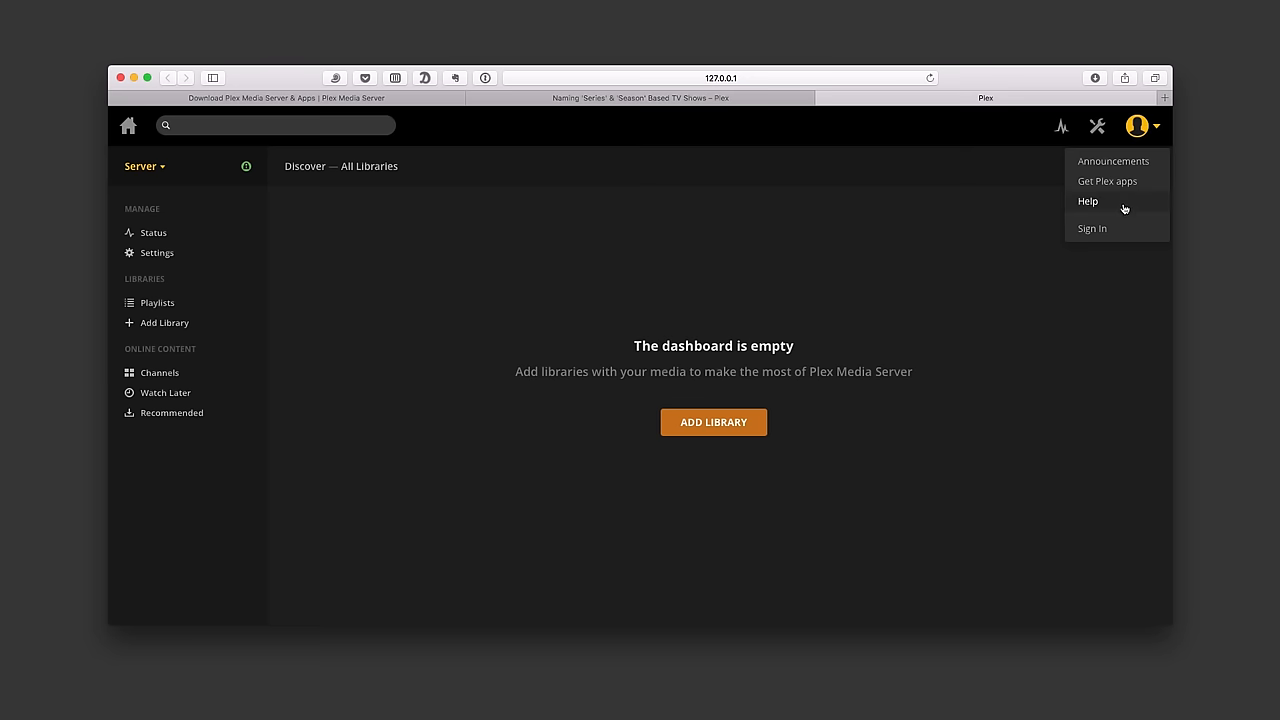
pyautogui.moveTo(1095, 233)
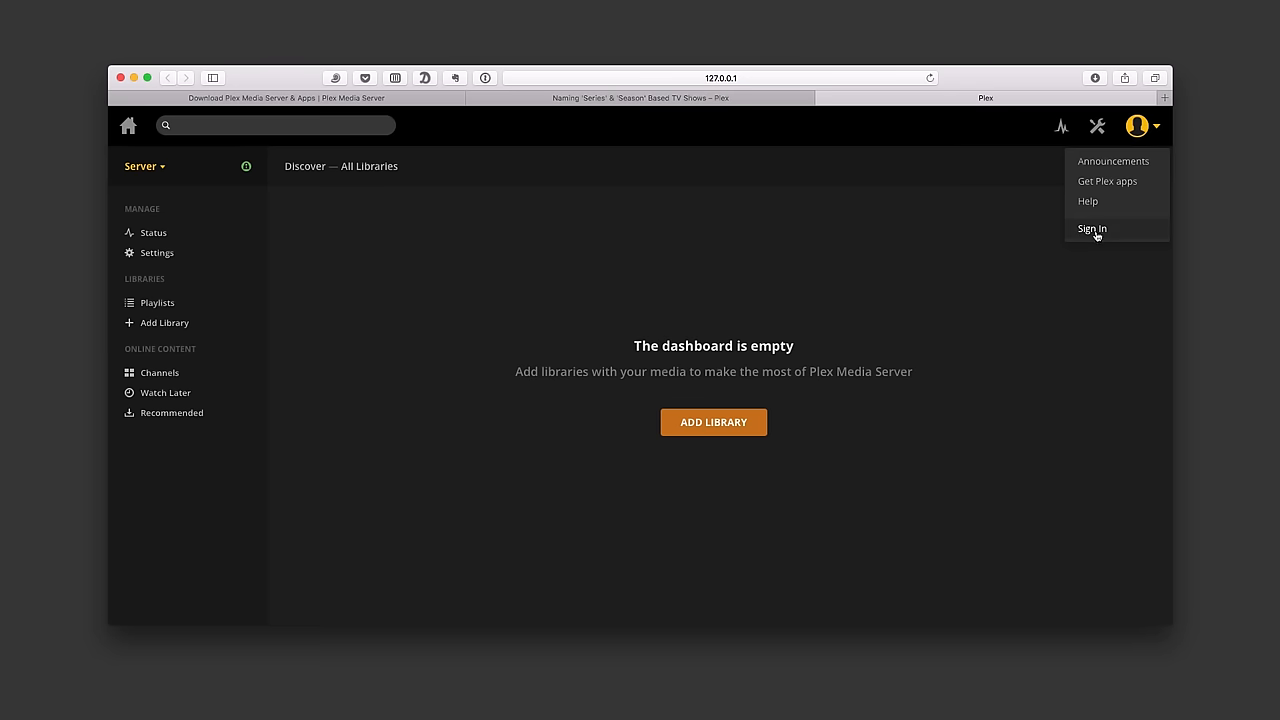
# - Sign in to Plex Web with the Plex account username and password
pyautogui.click(1093, 228)
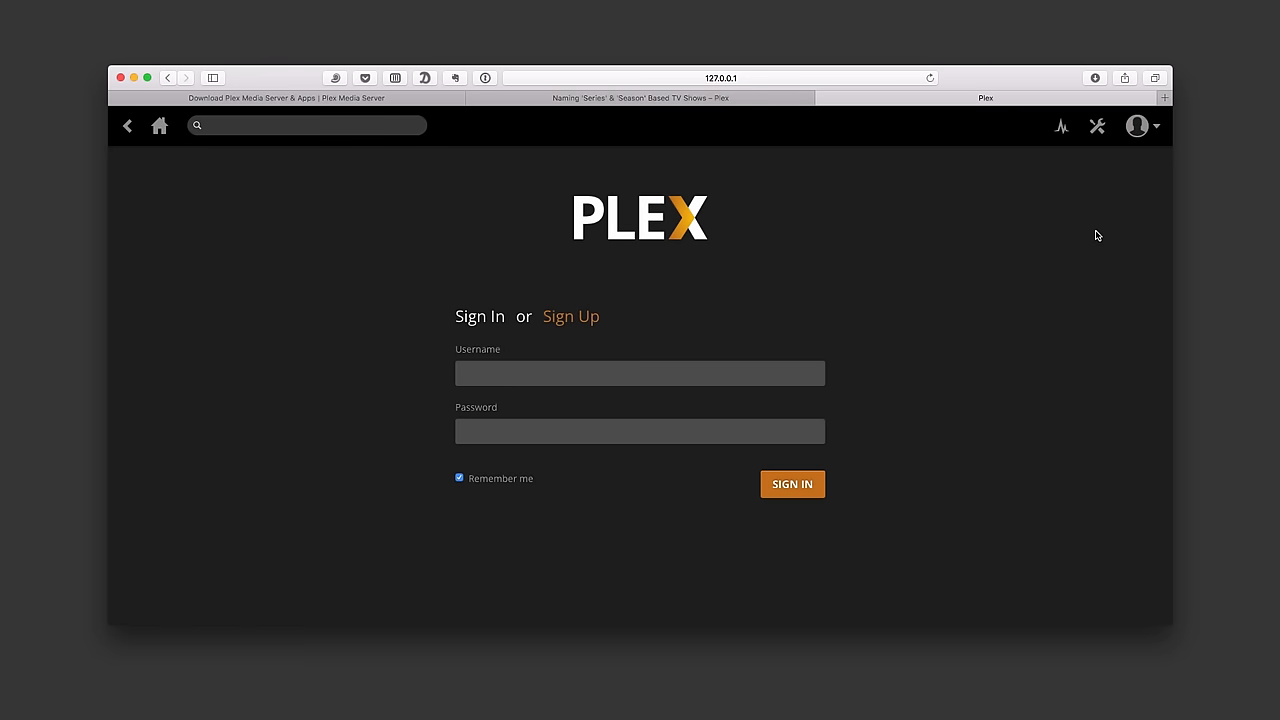
pyautogui.moveTo(678, 311)
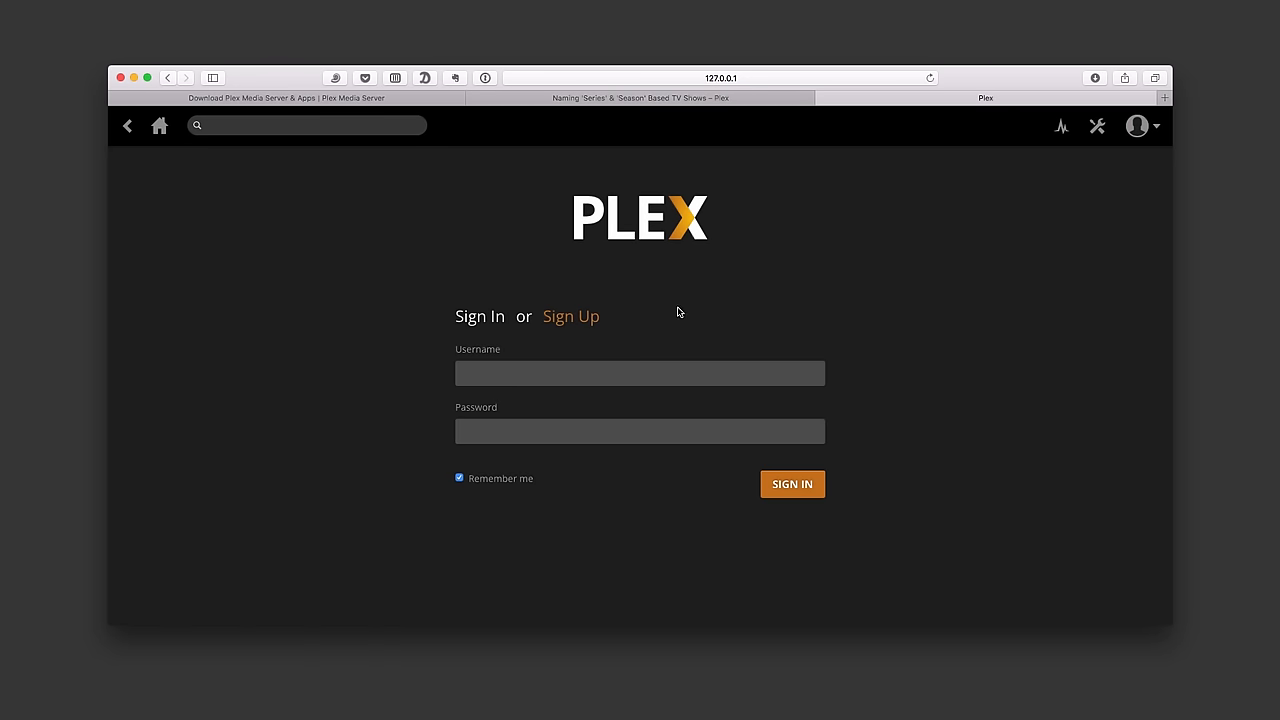
pyautogui.click(639, 373)
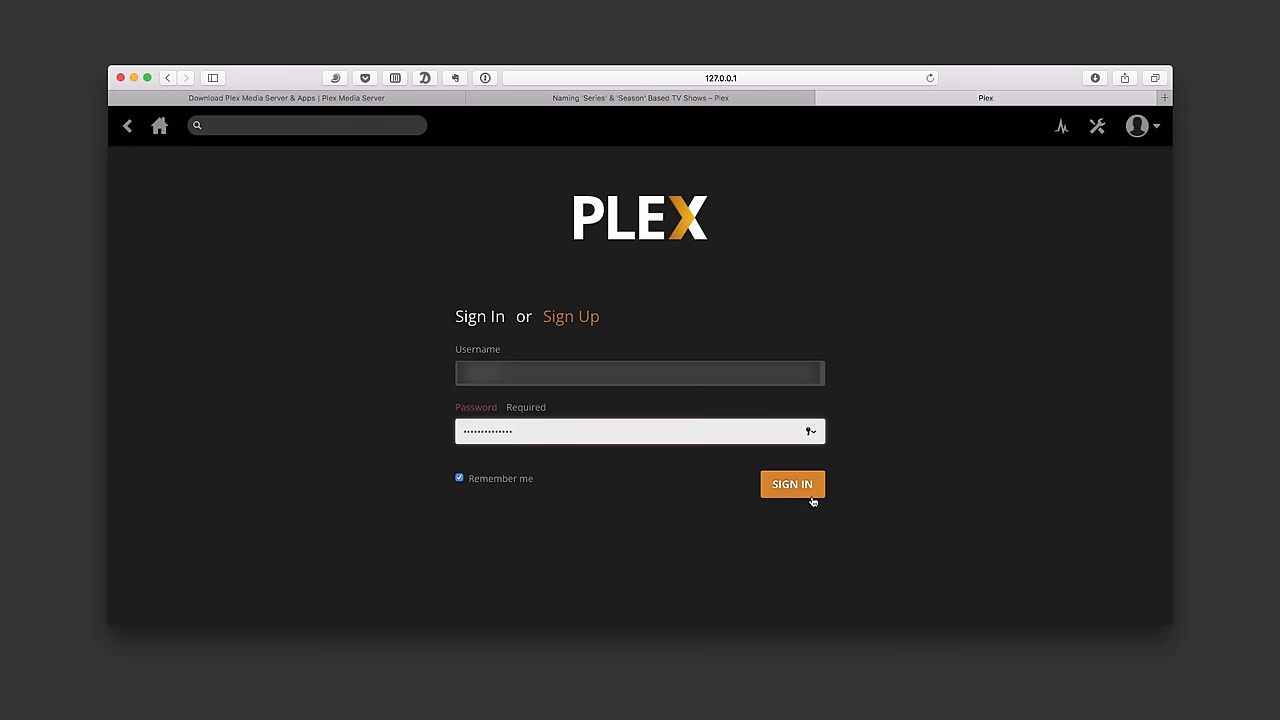
pyautogui.click(792, 484)
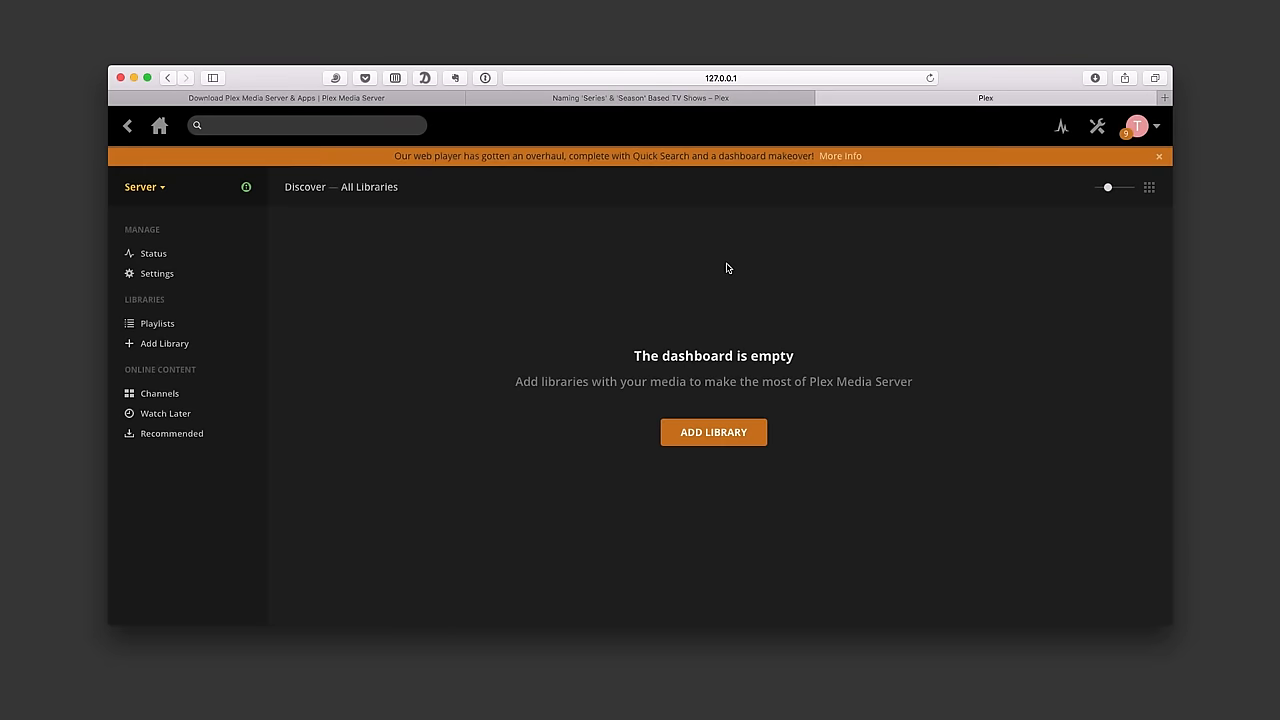
pyautogui.moveTo(865, 292)
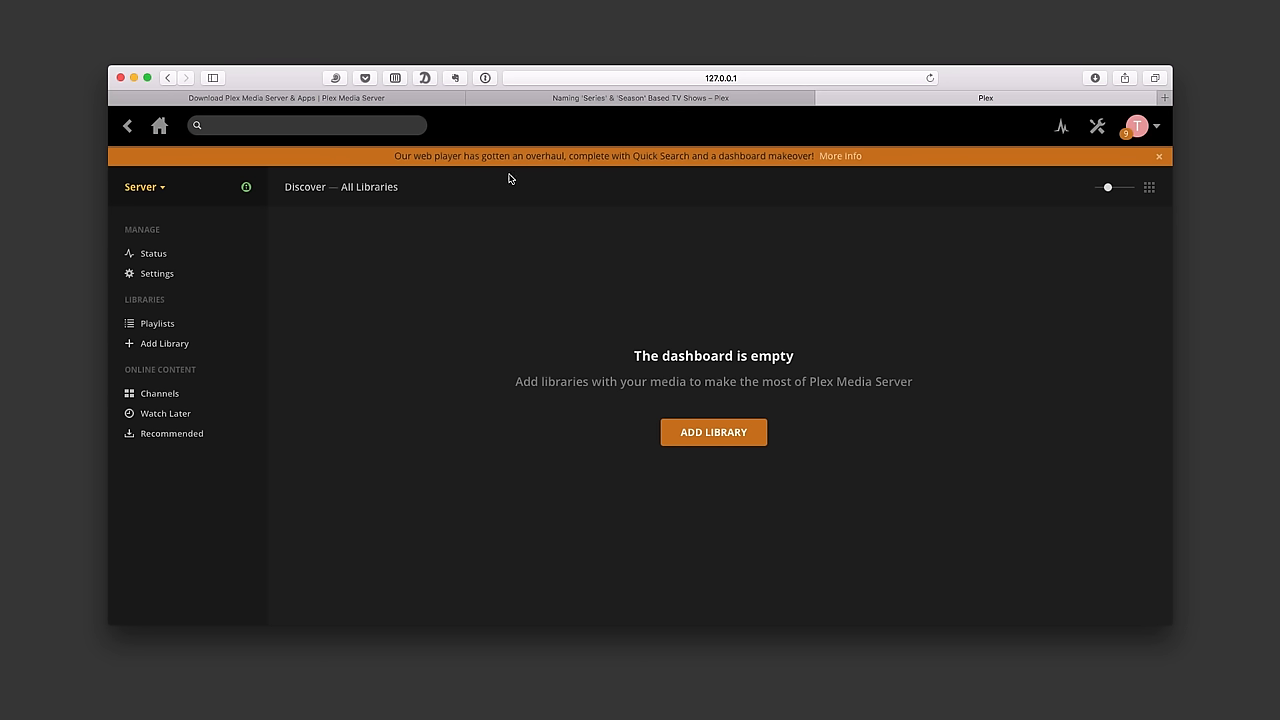
pyautogui.moveTo(712, 172)
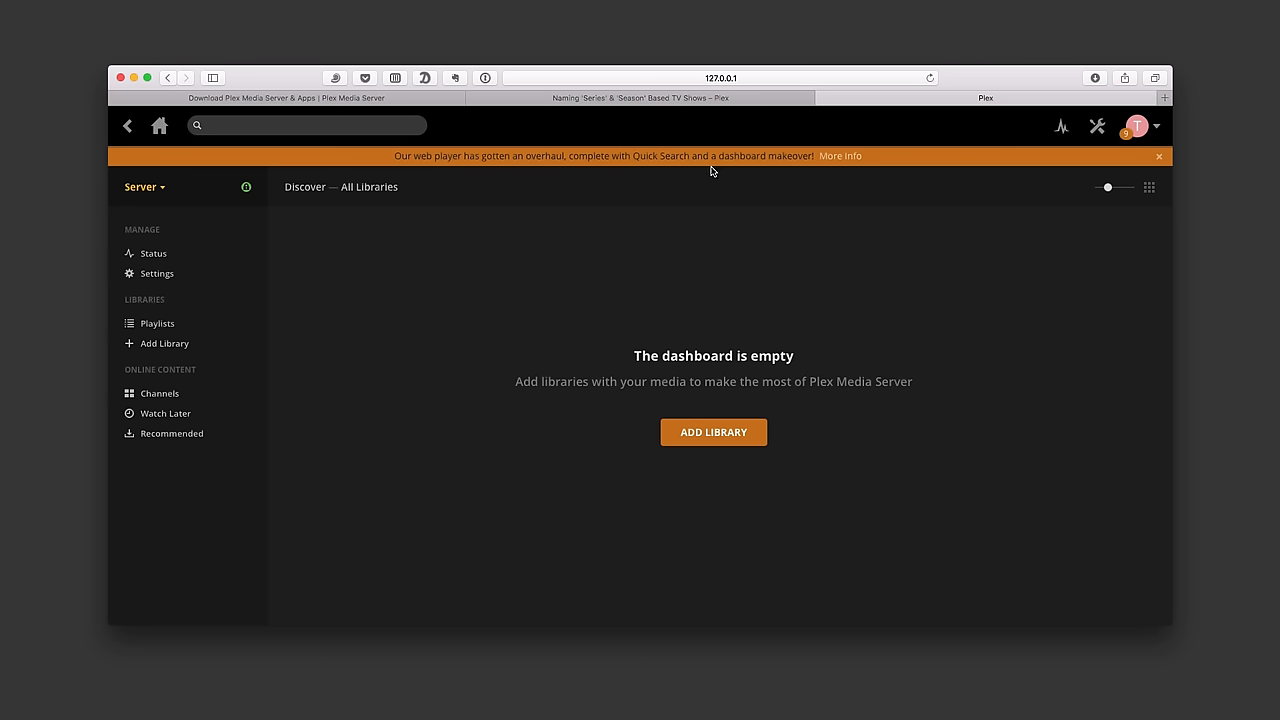
pyautogui.moveTo(718, 170)
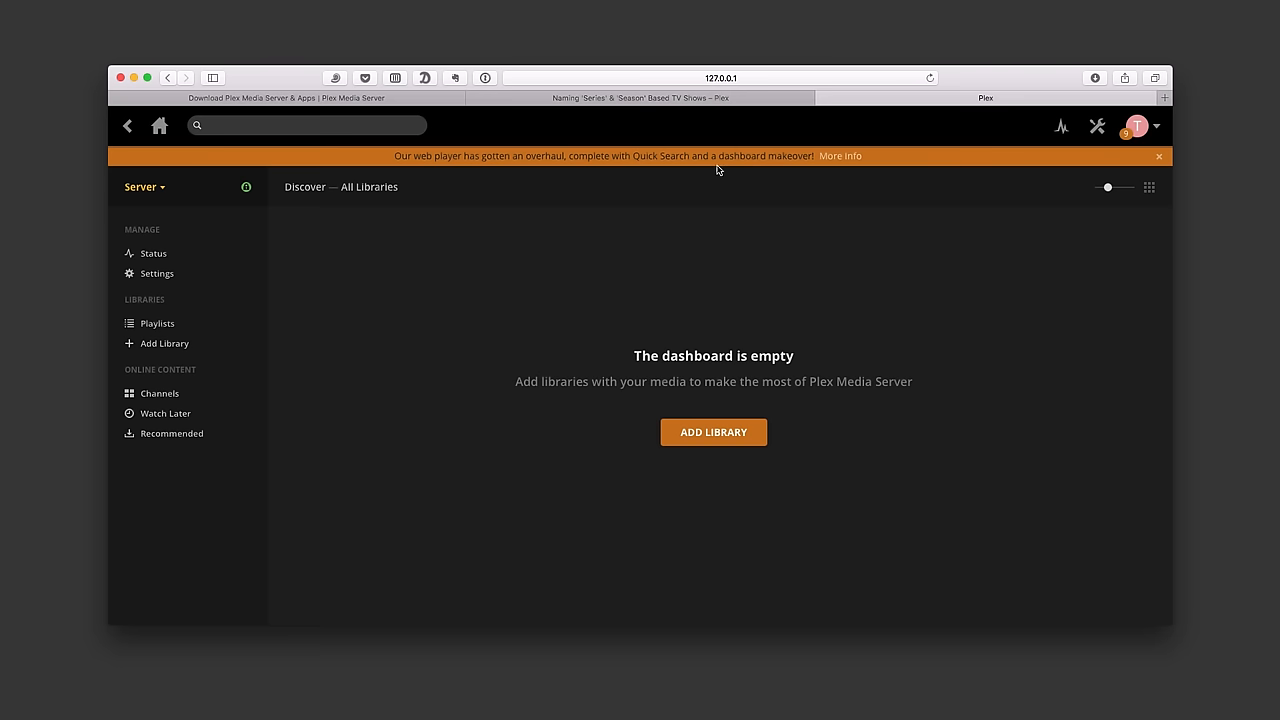
pyautogui.moveTo(1115, 172)
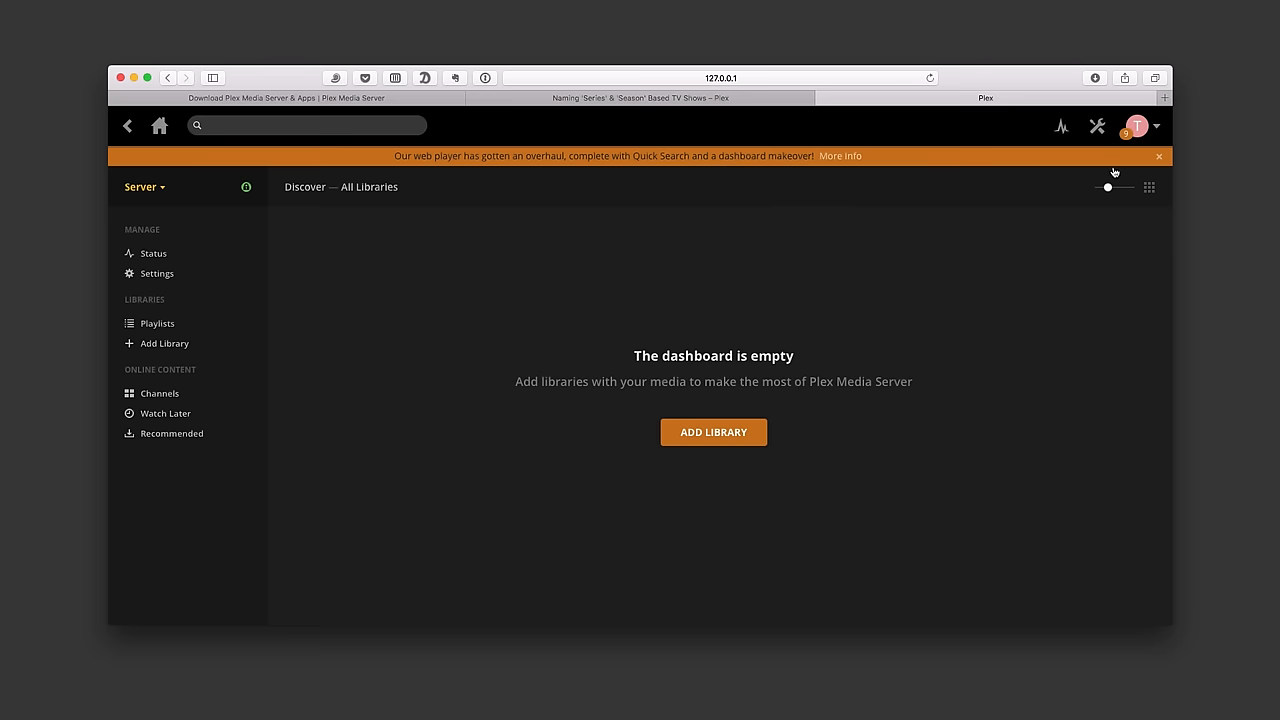
# - Dismiss the orange web player update banner, then open and close the account menu
pyautogui.click(1158, 156)
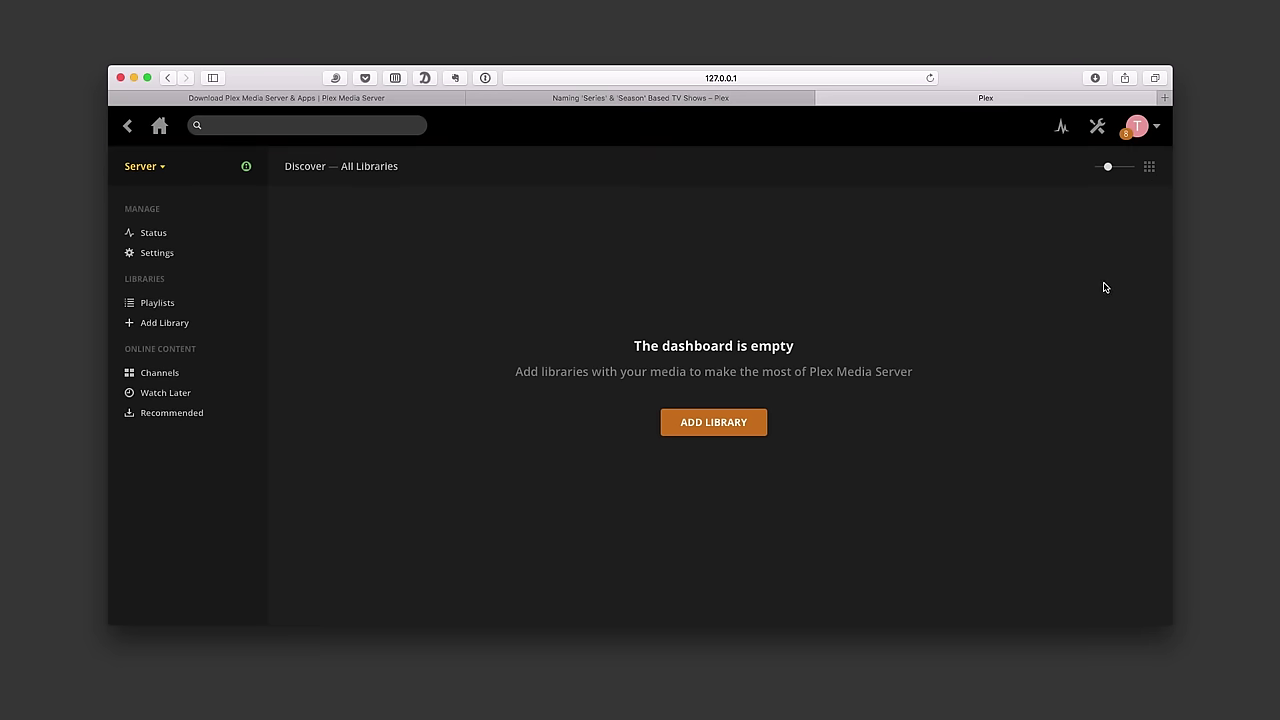
pyautogui.click(1155, 127)
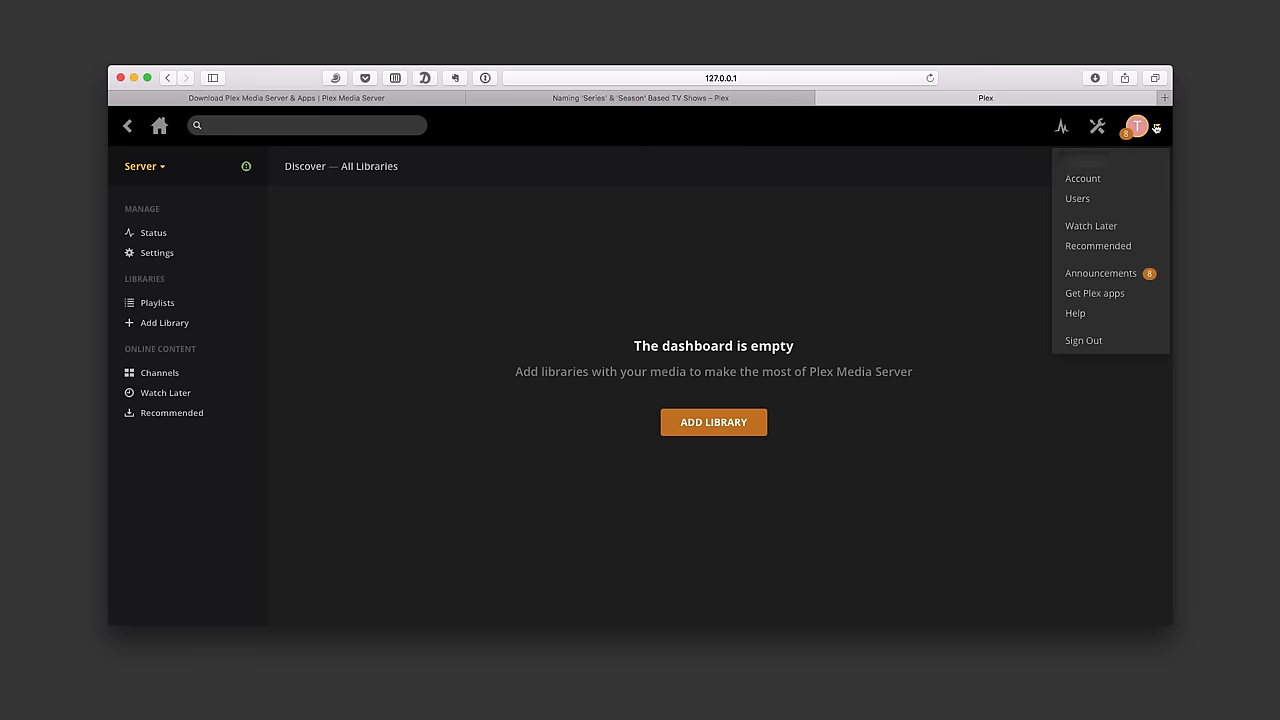
pyautogui.moveTo(1128, 276)
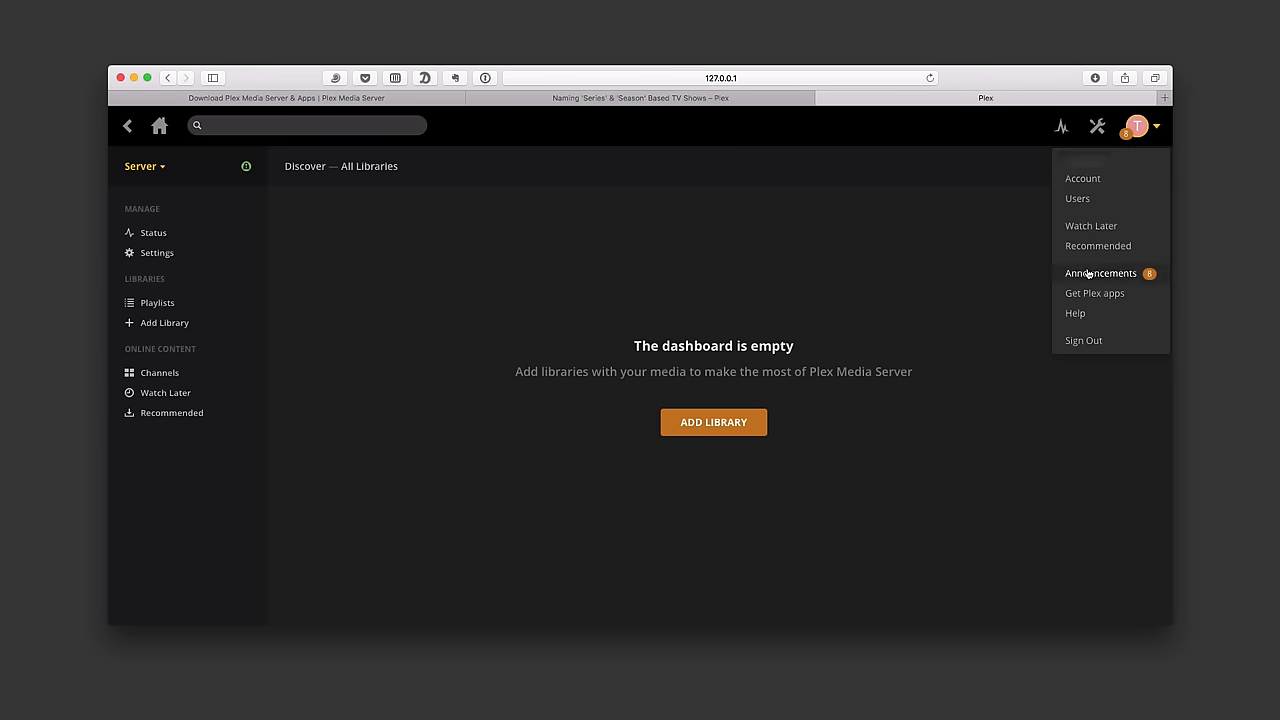
pyautogui.click(977, 268)
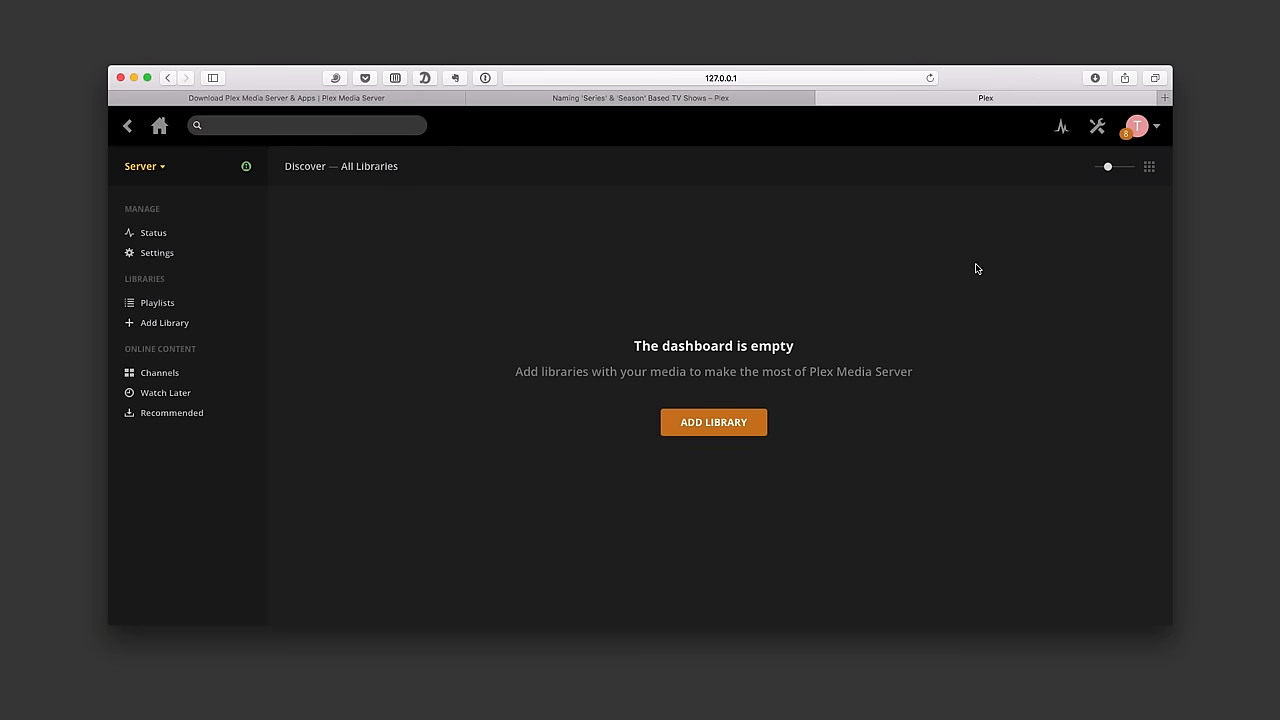